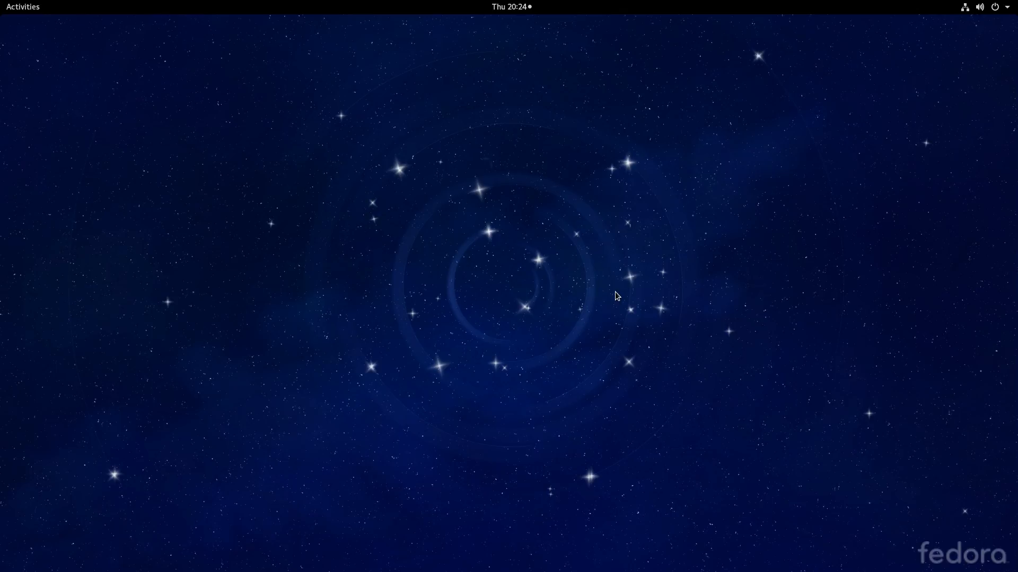
pyautogui.moveTo(563, 206)
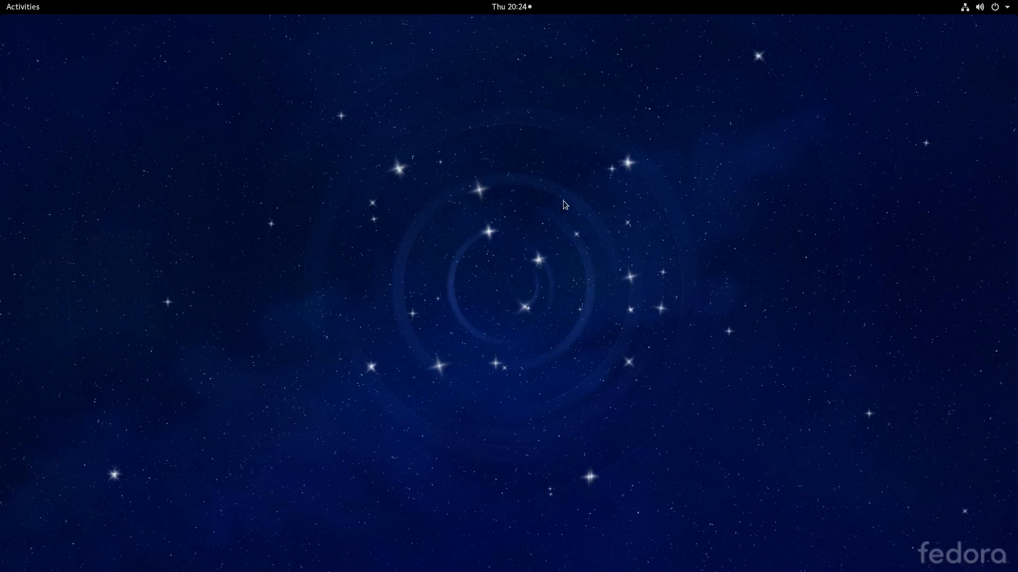
# Switch to the 'What's new in Fedora 24 Workstation' tab and scroll to its GNOME 3.20 section
pyautogui.click(23, 6)
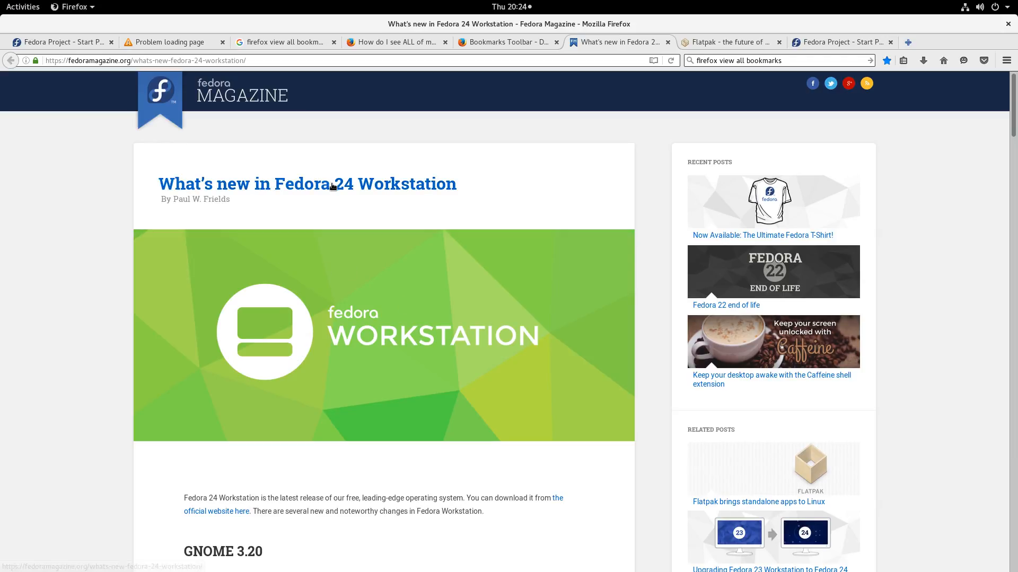
pyautogui.moveTo(478, 215)
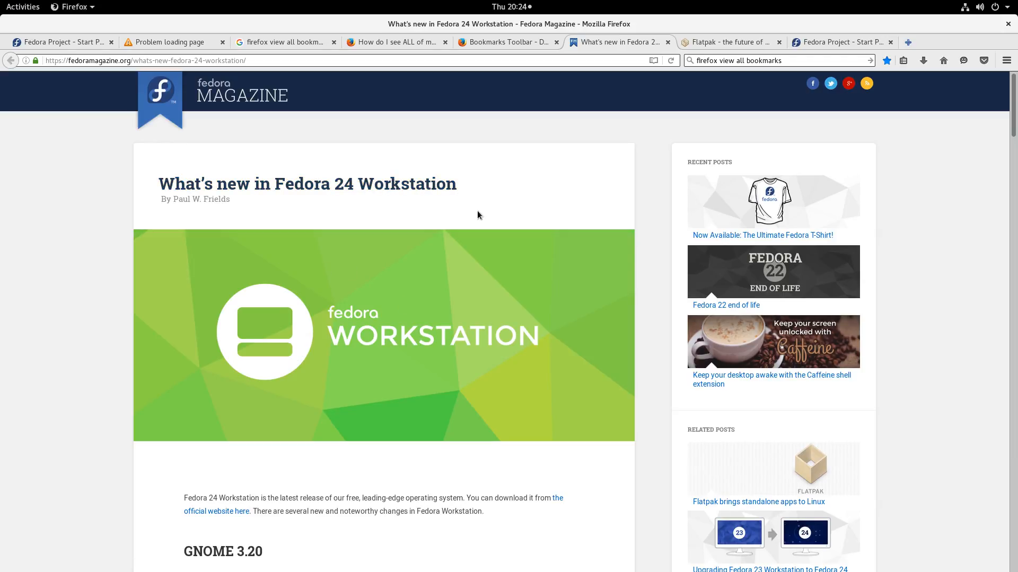
pyautogui.moveTo(482, 234)
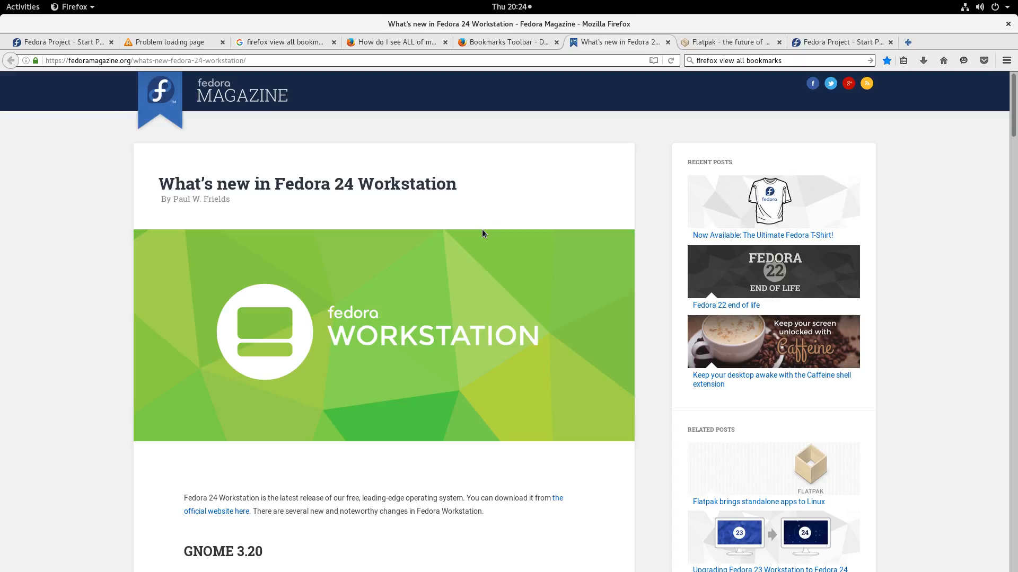
pyautogui.scroll(-3)
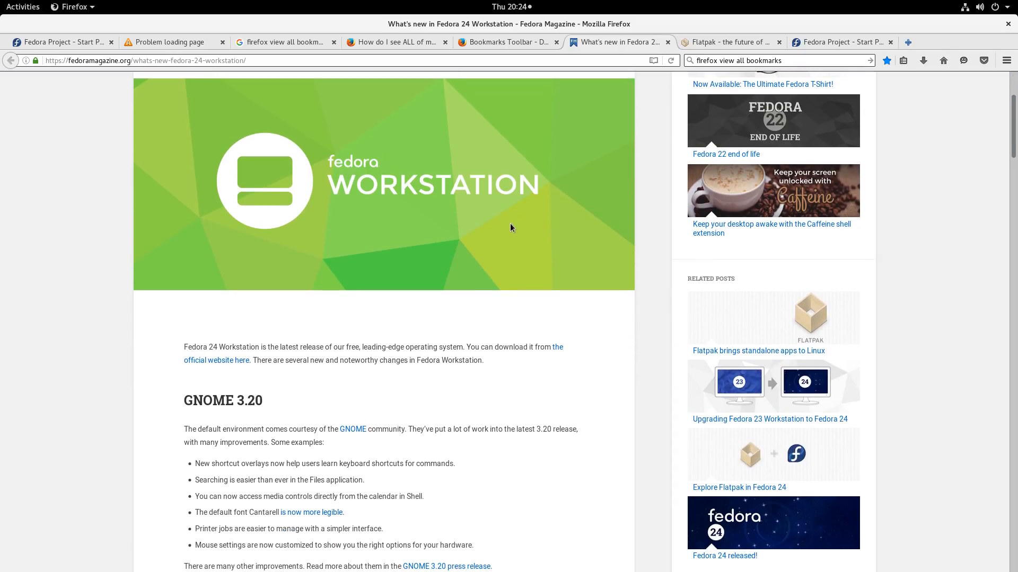
pyautogui.scroll(-3)
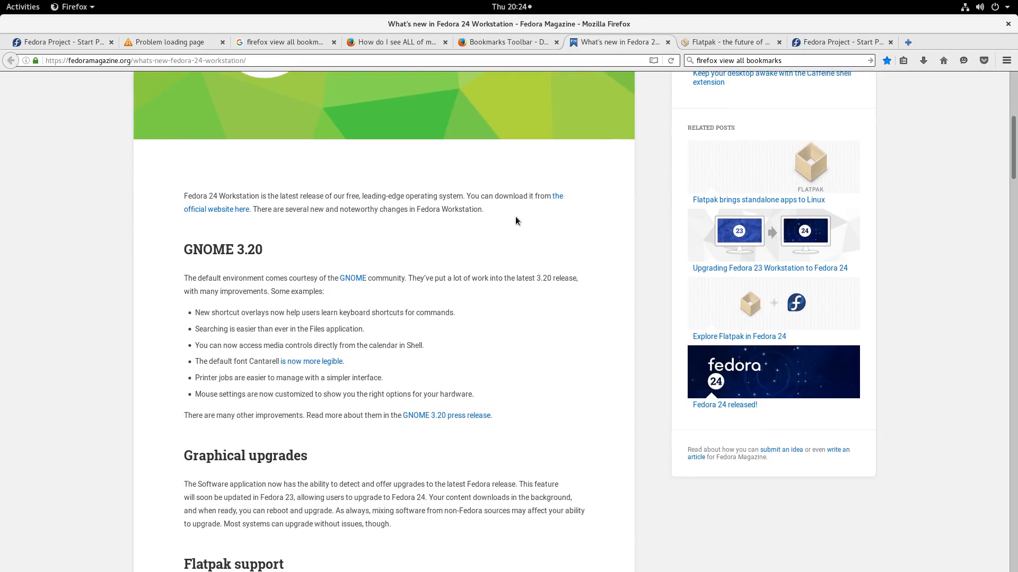
pyautogui.scroll(-3)
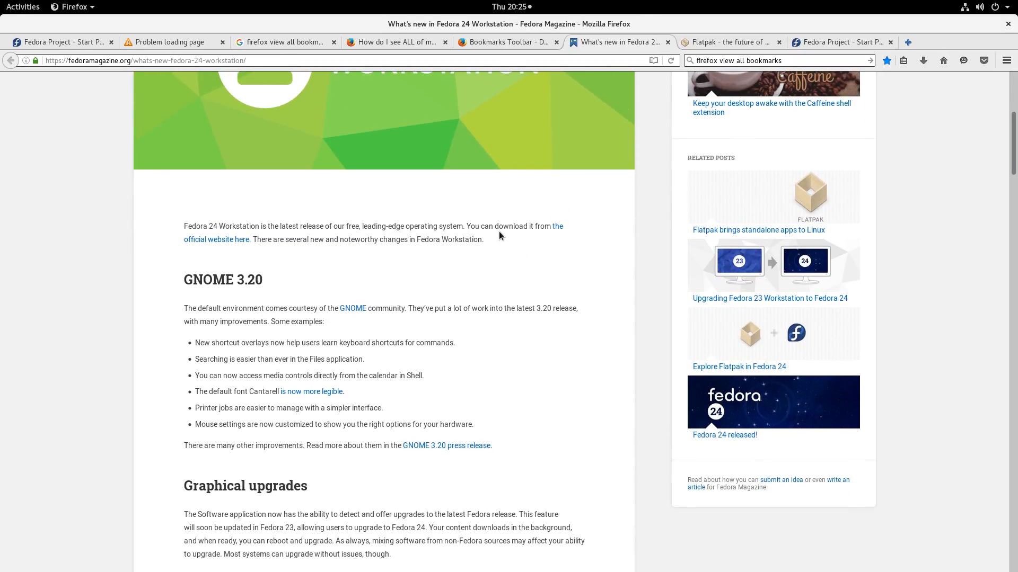
pyautogui.scroll(-3)
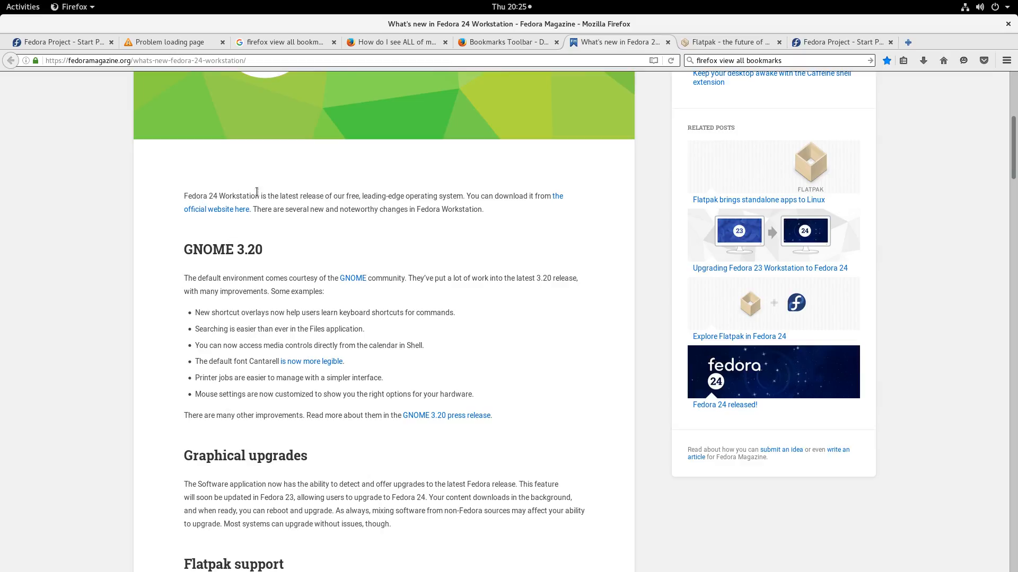
pyautogui.moveTo(217, 209)
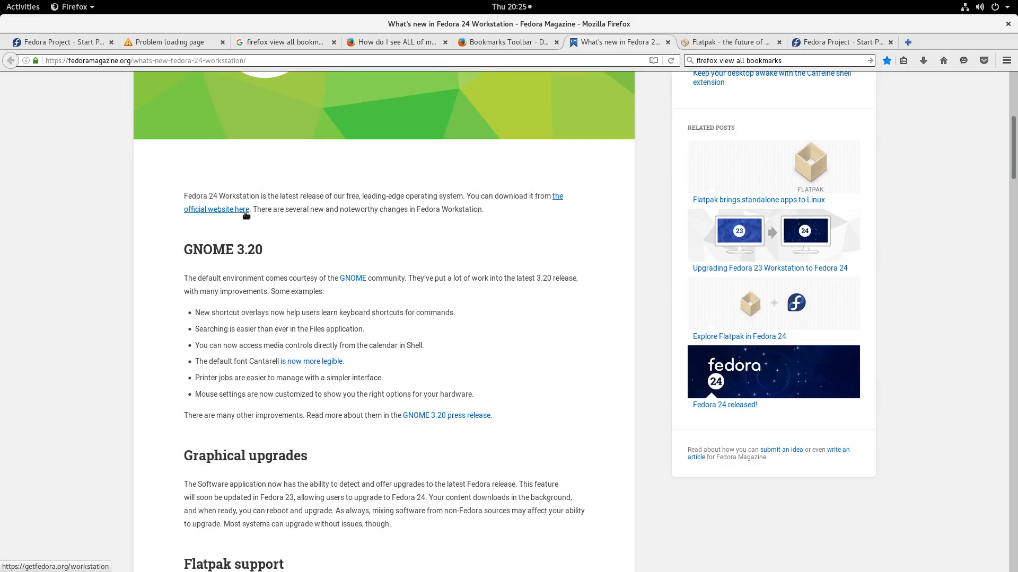
pyautogui.scroll(-3)
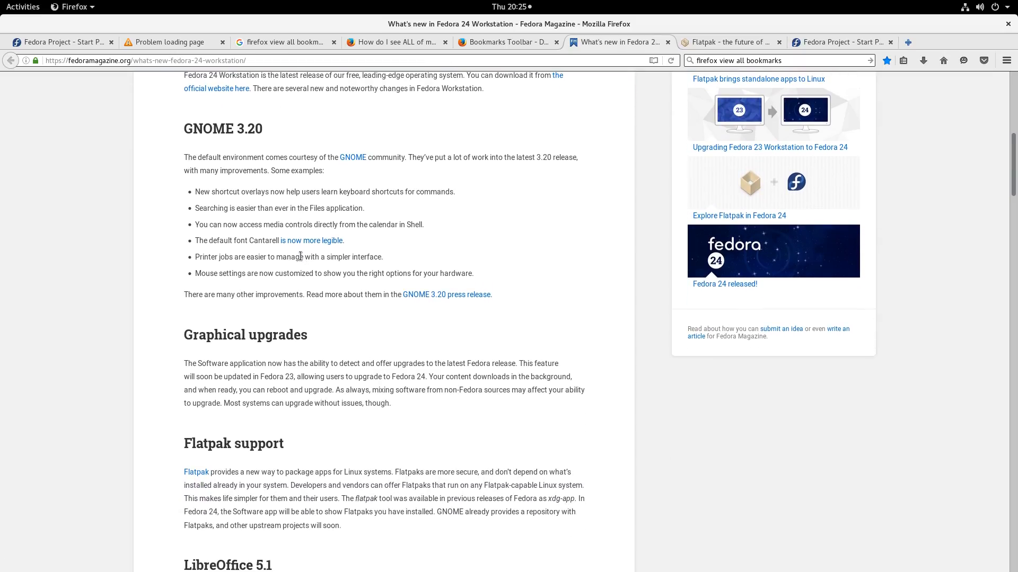
pyautogui.scroll(3)
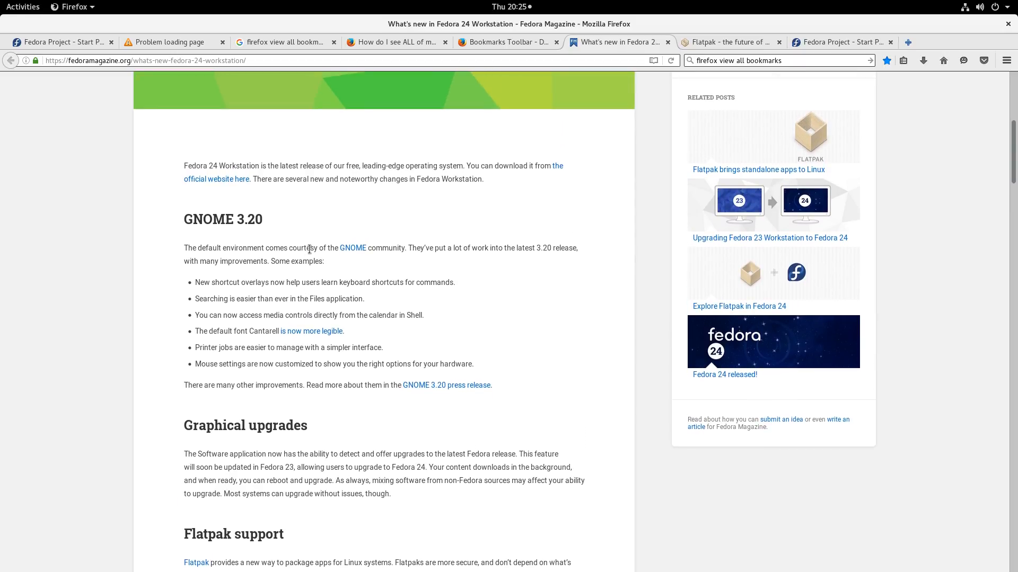
pyautogui.moveTo(320, 273)
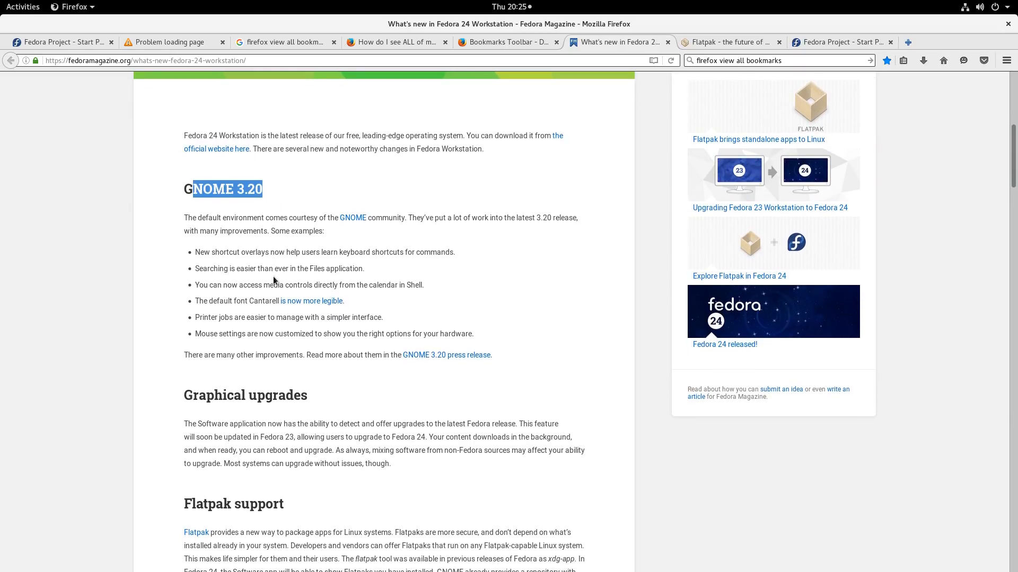
pyautogui.moveTo(235, 252)
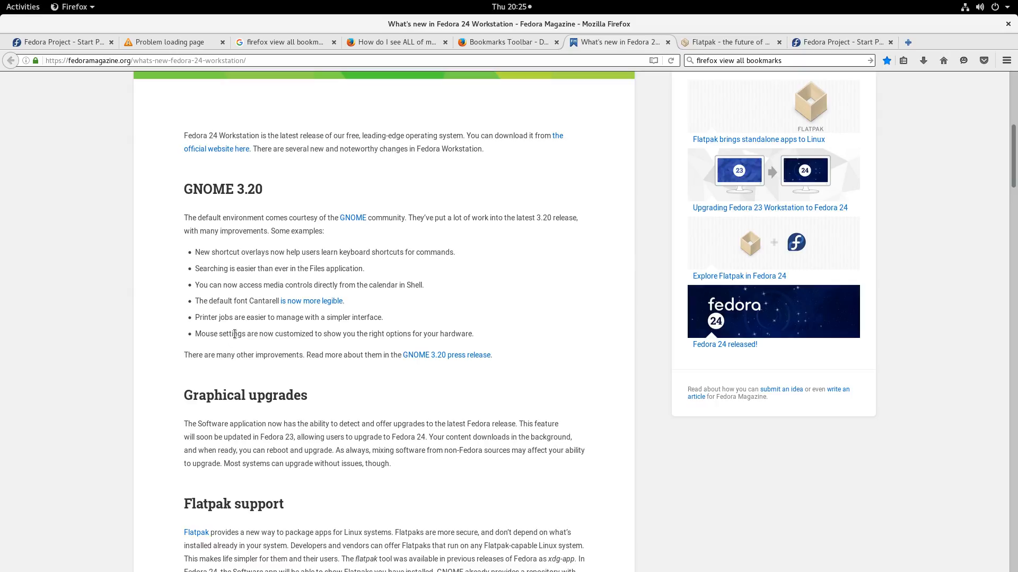
pyautogui.moveTo(228, 313)
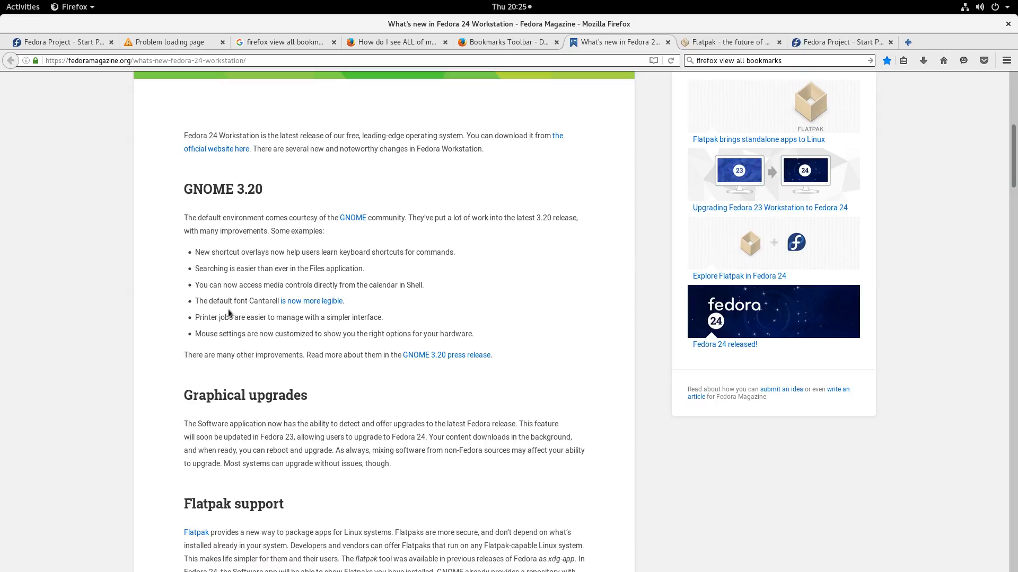
# Scroll through the GNOME 3.20 improvements toward the Flatpak and LibreOffice 5.1 sections
pyautogui.scroll(-3)
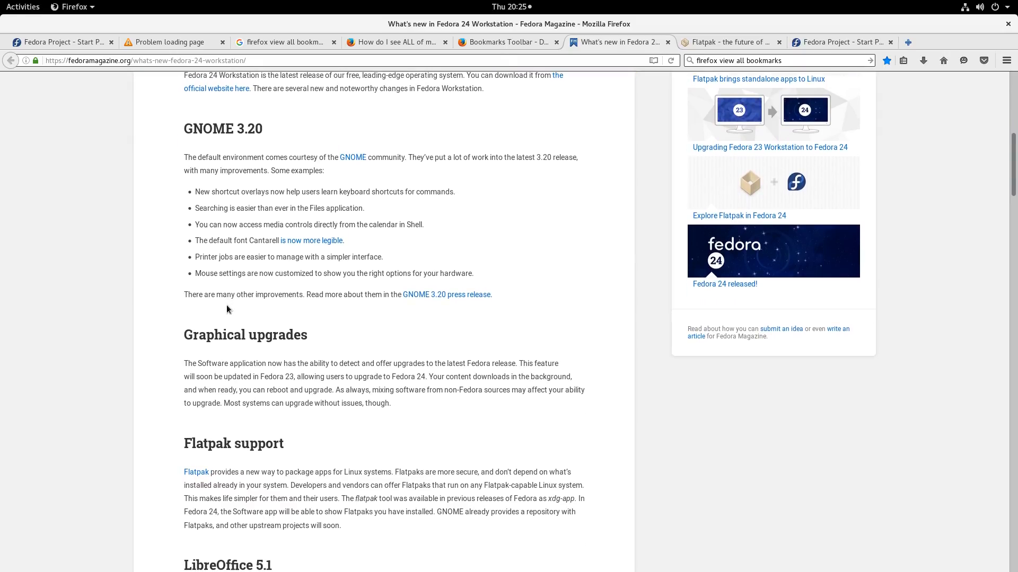
pyautogui.moveTo(202, 208)
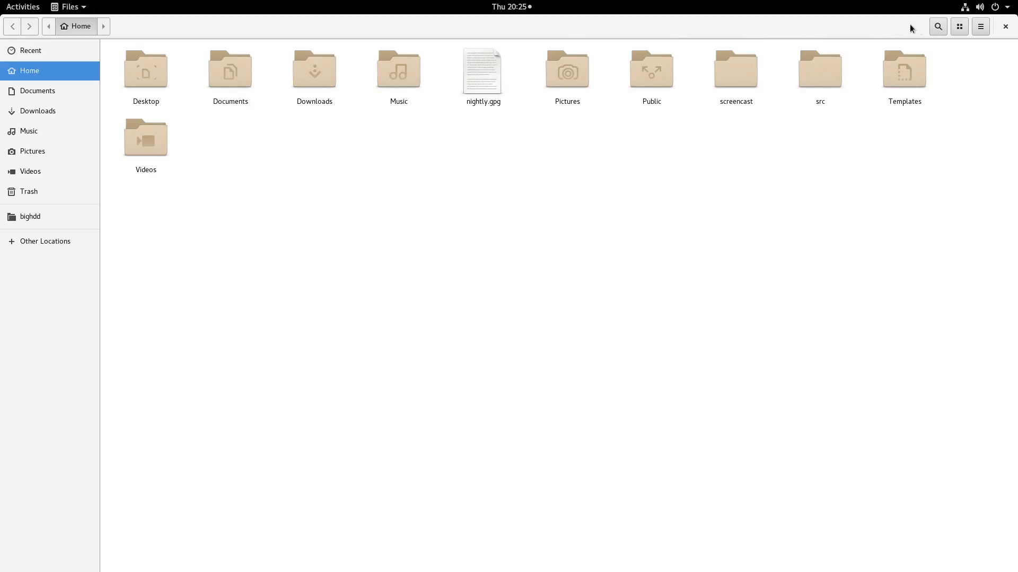
pyautogui.click(937, 26)
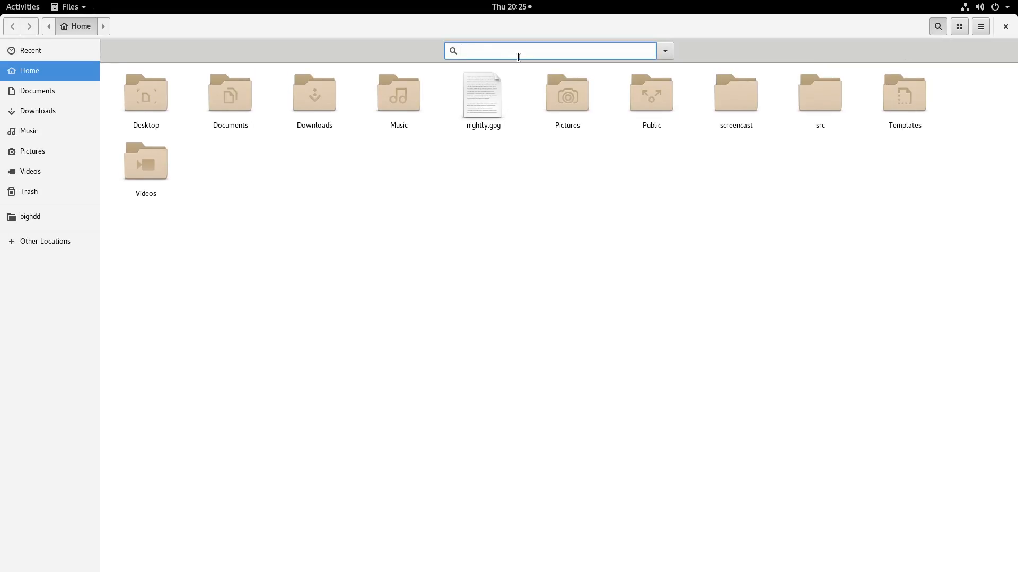
pyautogui.write('screencast')
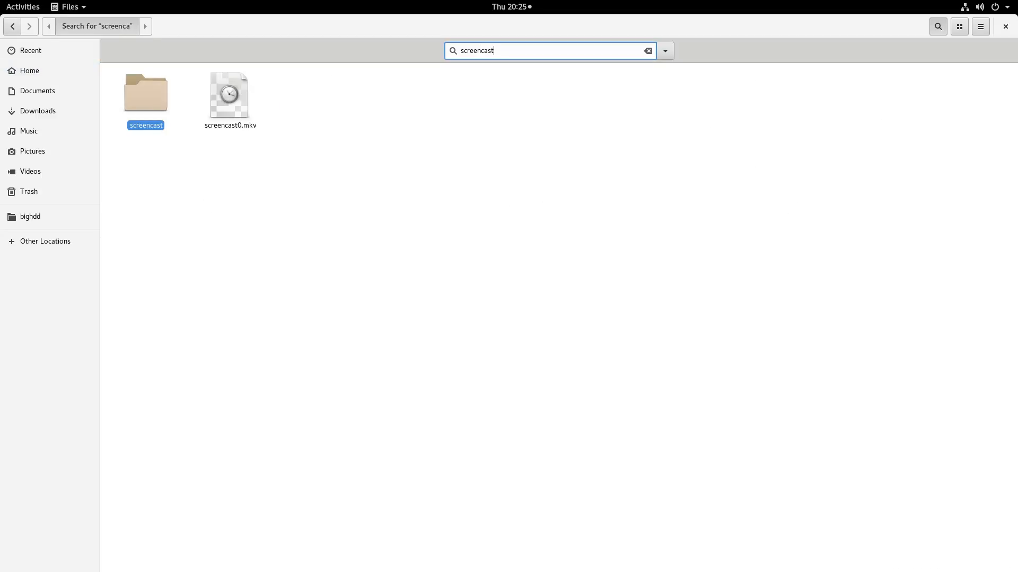
pyautogui.click(145, 92)
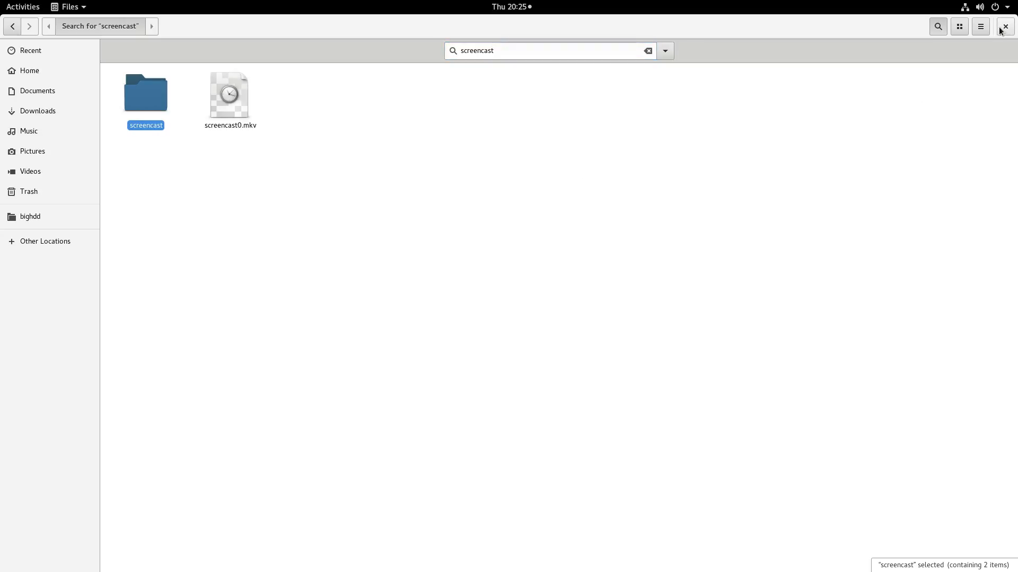
pyautogui.moveTo(586, 158)
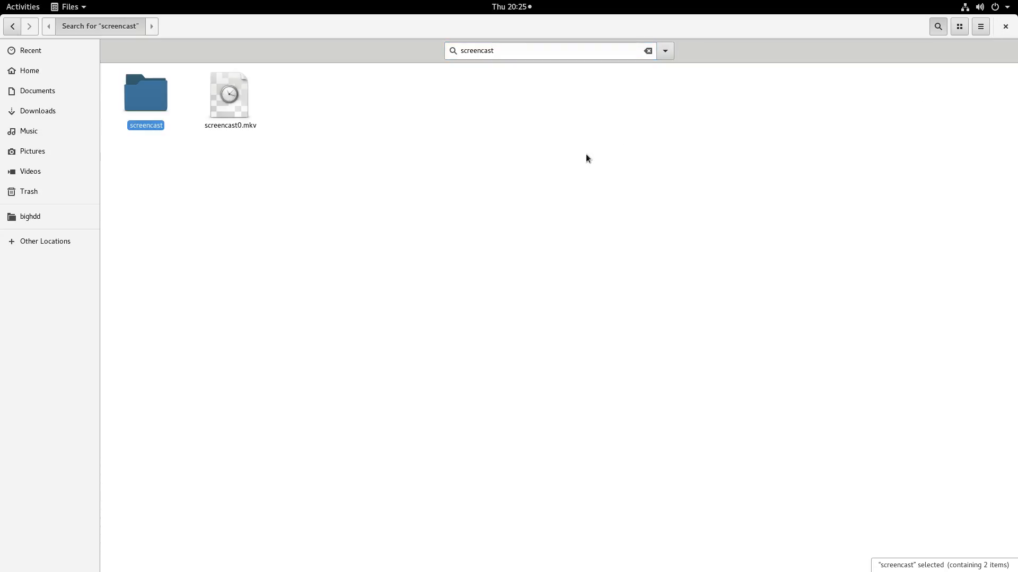
pyautogui.moveTo(593, 168)
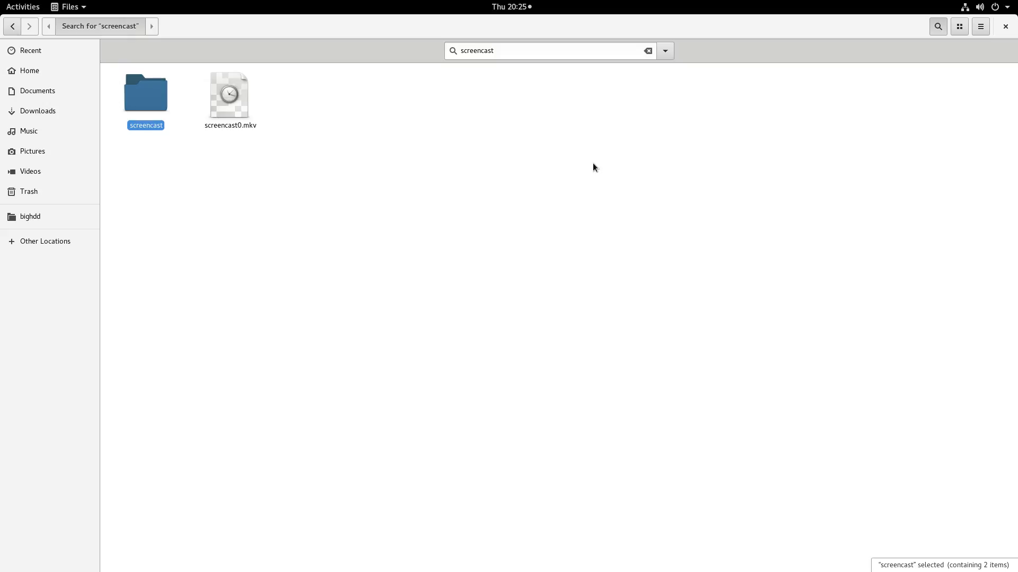
pyautogui.click(592, 169)
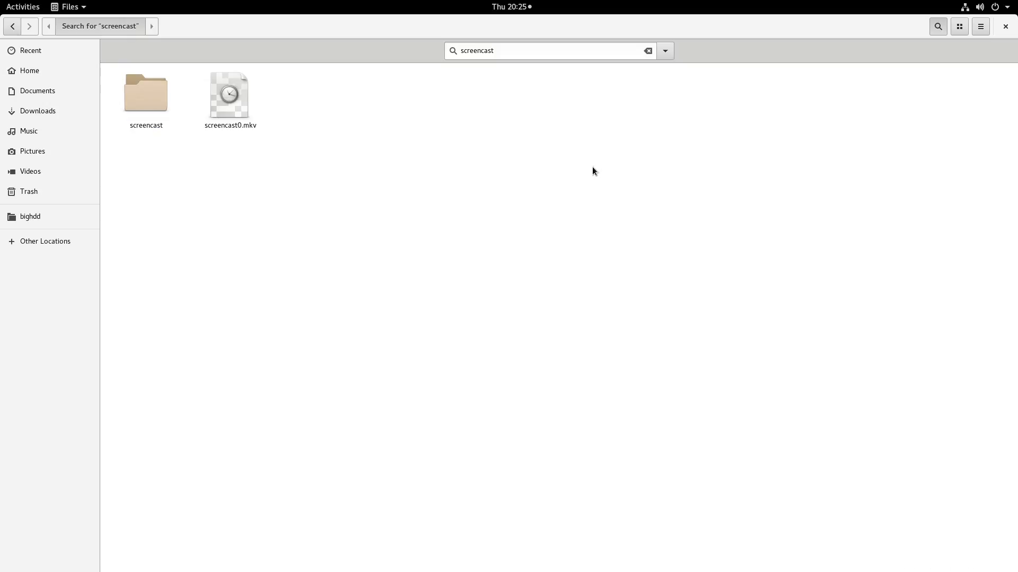
pyautogui.click(29, 71)
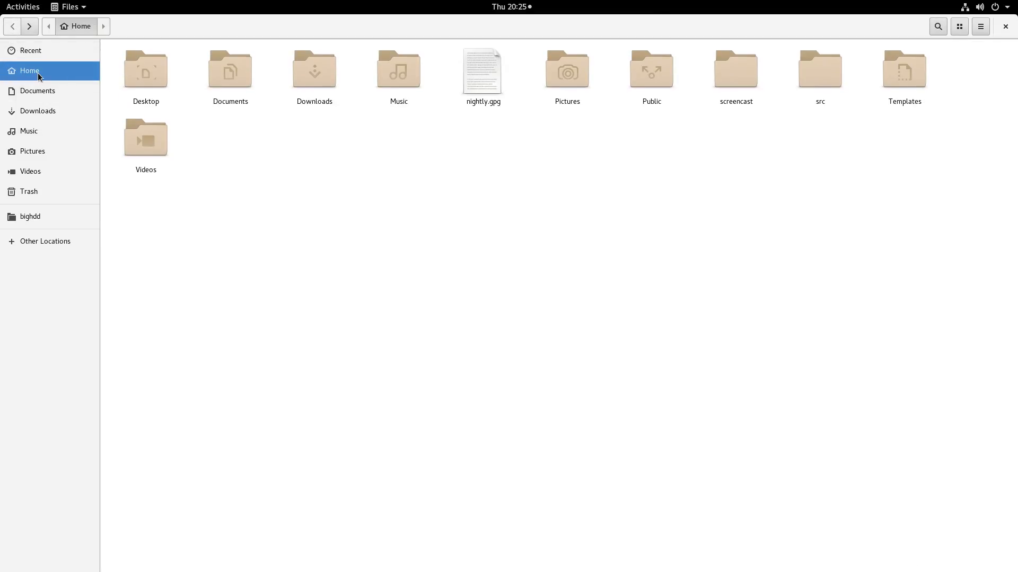
pyautogui.moveTo(385, 159)
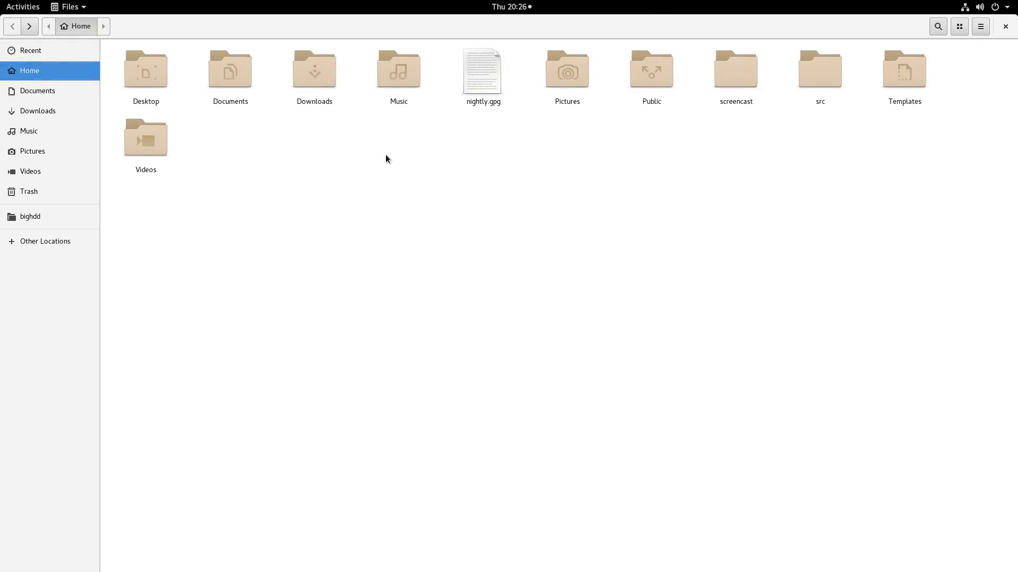
pyautogui.moveTo(392, 155)
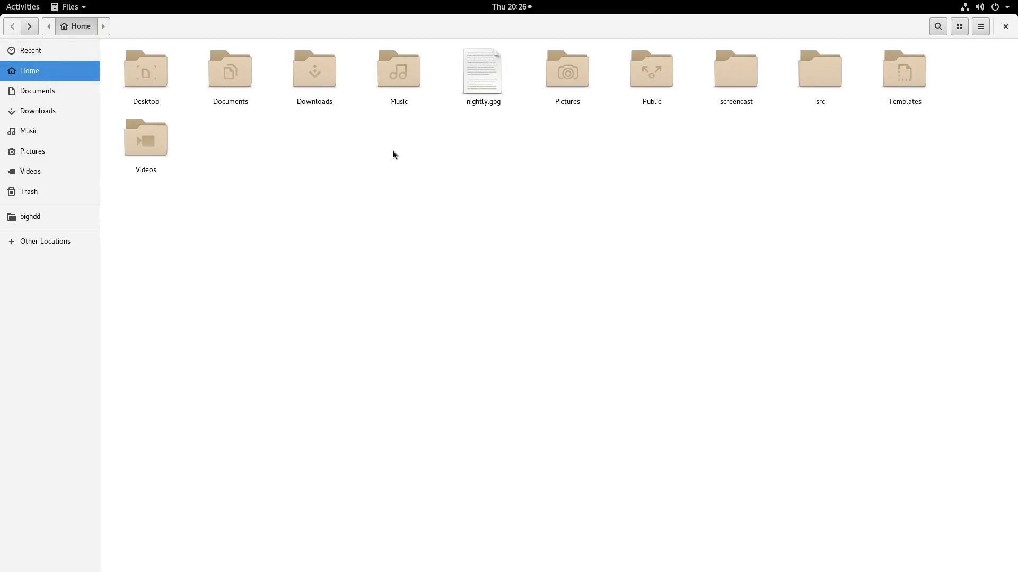
pyautogui.moveTo(372, 173)
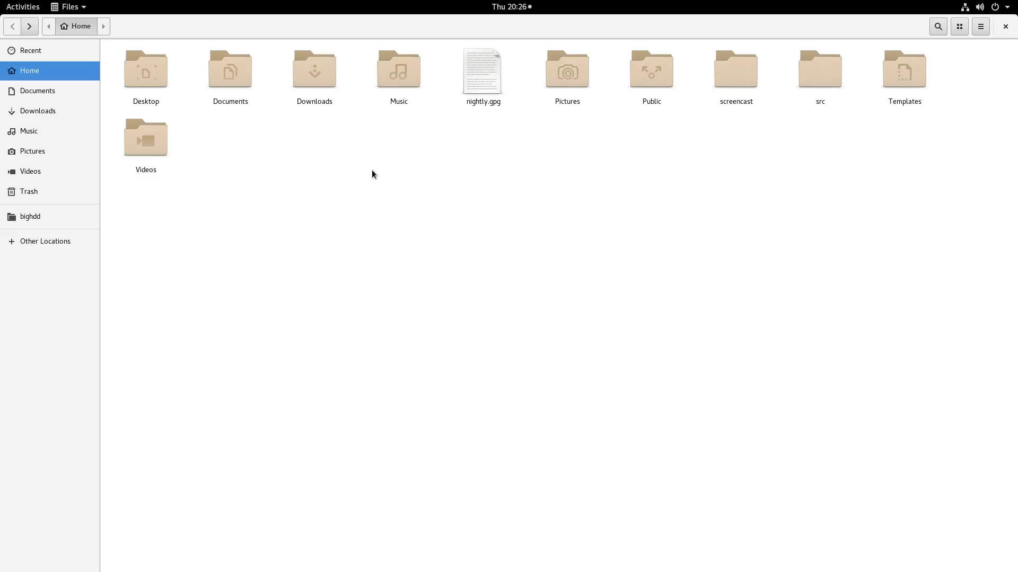
pyautogui.moveTo(422, 191)
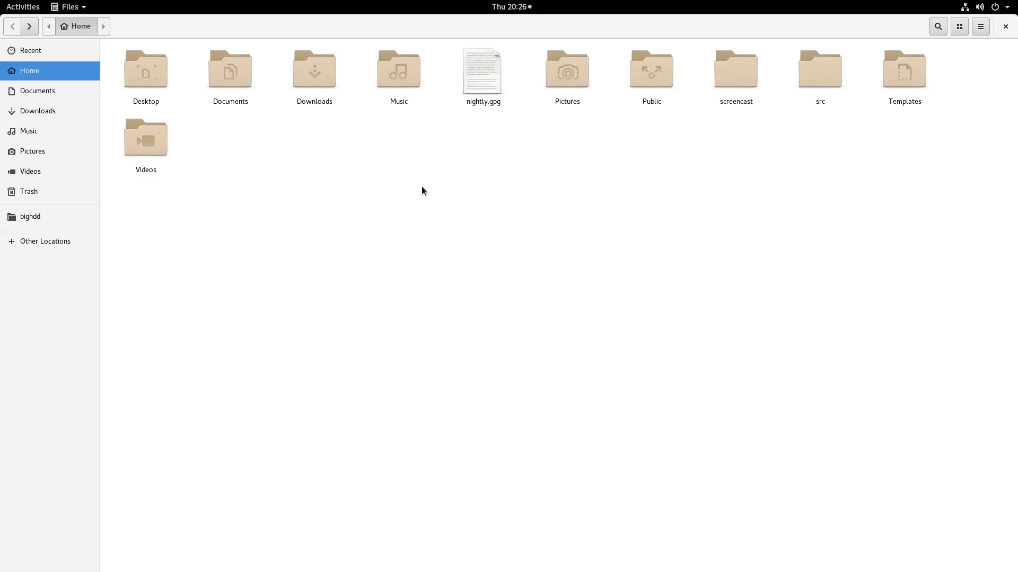
pyautogui.moveTo(416, 199)
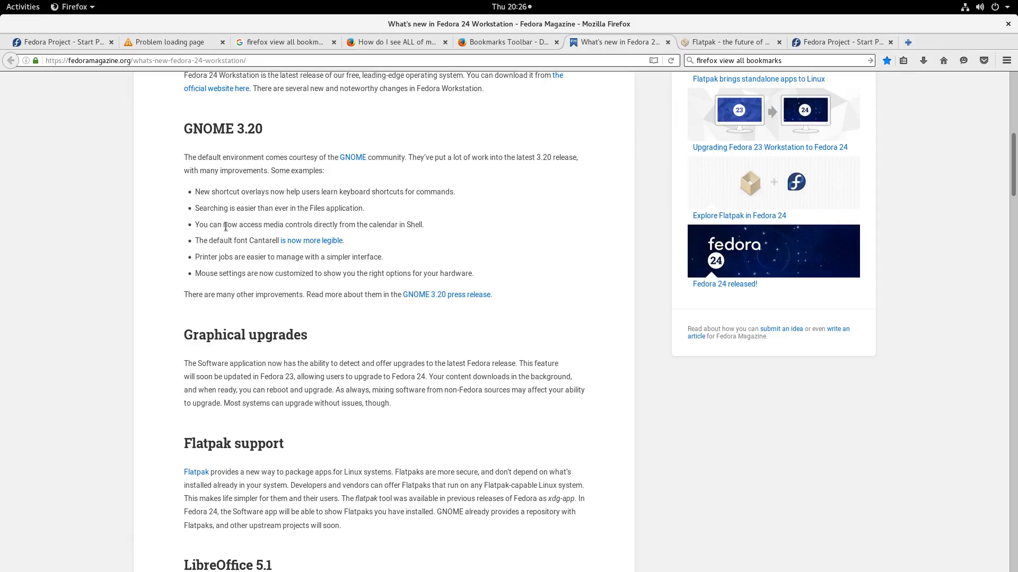
pyautogui.moveTo(255, 223)
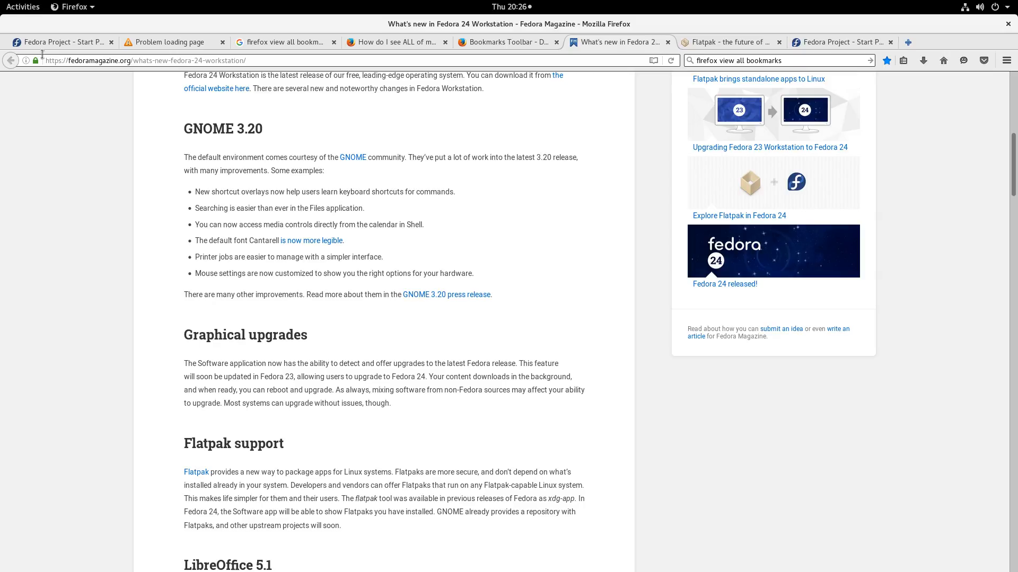
pyautogui.moveTo(3, 8)
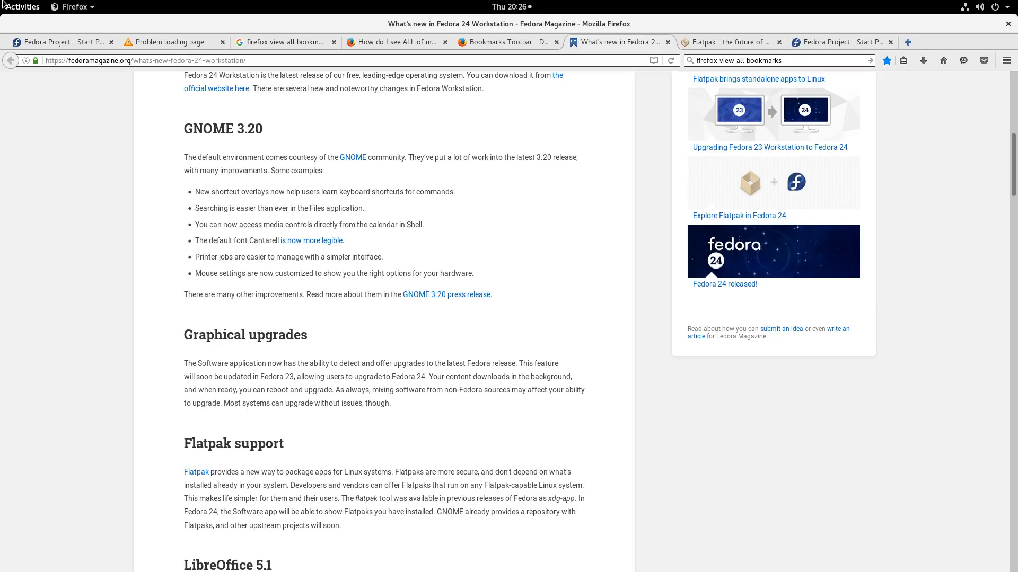
# Show the Activities overview containing the Firefox Fedora Magazine window
pyautogui.click(22, 6)
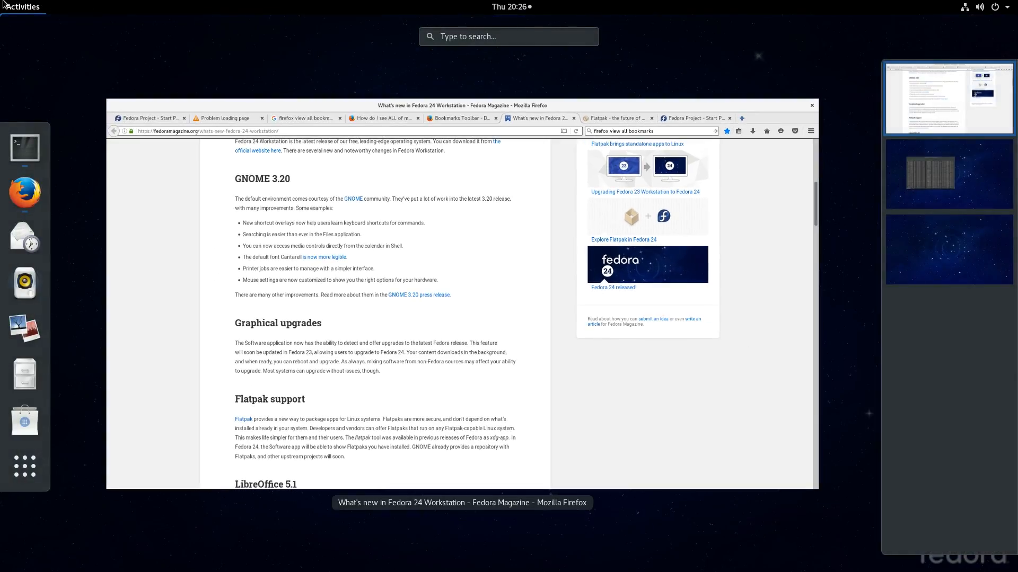
# Open Files and browse through Downloads and Videos into the audio folder
pyautogui.click(24, 375)
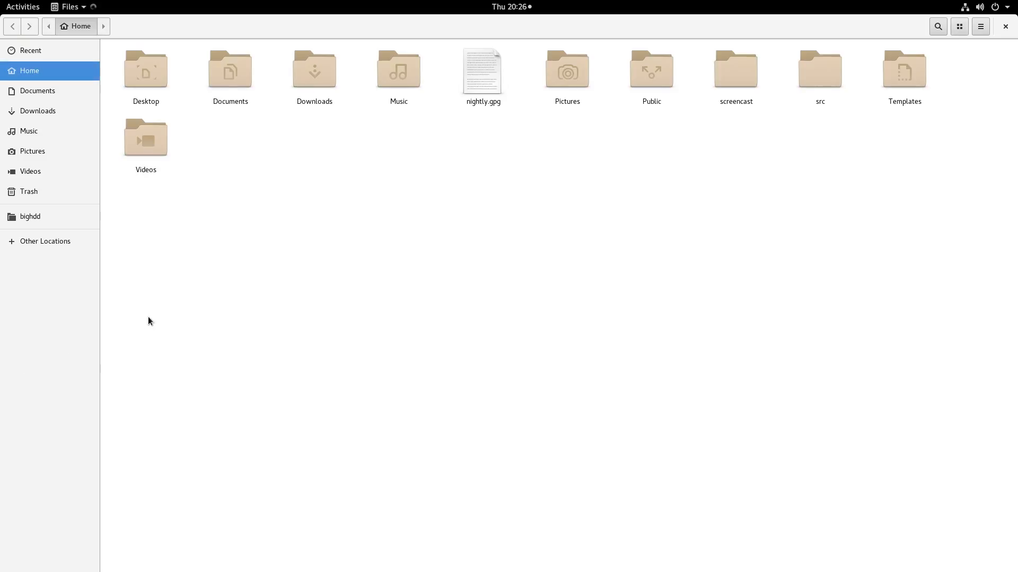
pyautogui.moveTo(601, 95)
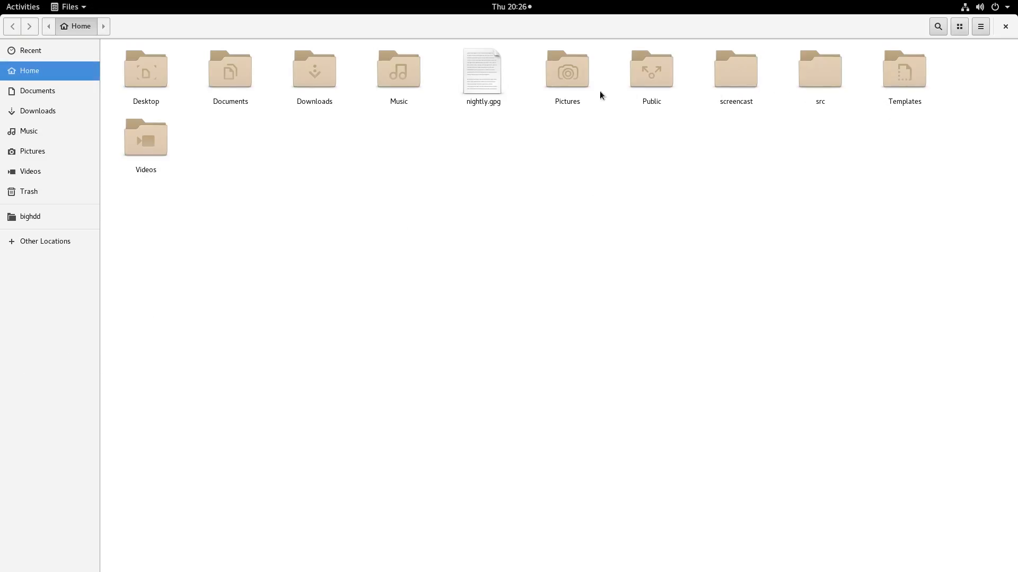
pyautogui.click(314, 69)
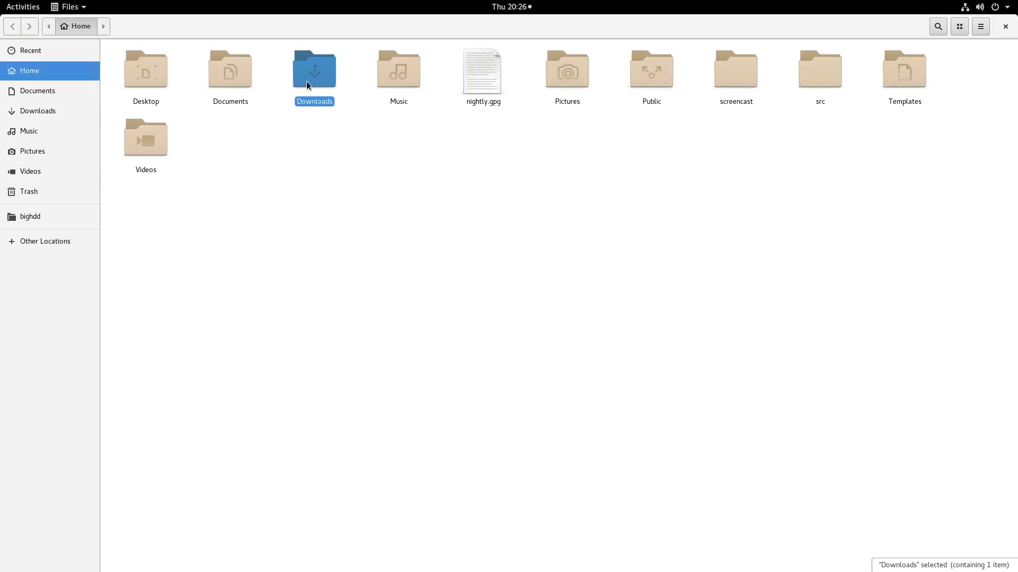
pyautogui.doubleClick(315, 70)
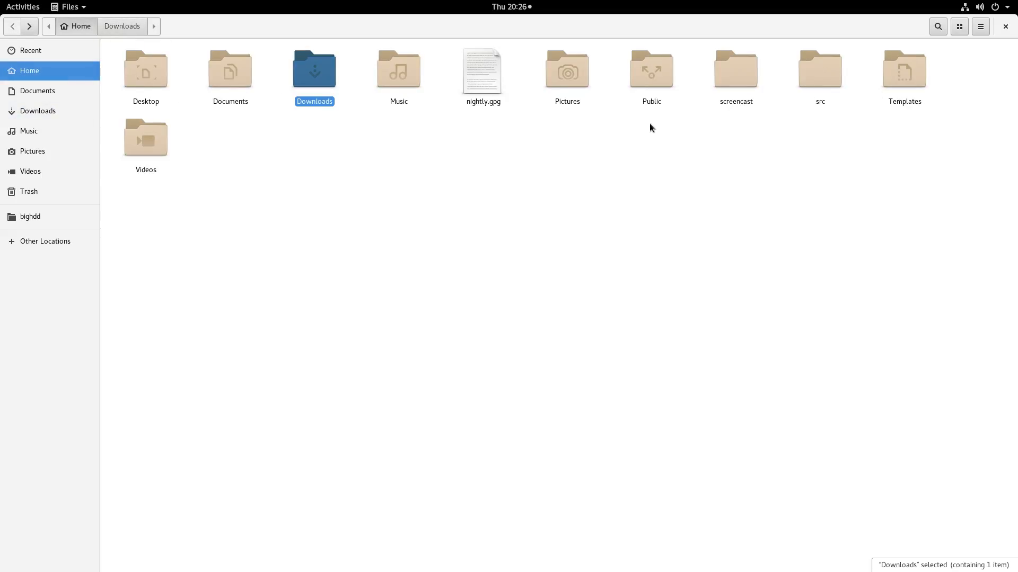
pyautogui.click(146, 138)
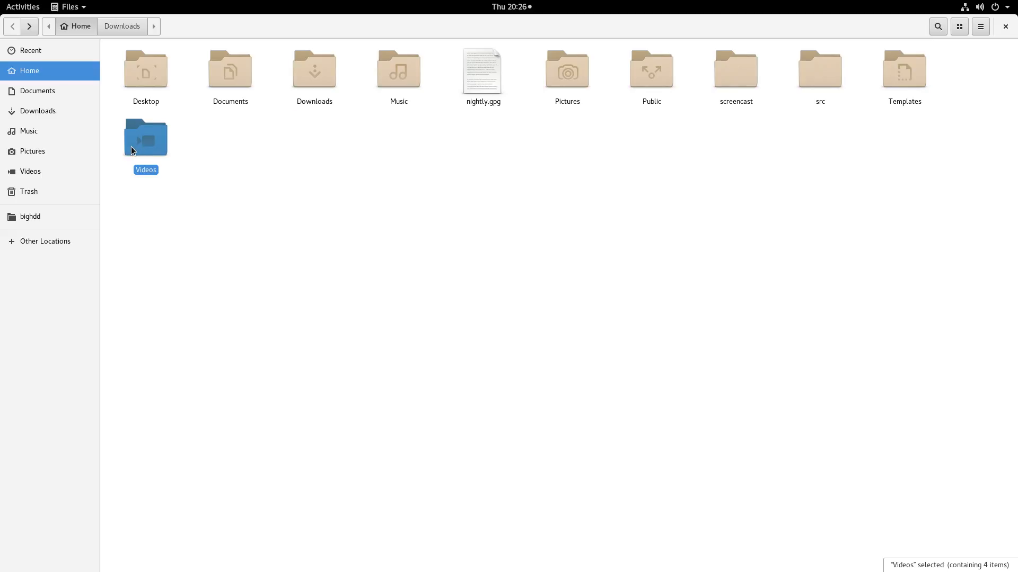
pyautogui.moveTo(159, 148)
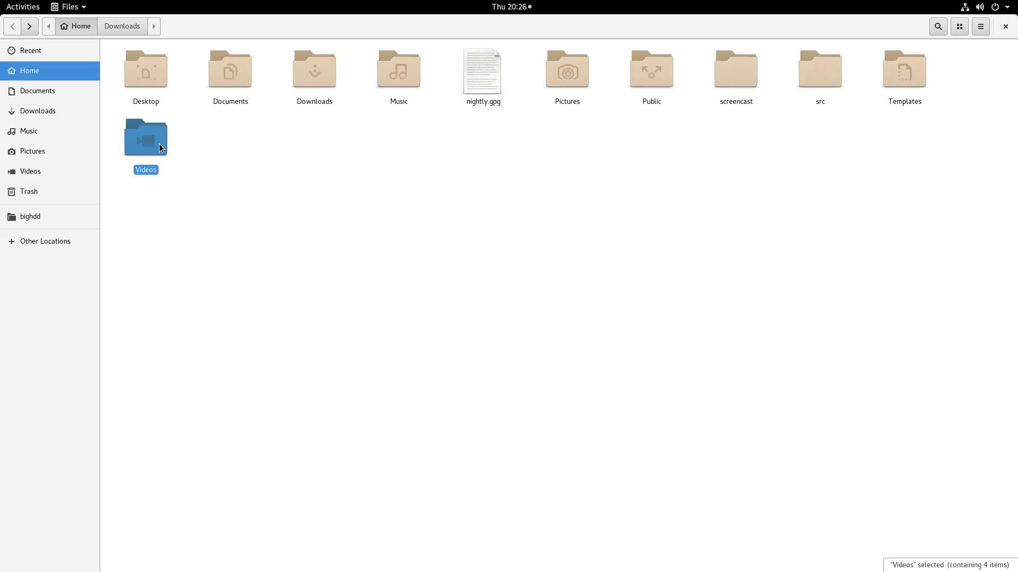
pyautogui.moveTo(142, 139)
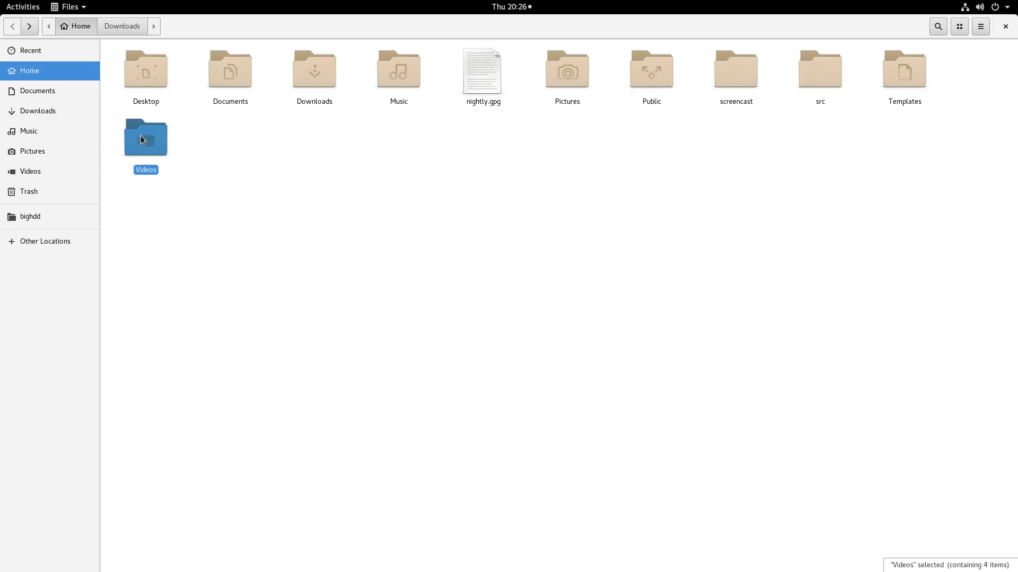
pyautogui.doubleClick(145, 134)
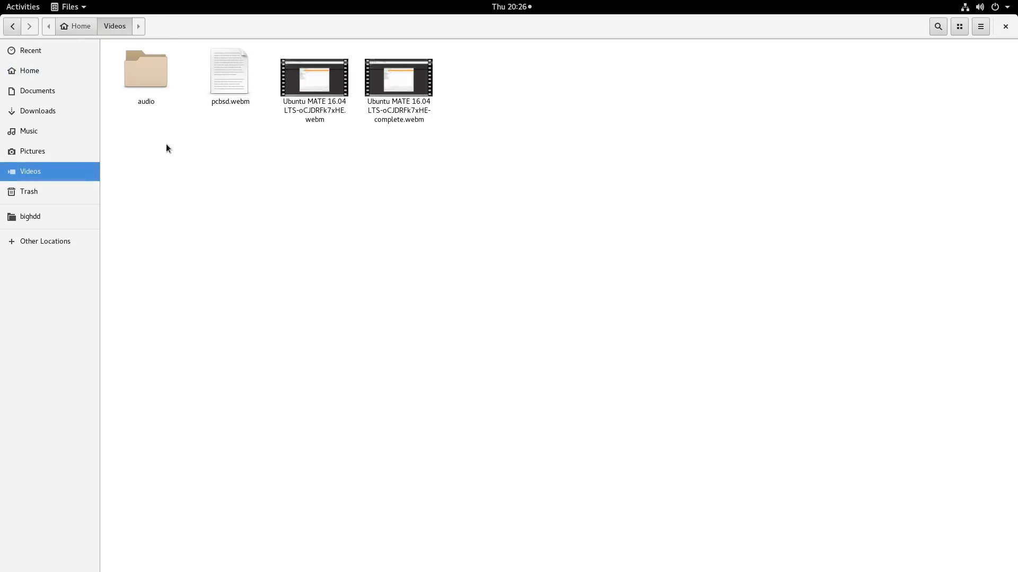
pyautogui.moveTo(368, 87)
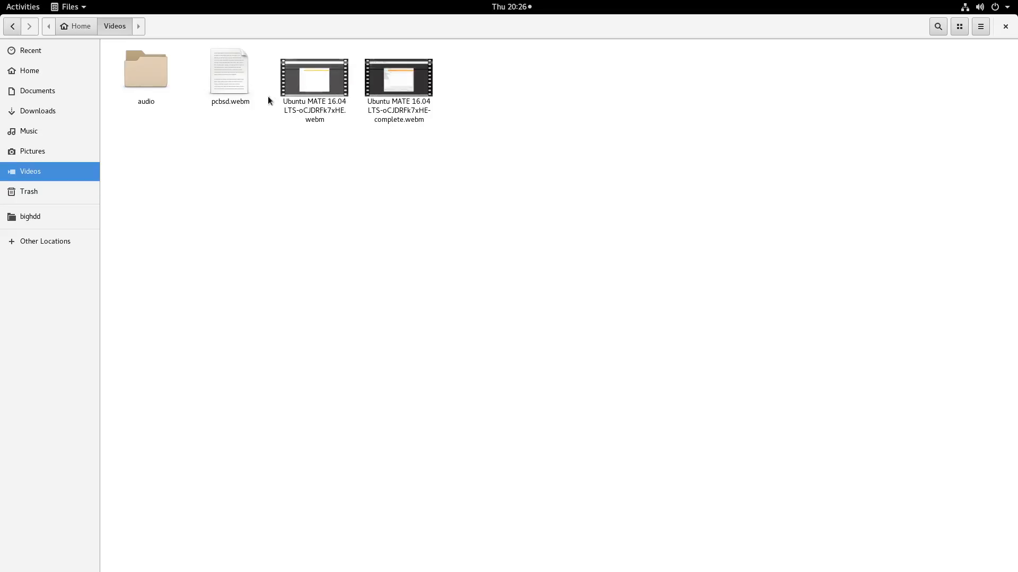
pyautogui.doubleClick(145, 68)
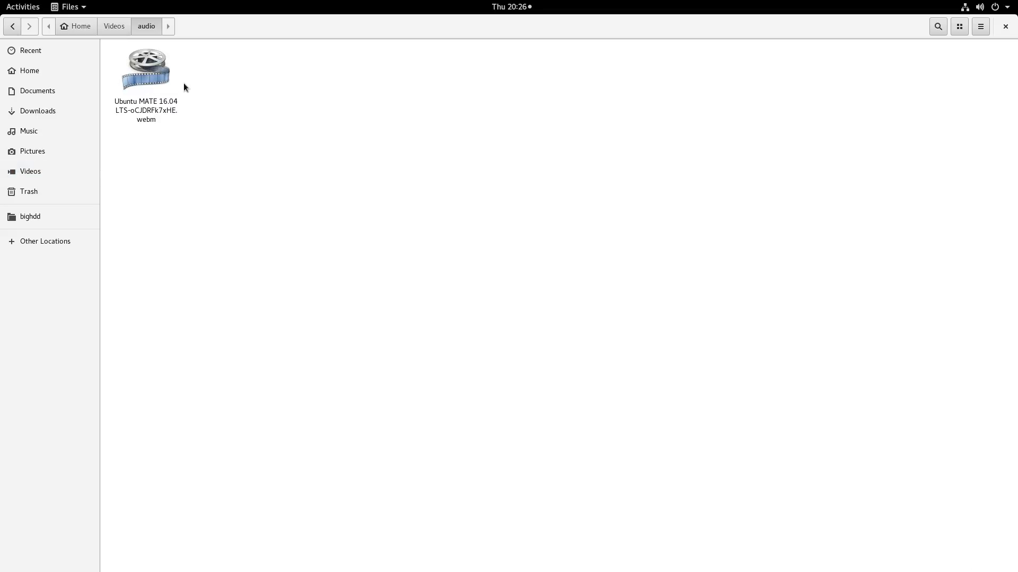
# Play the Ubuntu MATE webm in the Videos player, then close the player
pyautogui.rightClick(145, 69)
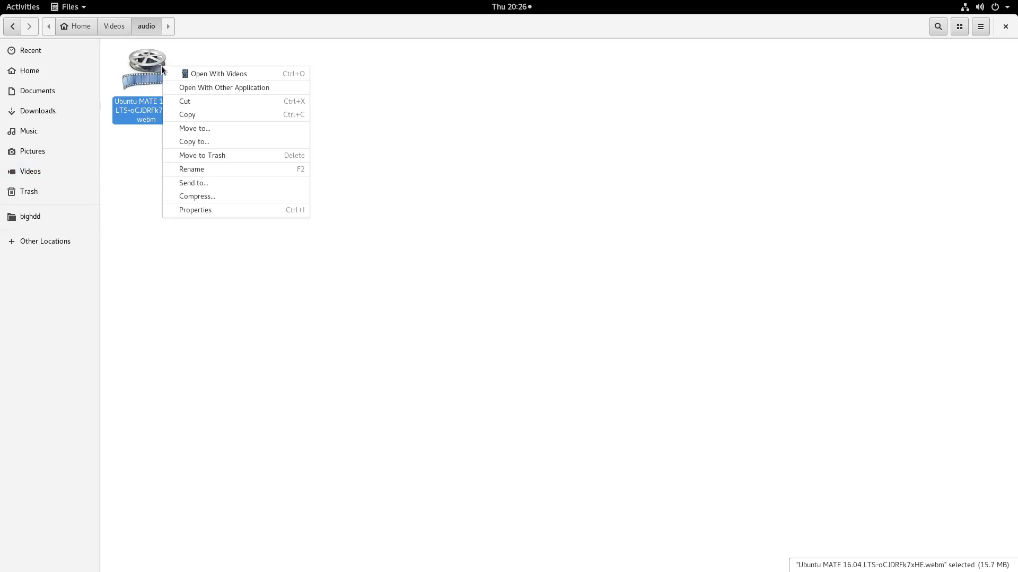
pyautogui.click(218, 73)
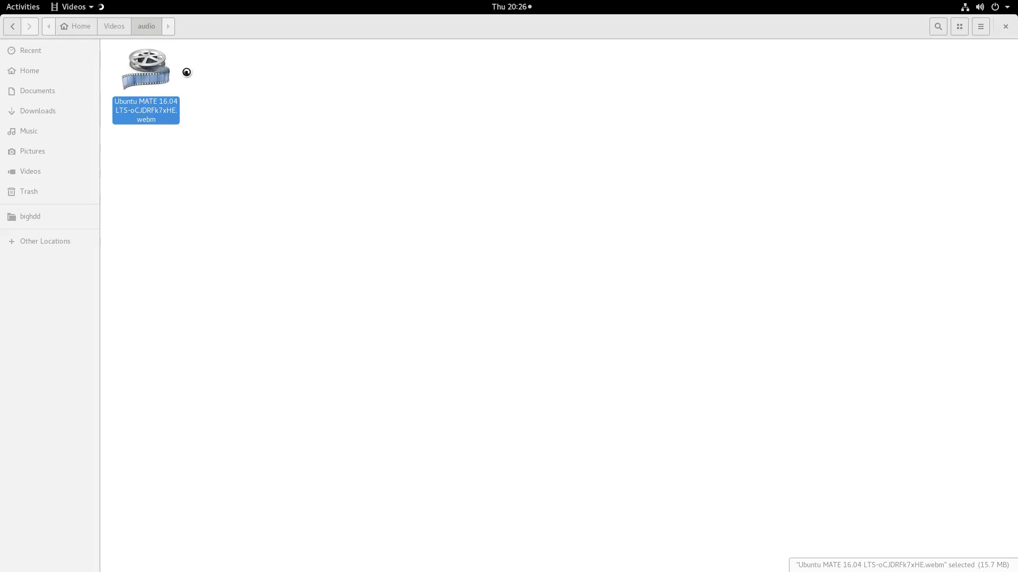
pyautogui.doubleClick(145, 68)
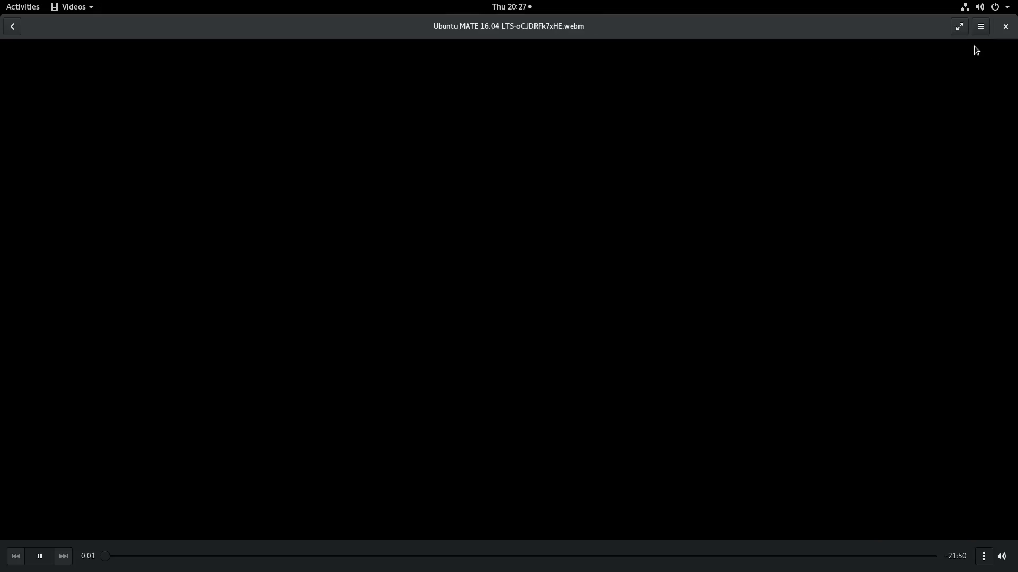
pyautogui.click(510, 6)
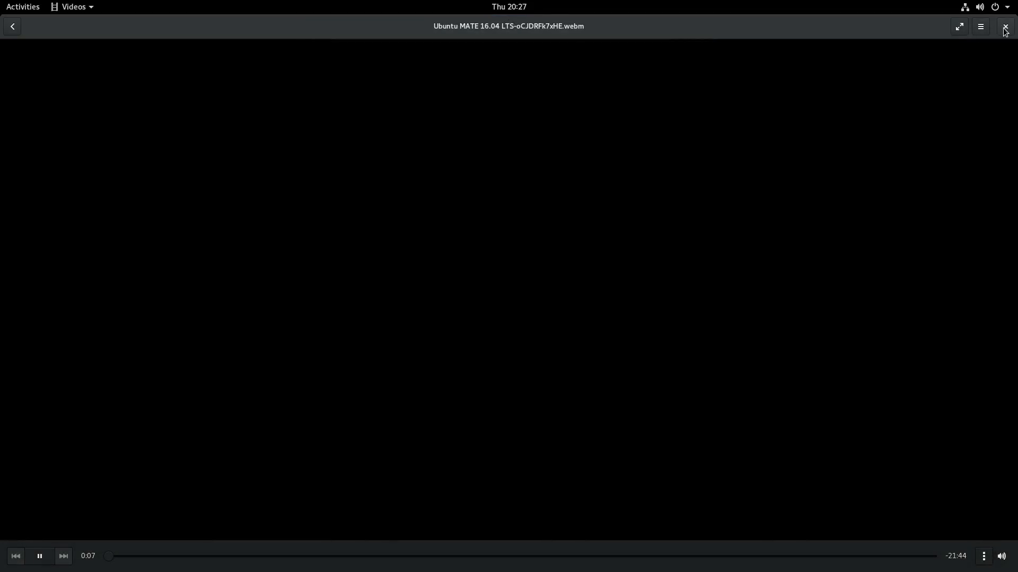
pyautogui.click(1002, 27)
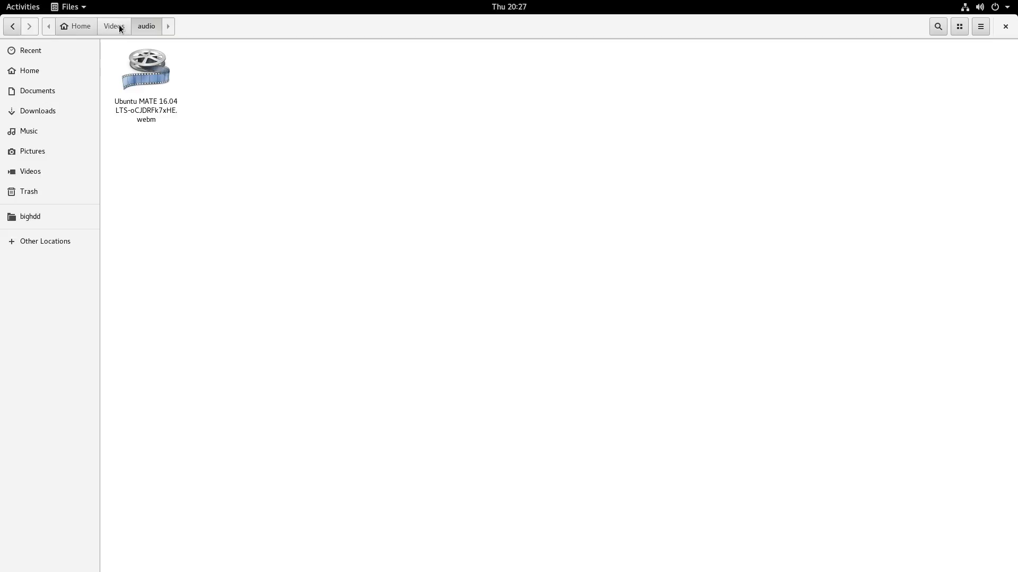
# Go back into the audio folder and show the Activities overview
pyautogui.click(114, 26)
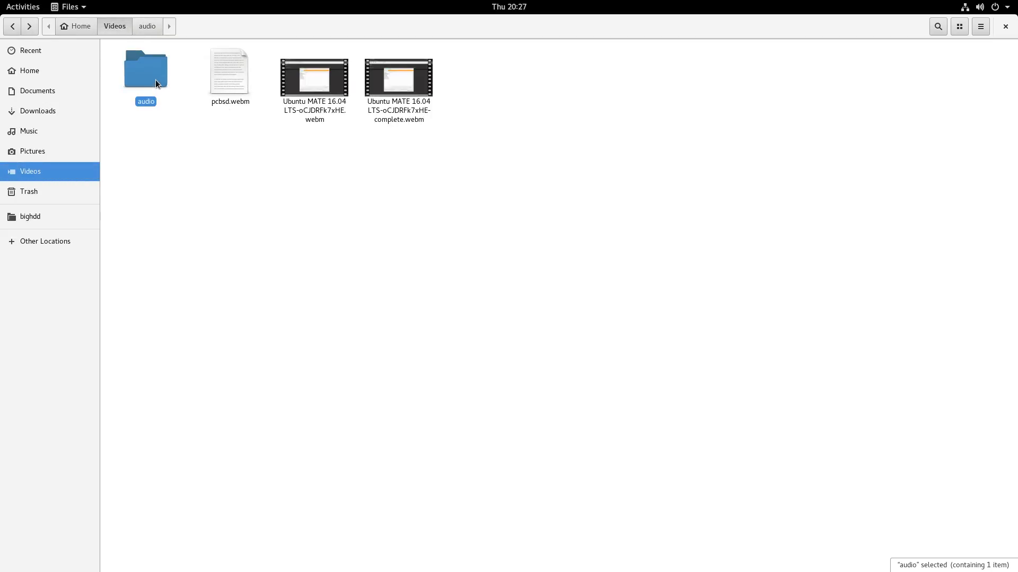
pyautogui.rightClick(136, 78)
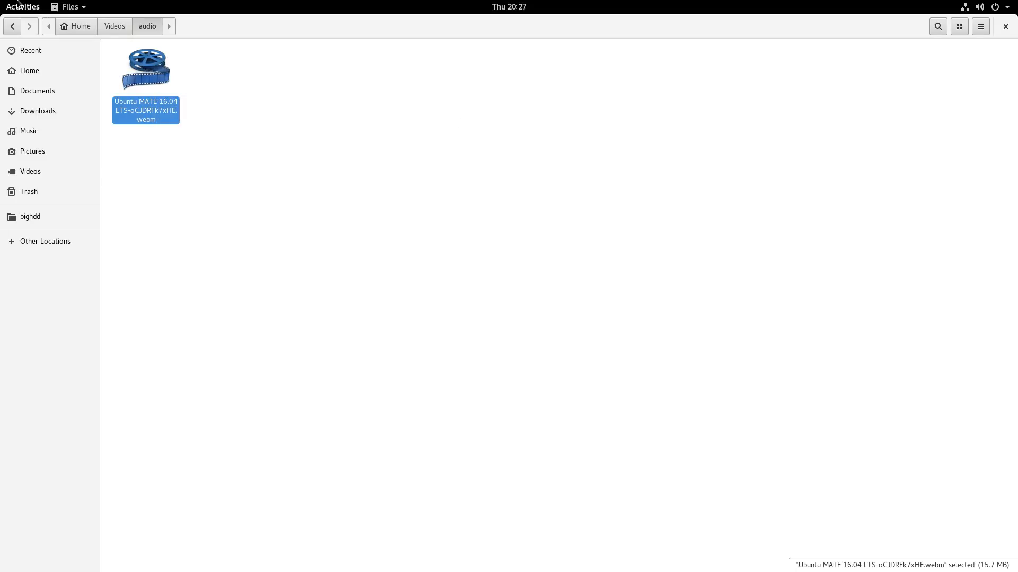
pyautogui.click(22, 6)
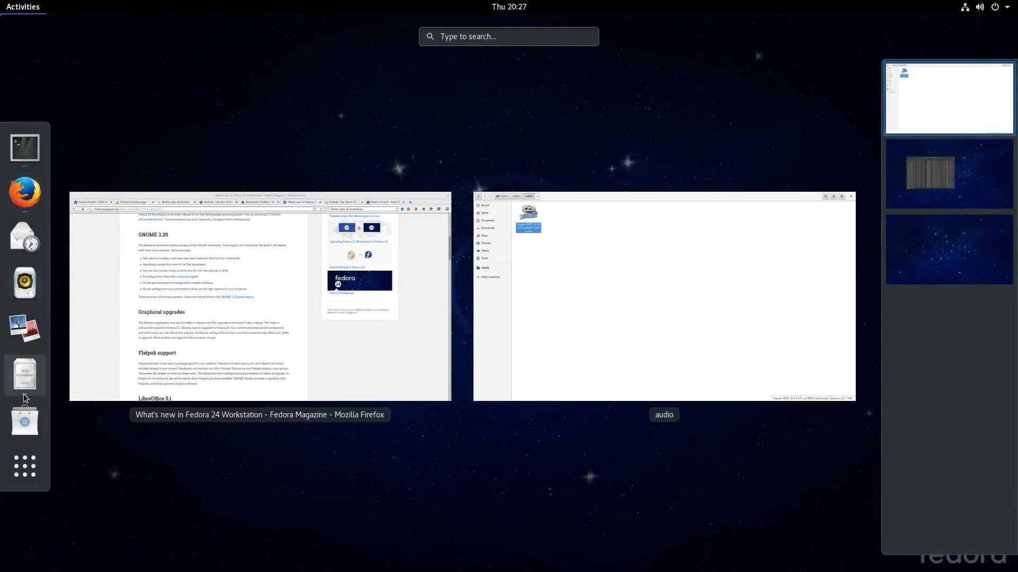
# Launch Rhythmbox, import from the Videos folder, and play the Ubuntu MATE webm track
pyautogui.click(25, 465)
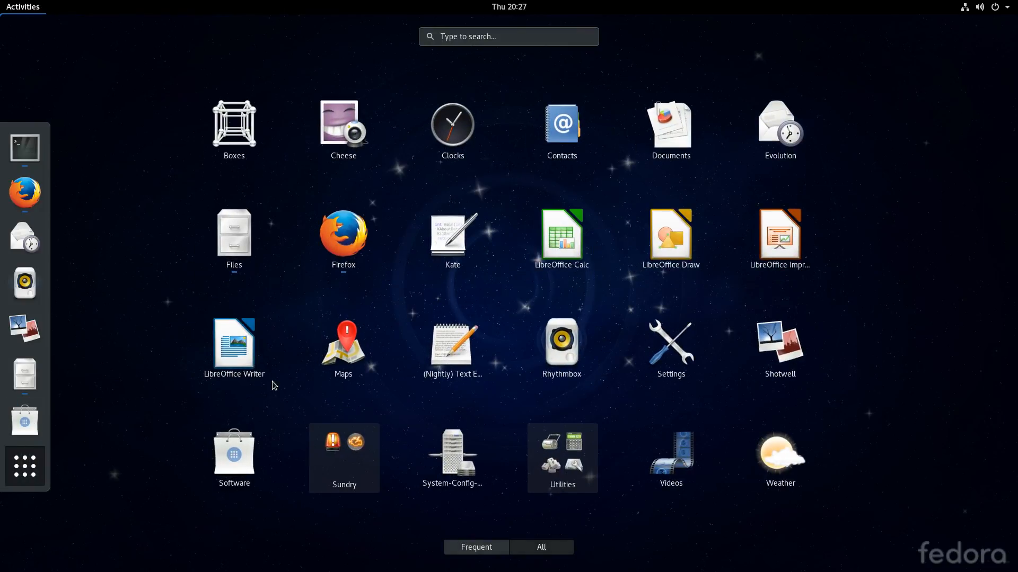
pyautogui.write('rh')
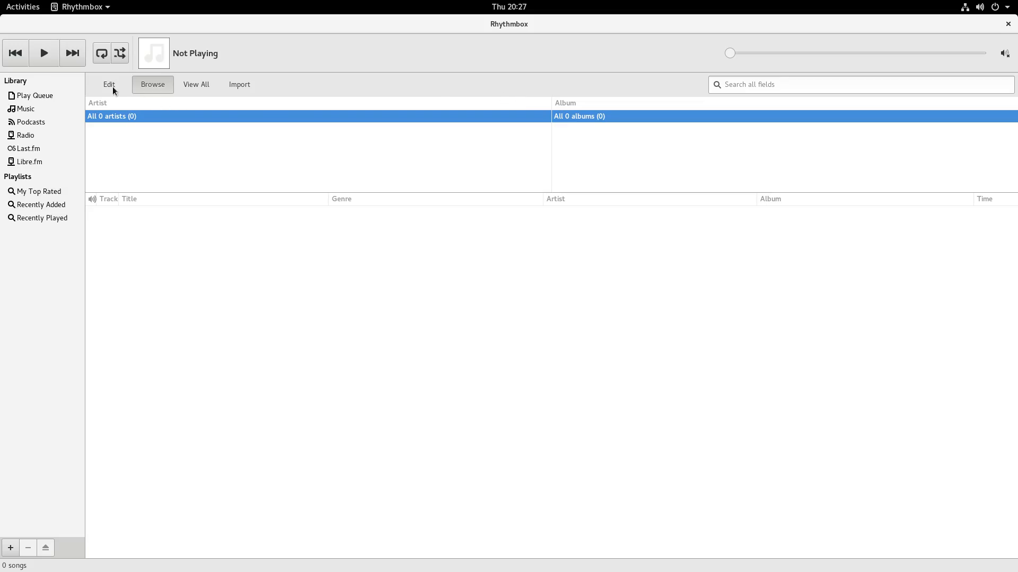
pyautogui.moveTo(31, 96)
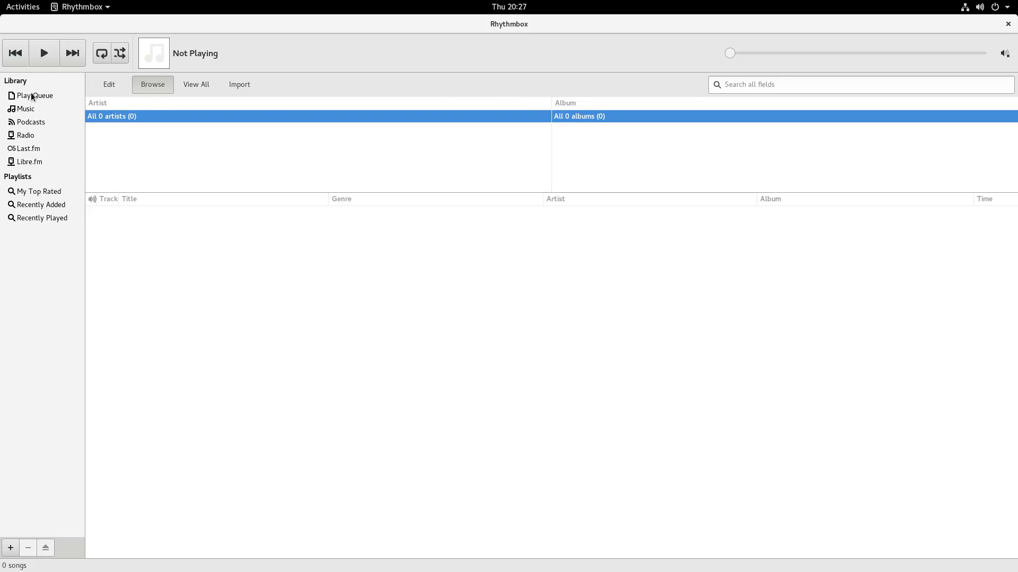
pyautogui.click(24, 108)
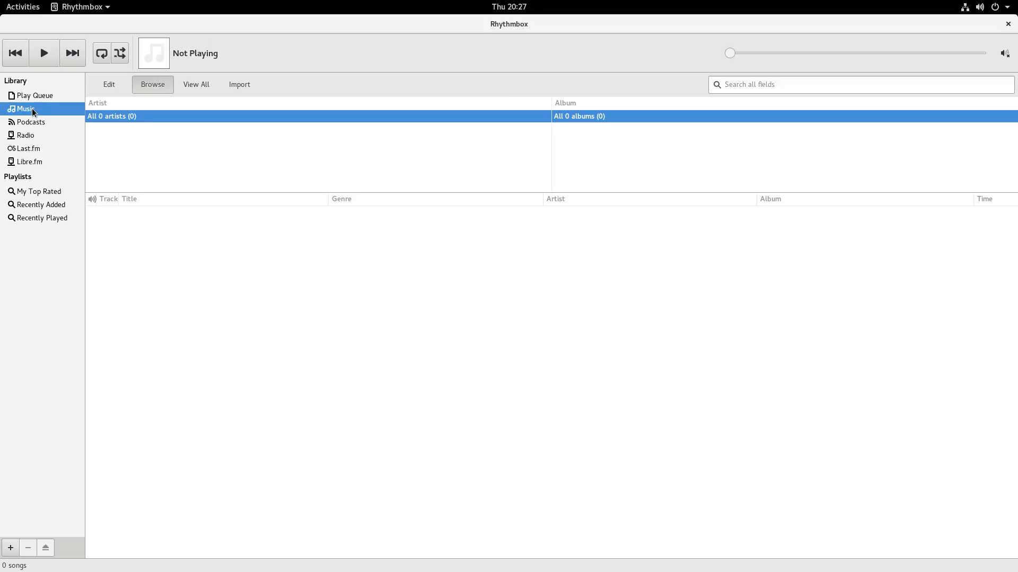
pyautogui.moveTo(669, 96)
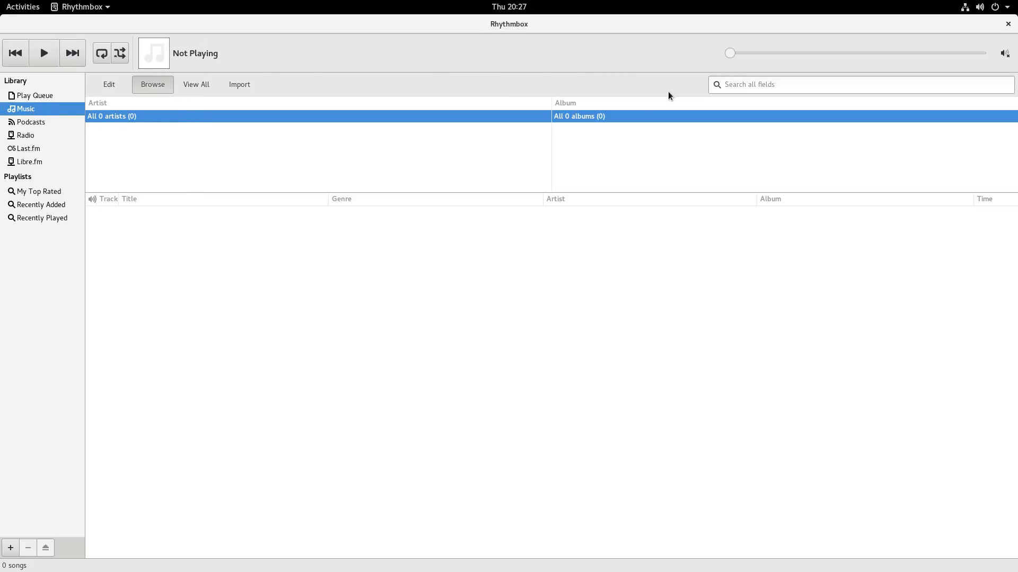
pyautogui.click(239, 84)
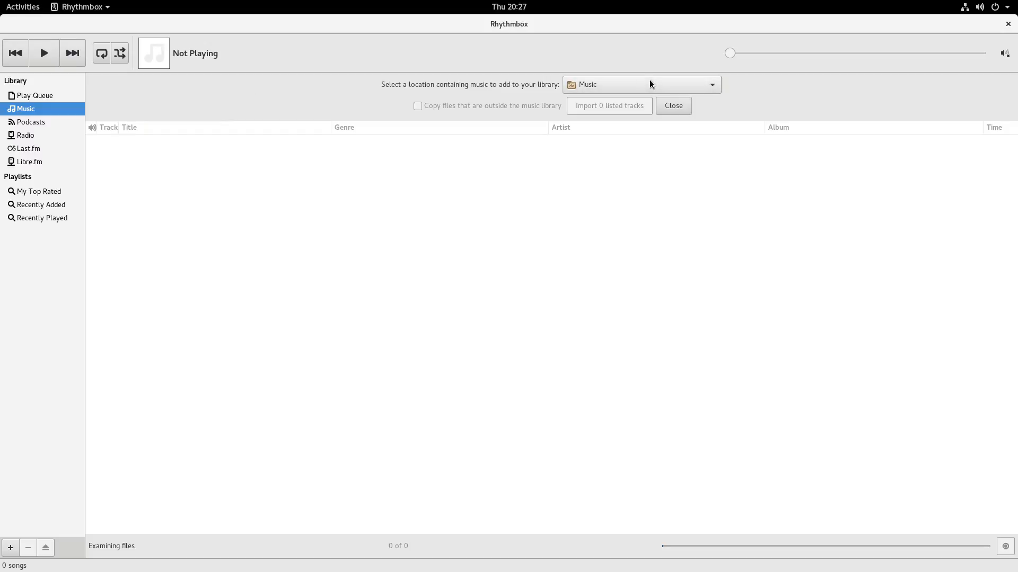
pyautogui.click(639, 85)
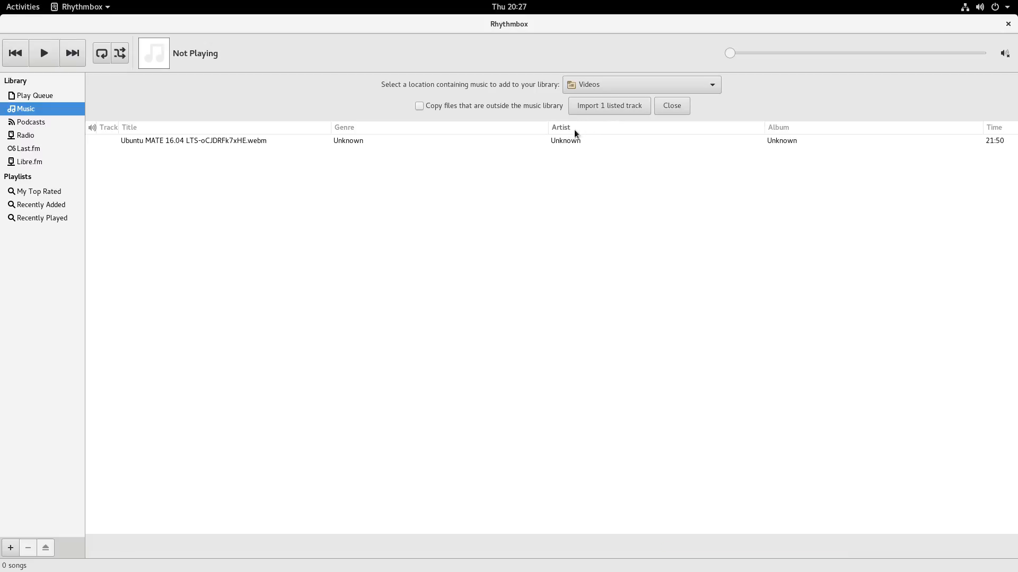
pyautogui.doubleClick(193, 140)
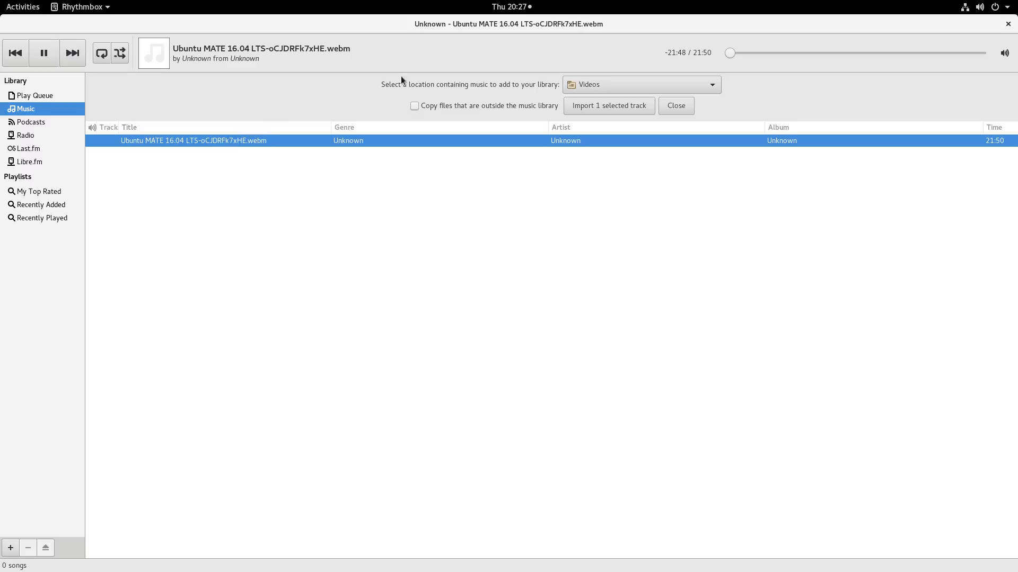
# Pause the Ubuntu MATE track from the top-bar notification panel's media controls
pyautogui.click(509, 6)
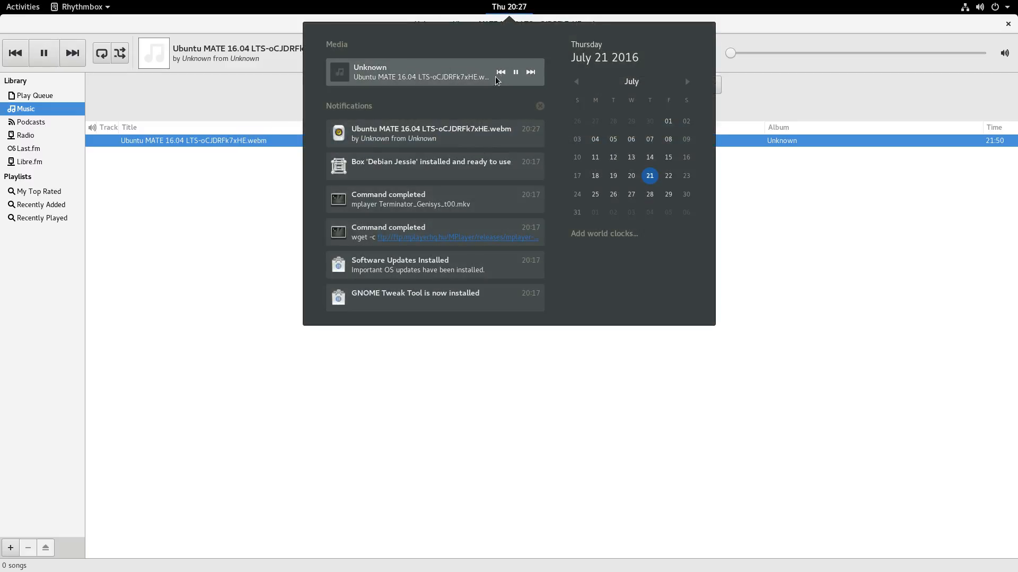
pyautogui.click(516, 71)
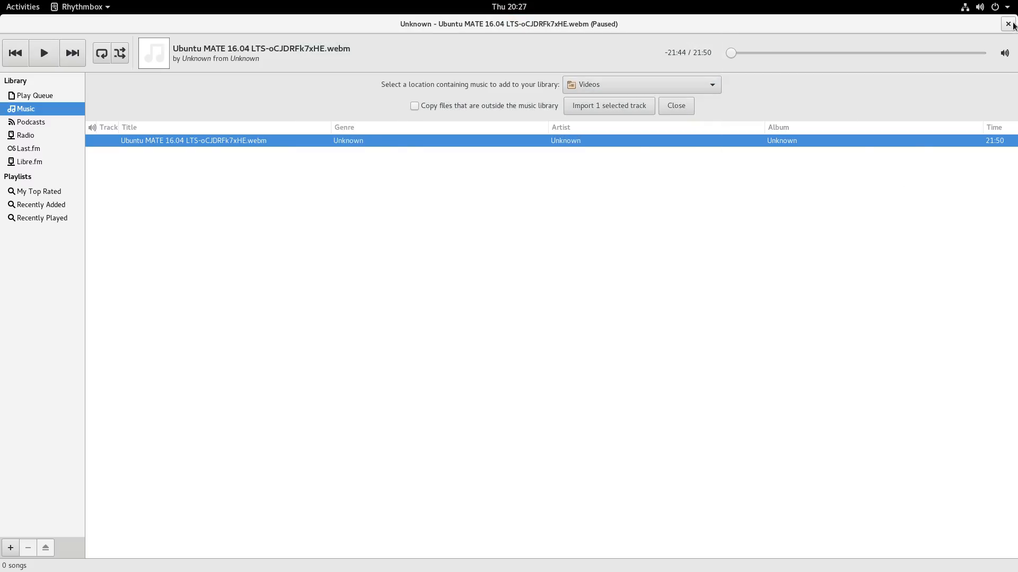
# Close Rhythmbox and right-click the Ubuntu MATE 16.04 webm in the audio folder
pyautogui.click(1008, 24)
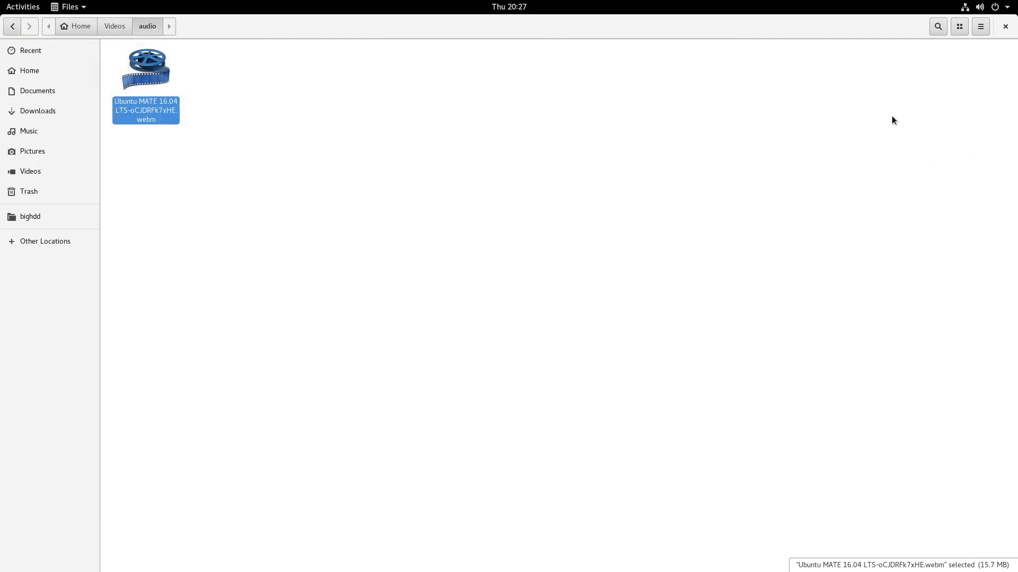
pyautogui.click(509, 7)
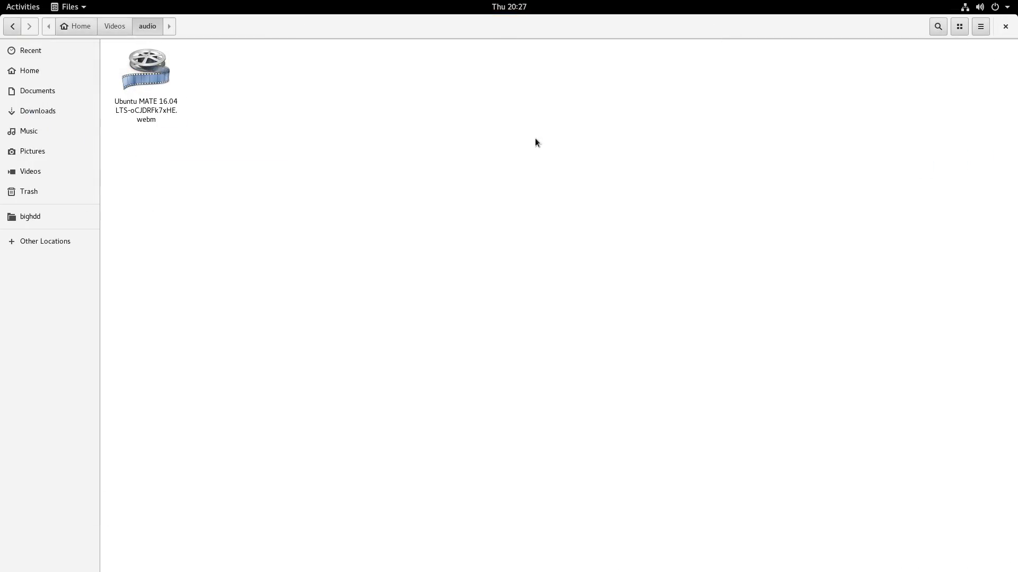
pyautogui.moveTo(416, 101)
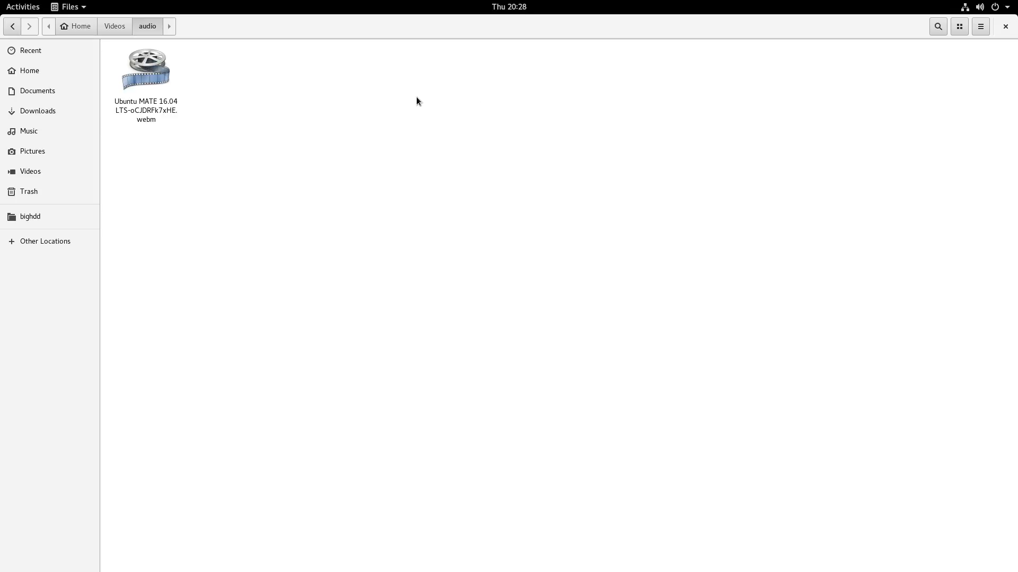
pyautogui.moveTo(217, 220)
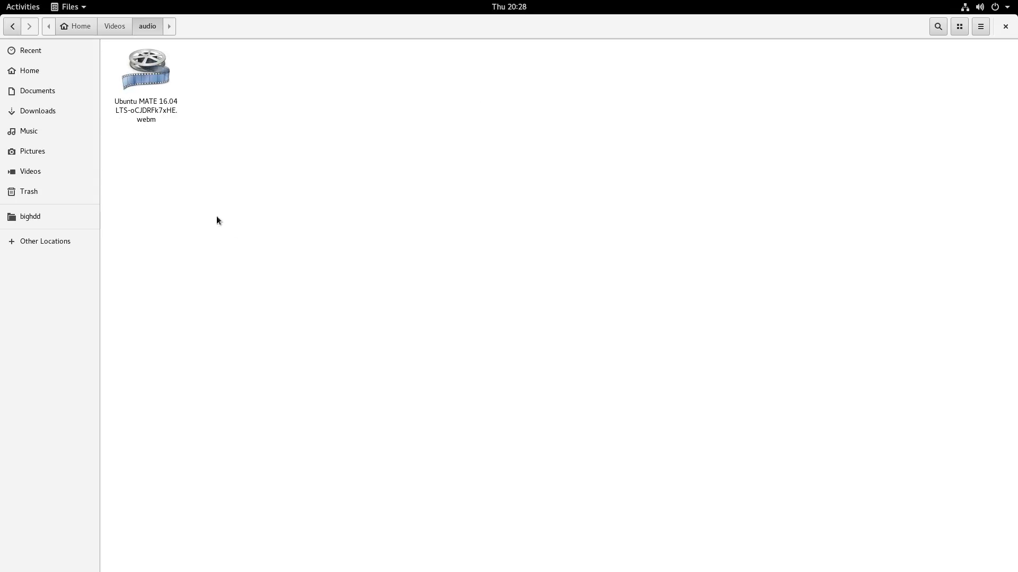
pyautogui.moveTo(253, 215)
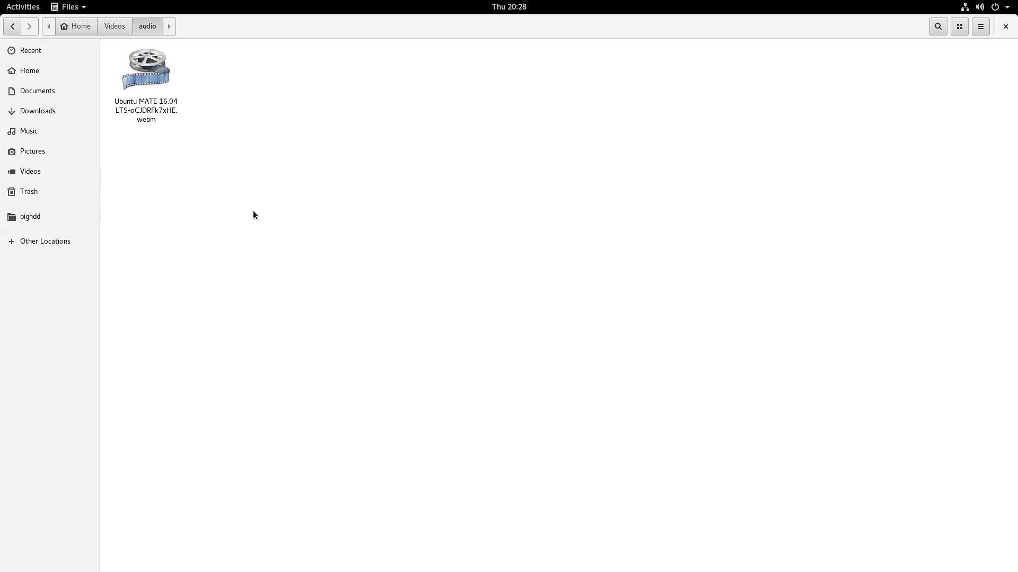
pyautogui.rightClick(145, 68)
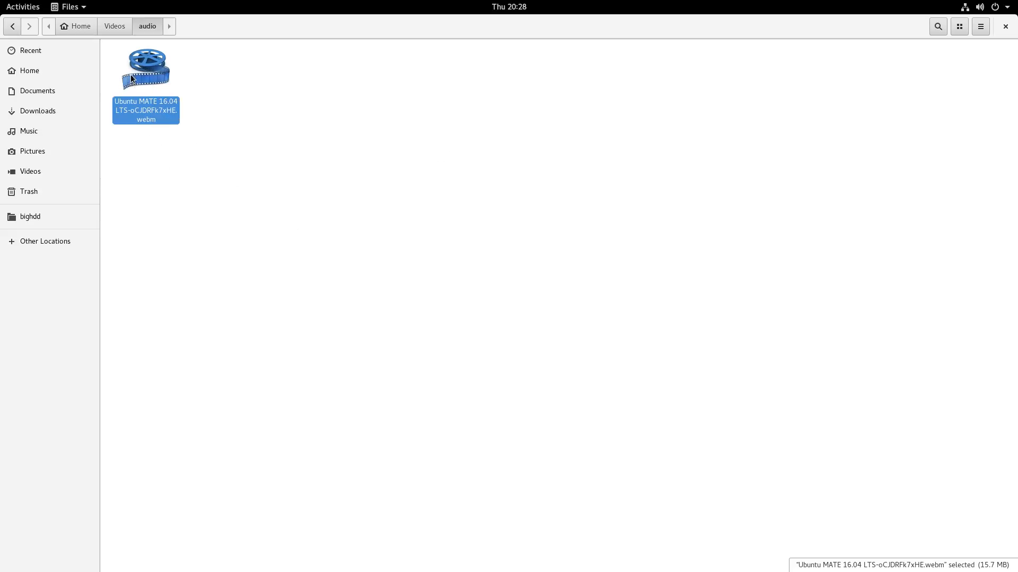
pyautogui.moveTo(816, 35)
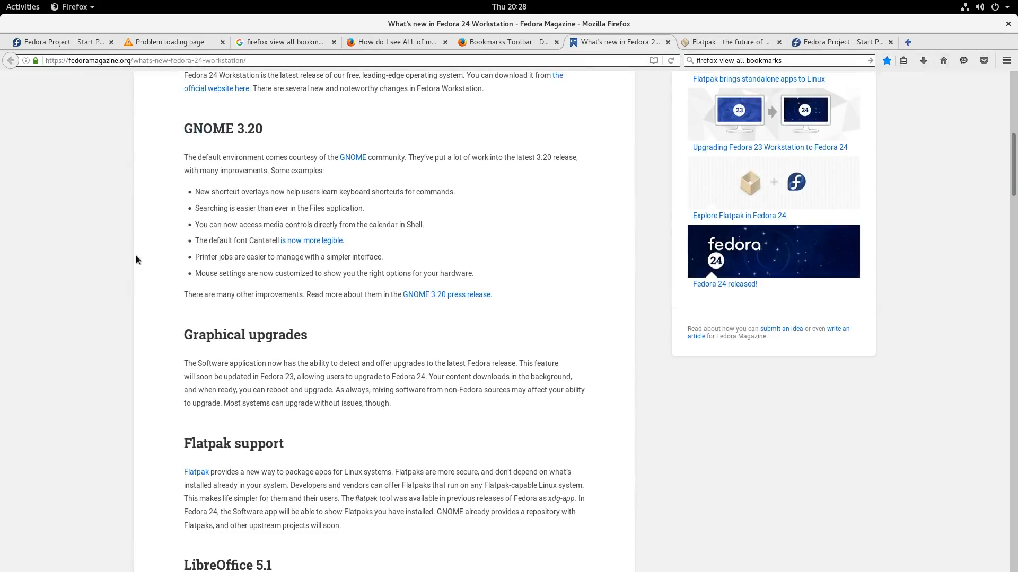
pyautogui.moveTo(260, 242)
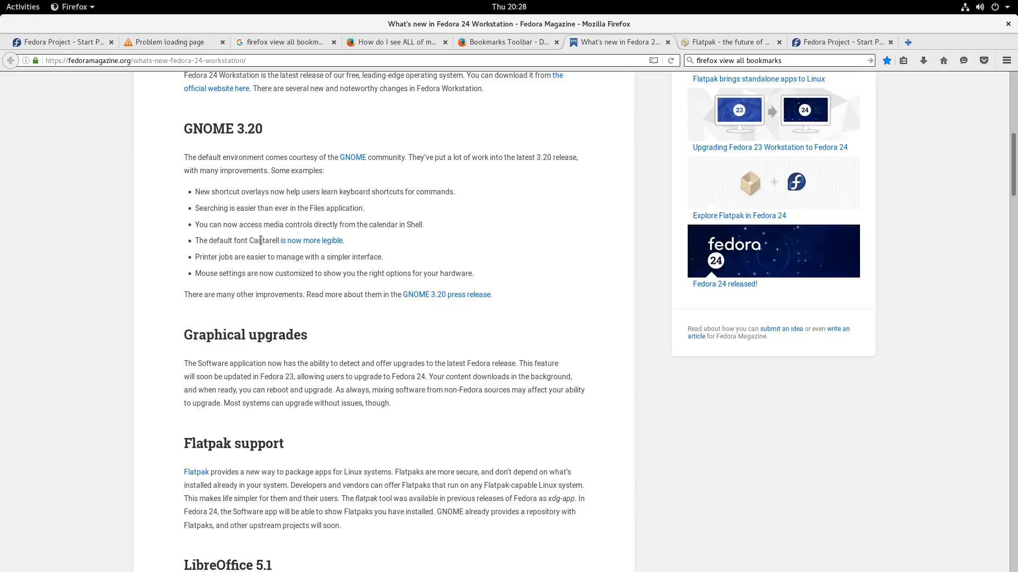
# Open and skim the linked Cantarell font improvements article, then return to the What's new tab
pyautogui.doubleClick(263, 241)
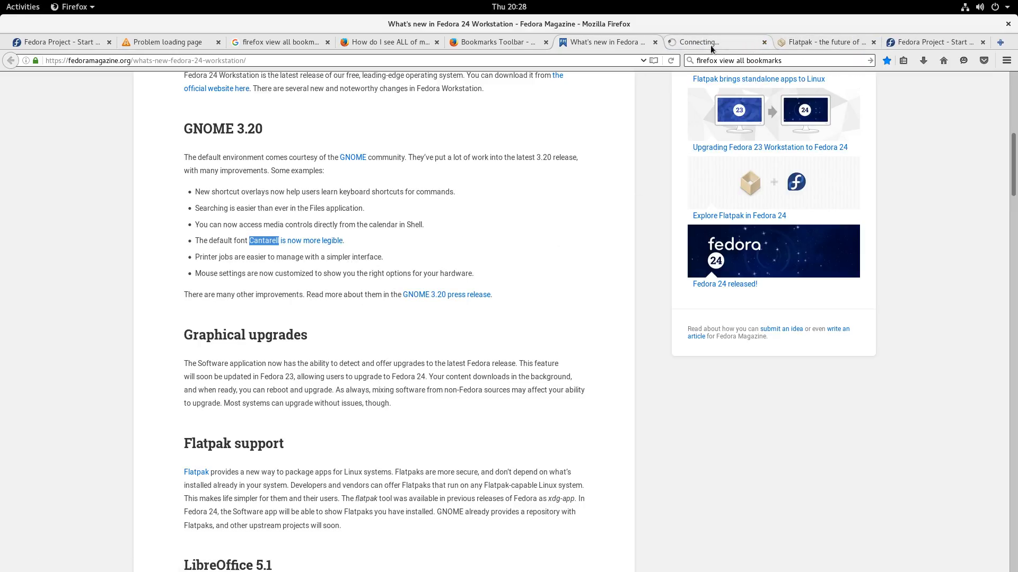
pyautogui.click(263, 241)
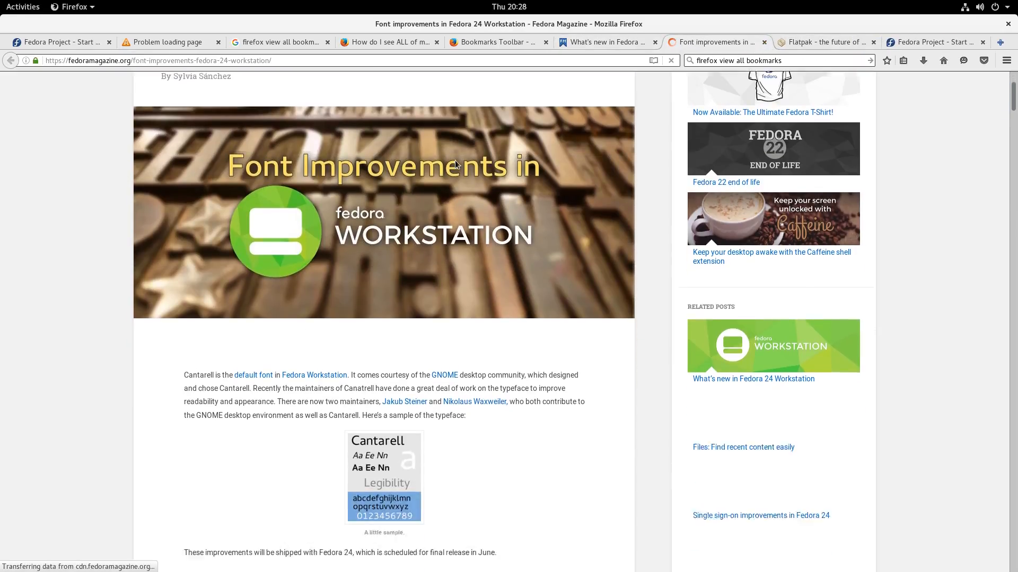
pyautogui.scroll(-3)
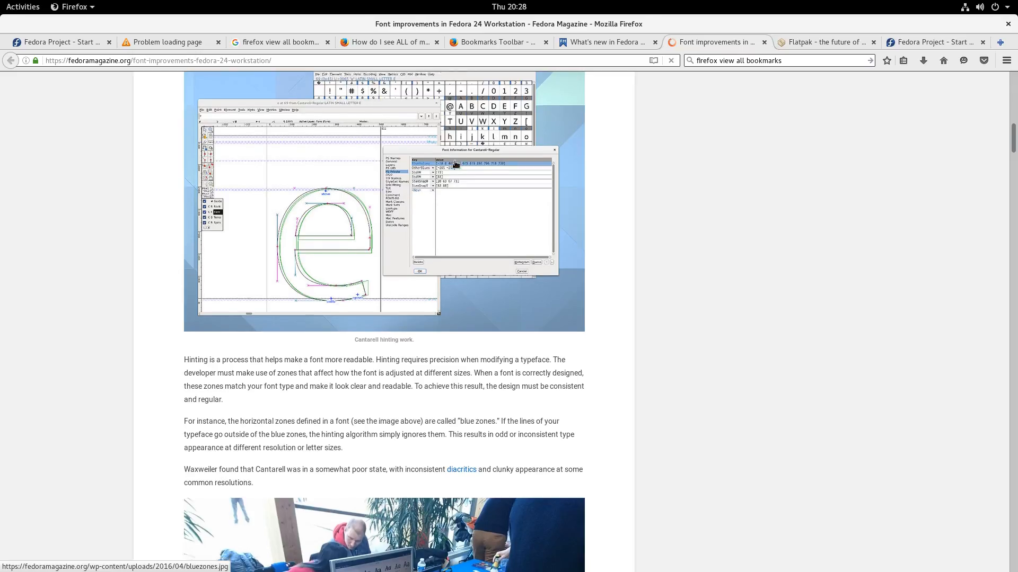
pyautogui.scroll(-3)
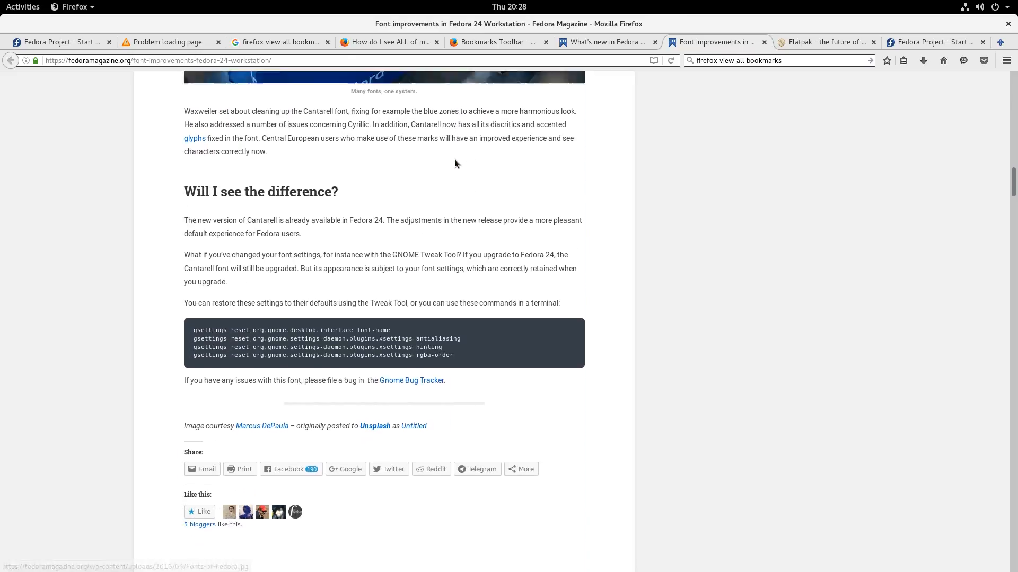
pyautogui.click(607, 43)
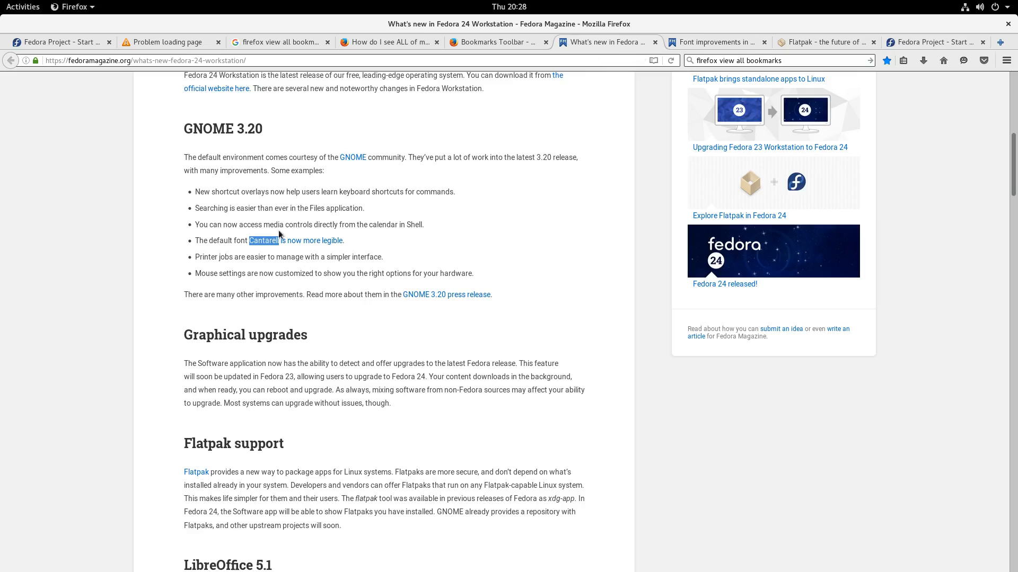
pyautogui.click(217, 261)
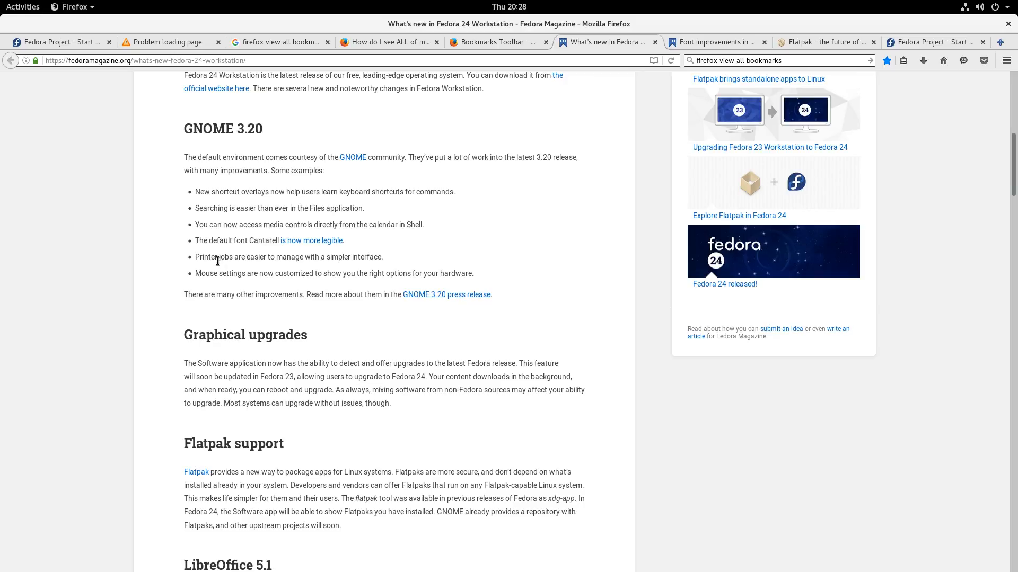
# Search 'print' to open Printers and unlock it with the administrator password
pyautogui.click(23, 7)
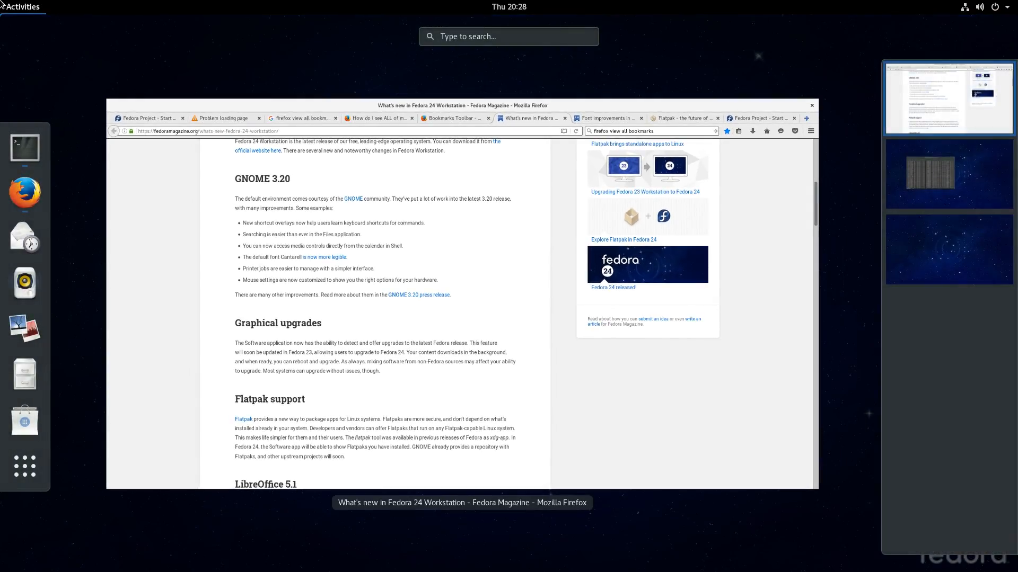
pyautogui.write('print')
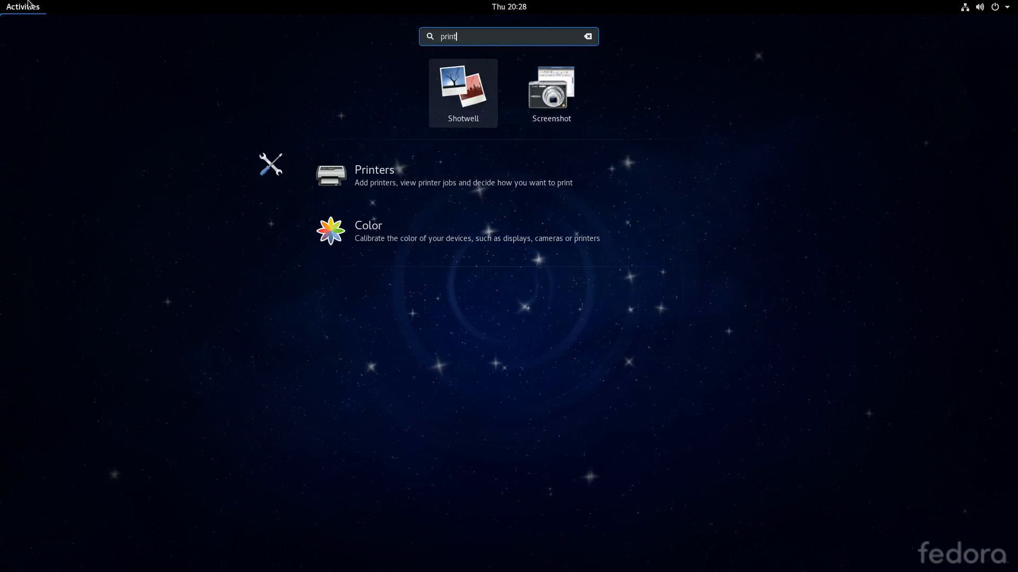
pyautogui.moveTo(378, 185)
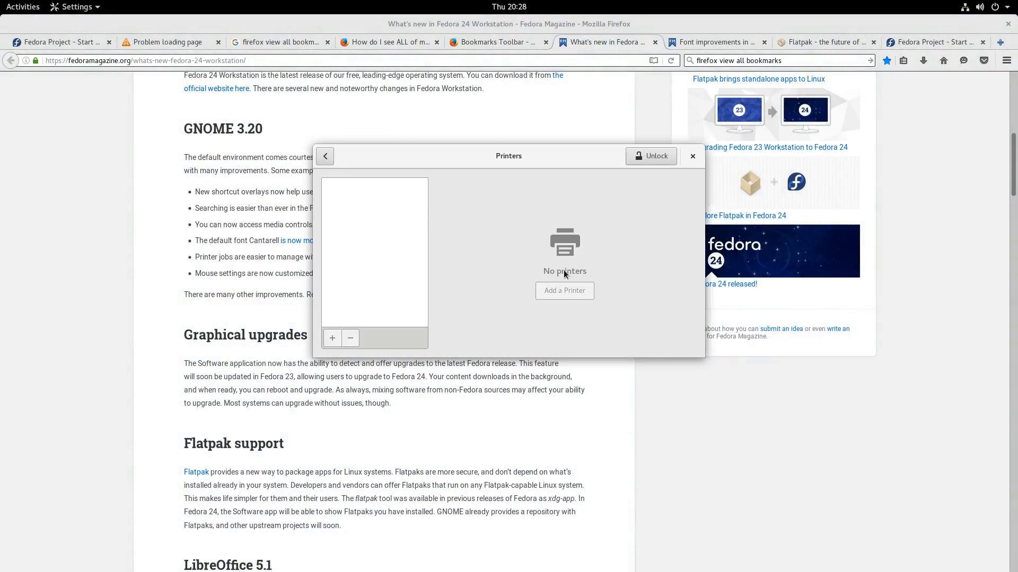
pyautogui.click(650, 156)
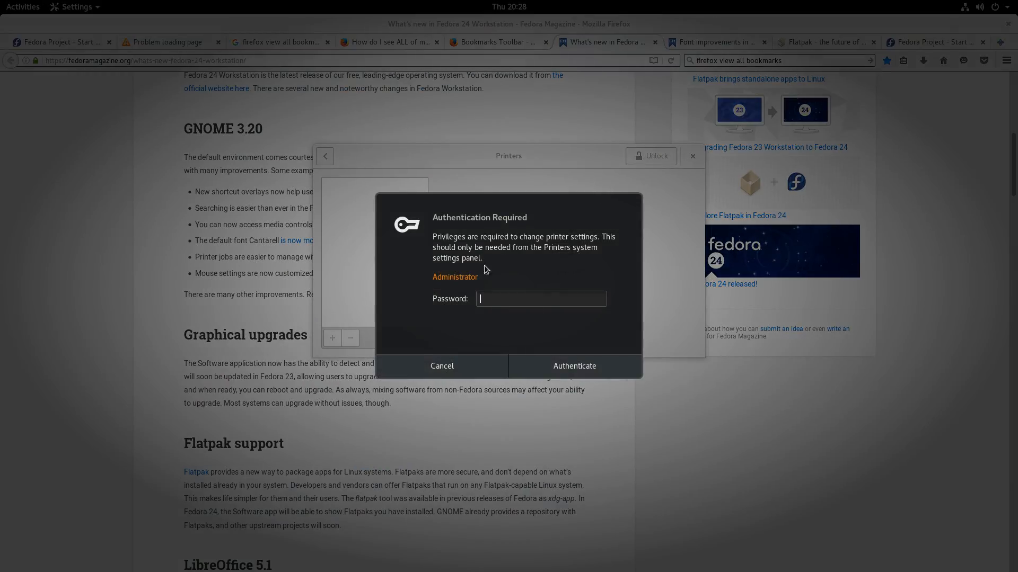
pyautogui.moveTo(539, 299)
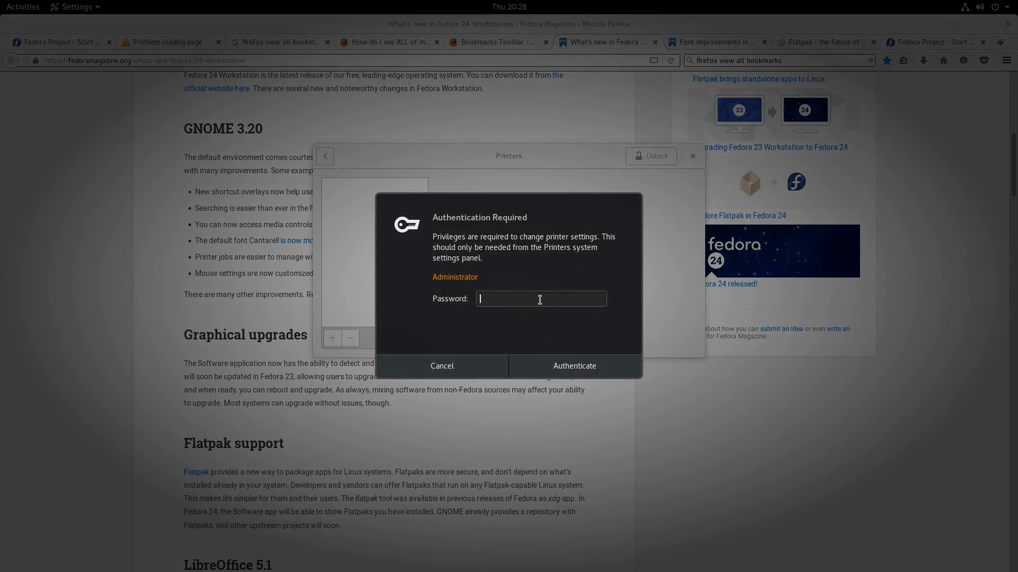
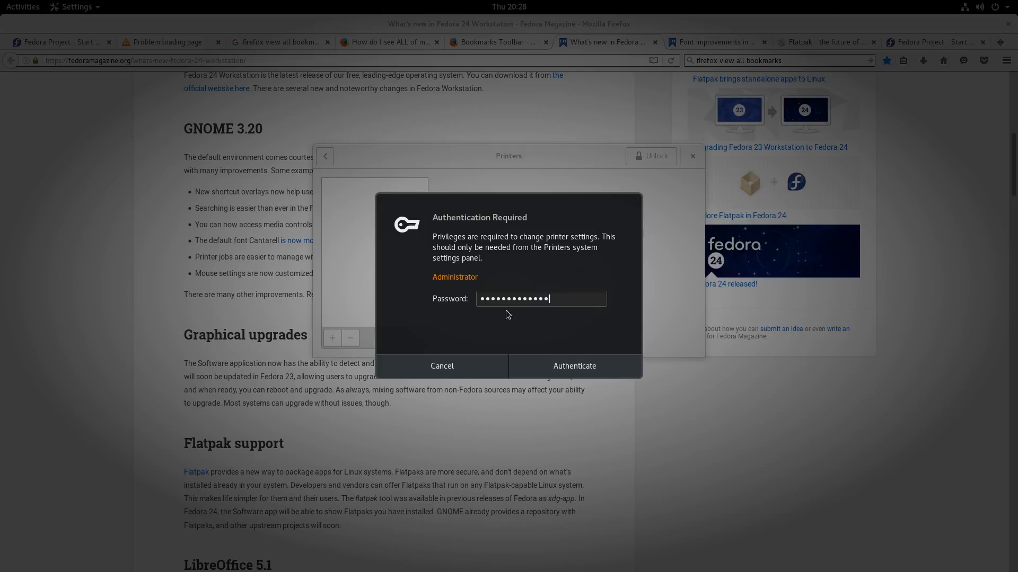
pyautogui.click(573, 366)
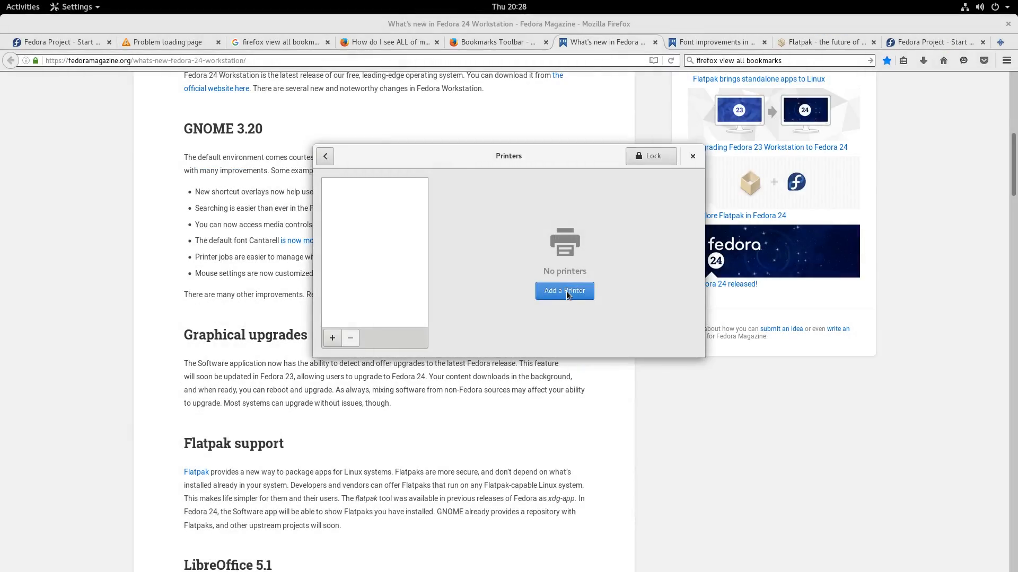
# Add the Samsung ML-1610 network printer, make it default, then return to the article
pyautogui.click(563, 291)
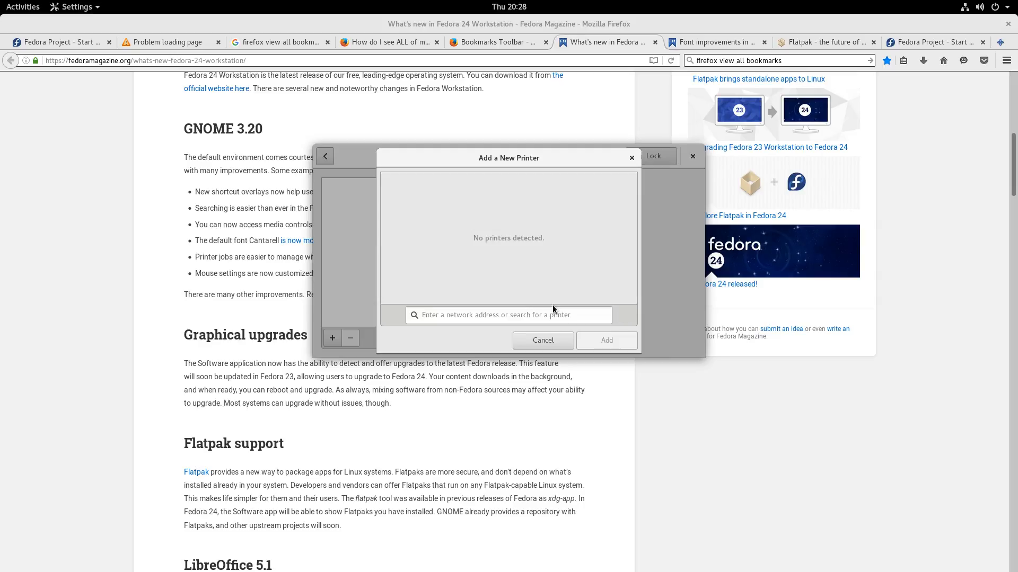
pyautogui.click(508, 315)
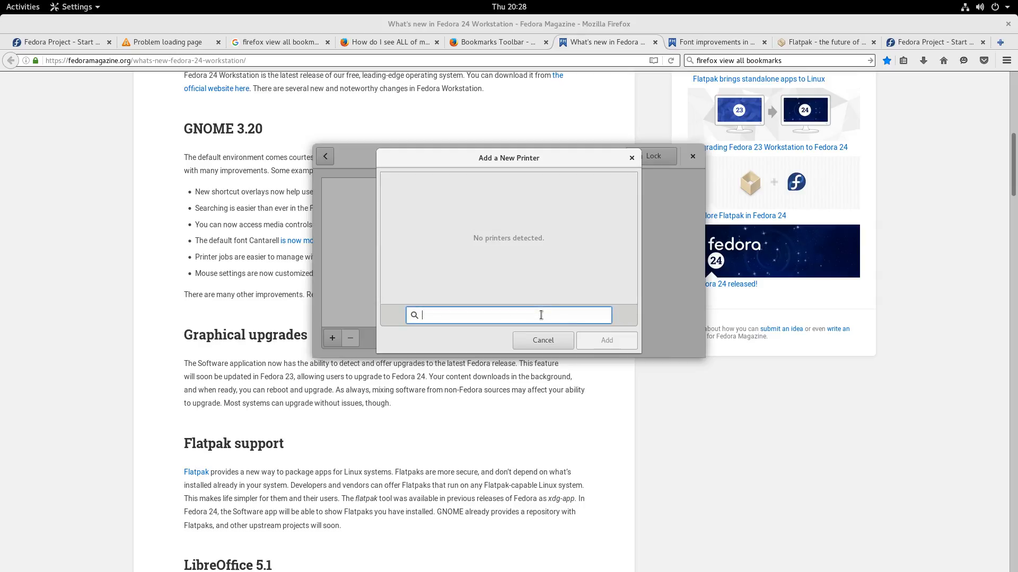
pyautogui.write('192.168.03')
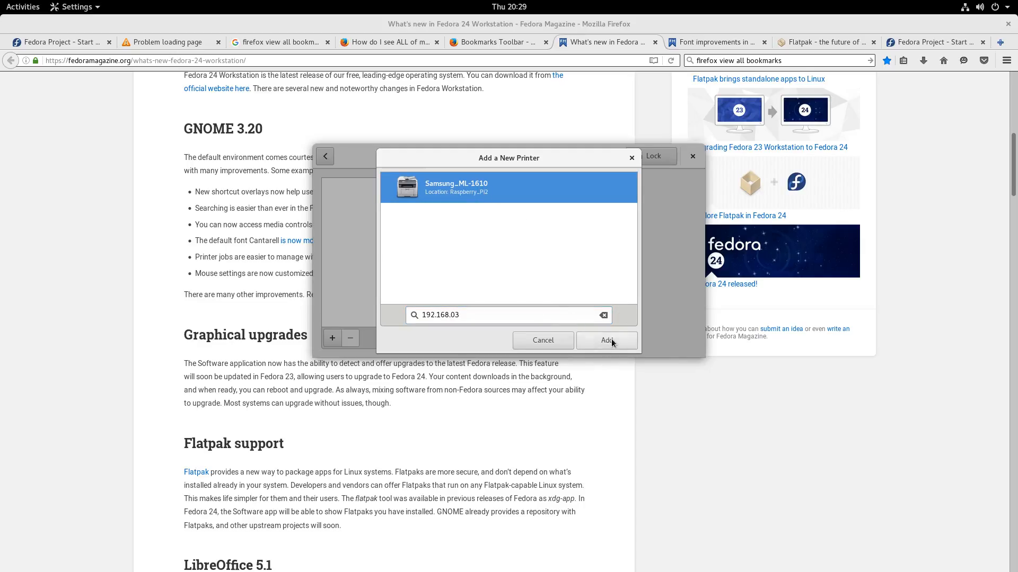
pyautogui.click(606, 341)
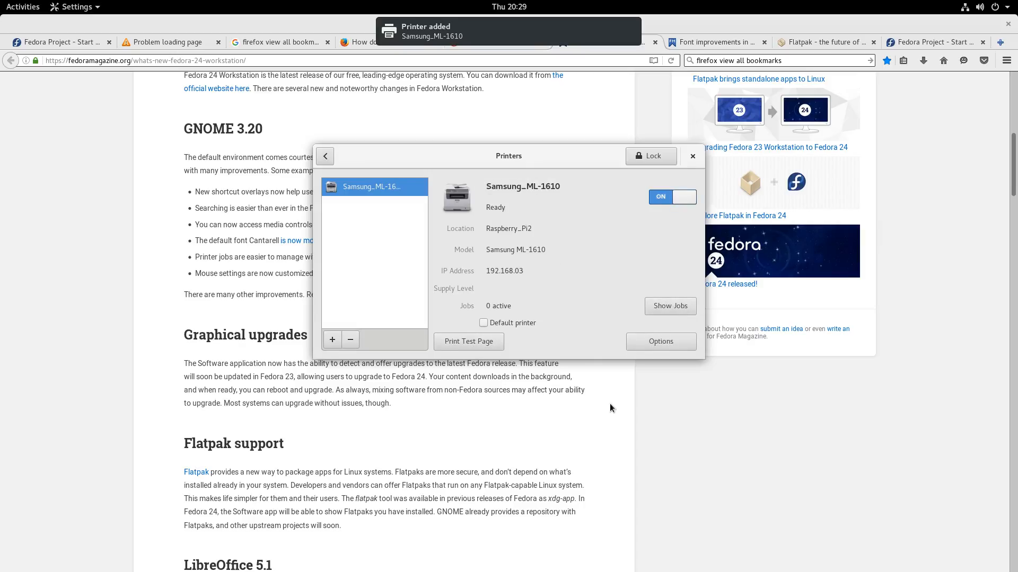
pyautogui.moveTo(602, 379)
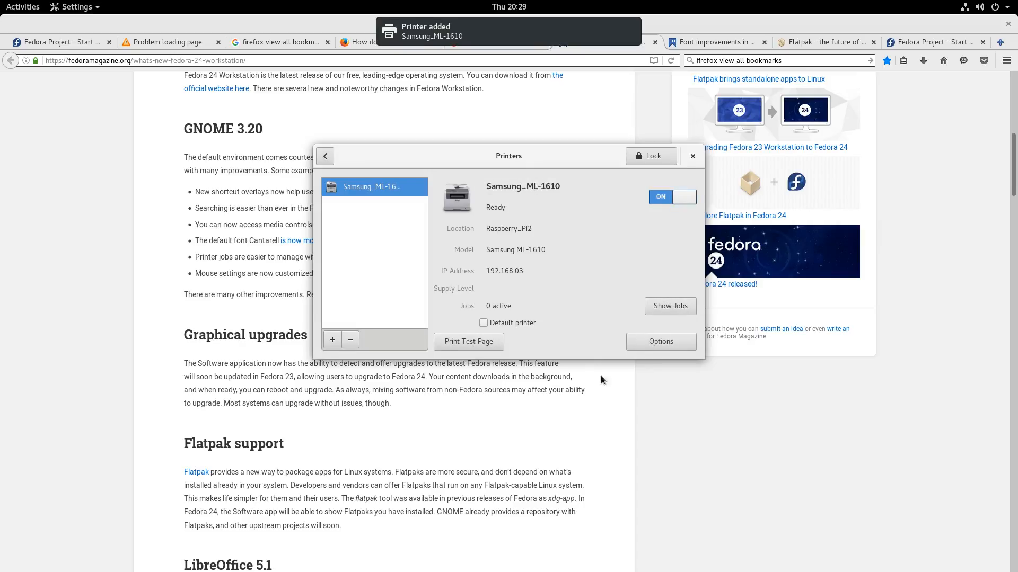
pyautogui.click(483, 324)
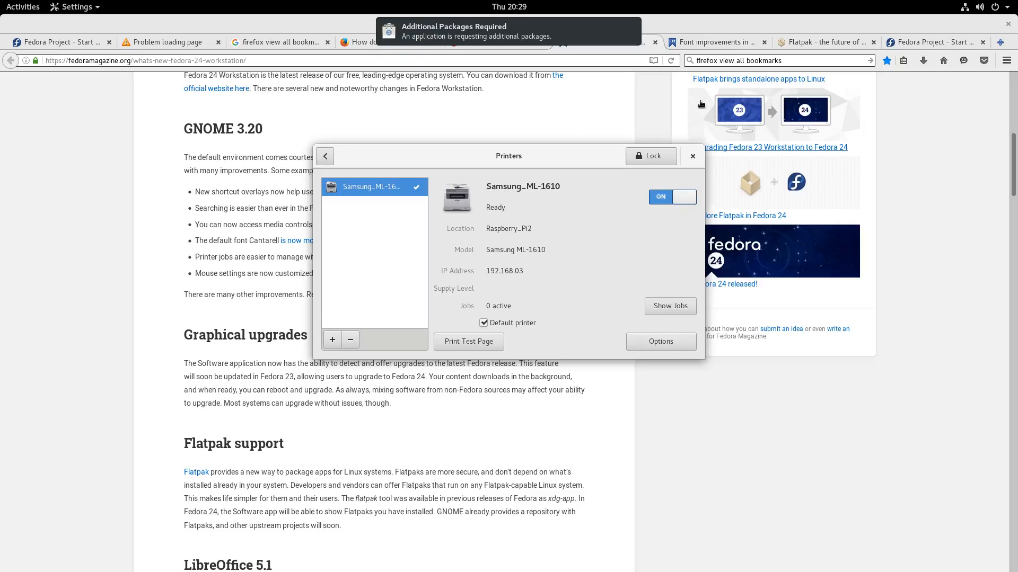
pyautogui.click(692, 156)
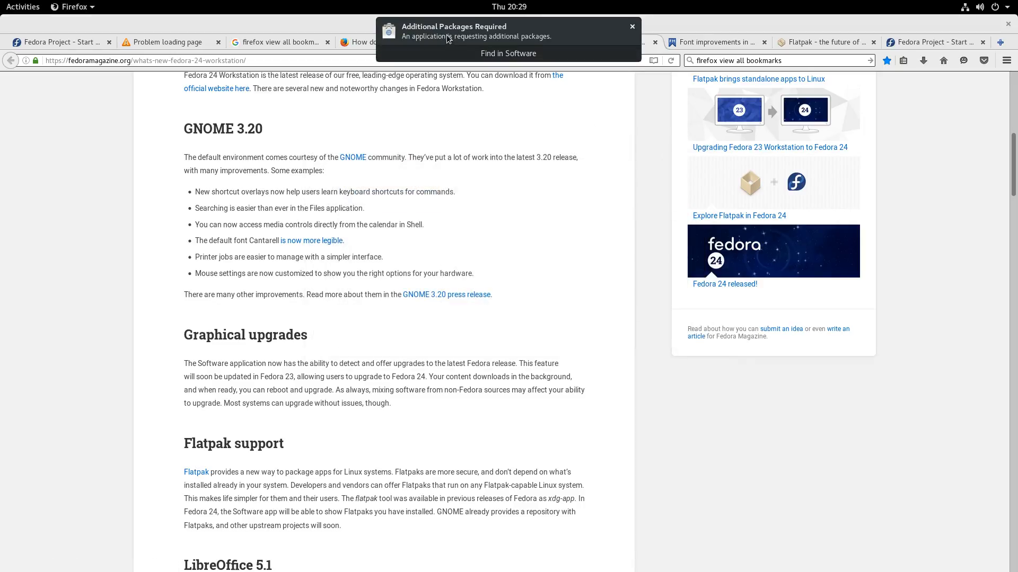
pyautogui.moveTo(491, 41)
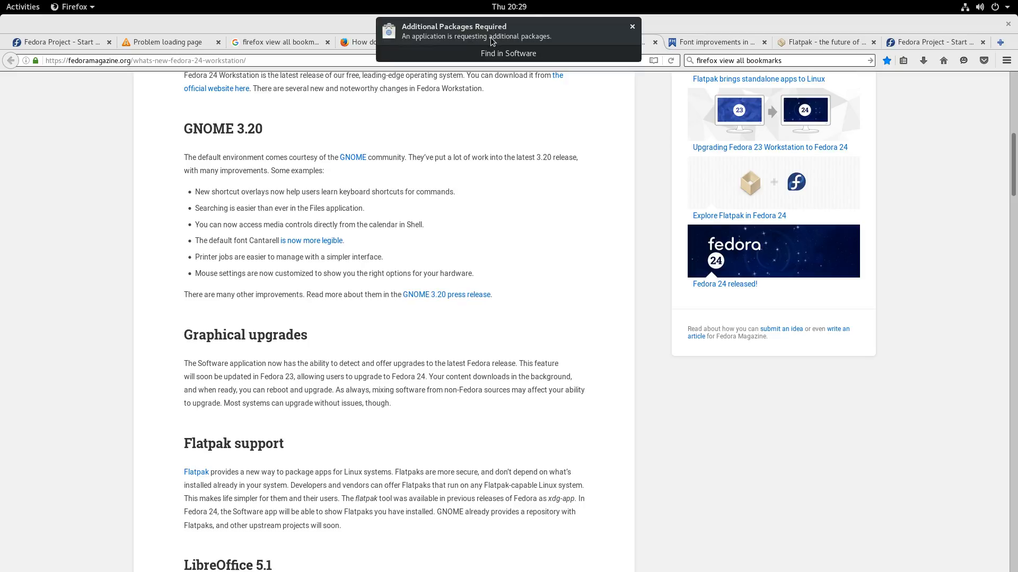
pyautogui.moveTo(475, 33)
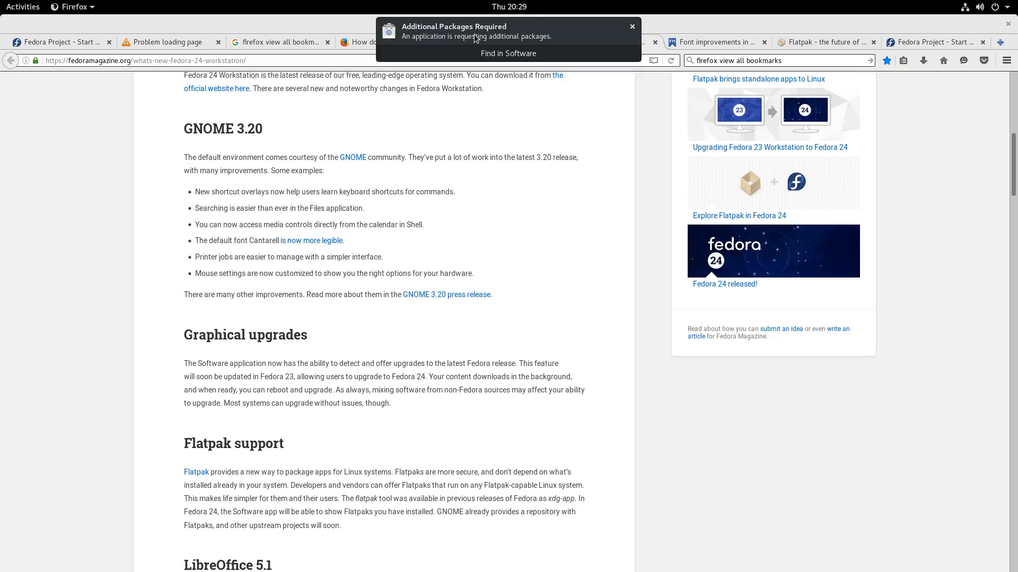
# Glance at the notification list, then bring the Fedora 24 article window forward
pyautogui.click(509, 7)
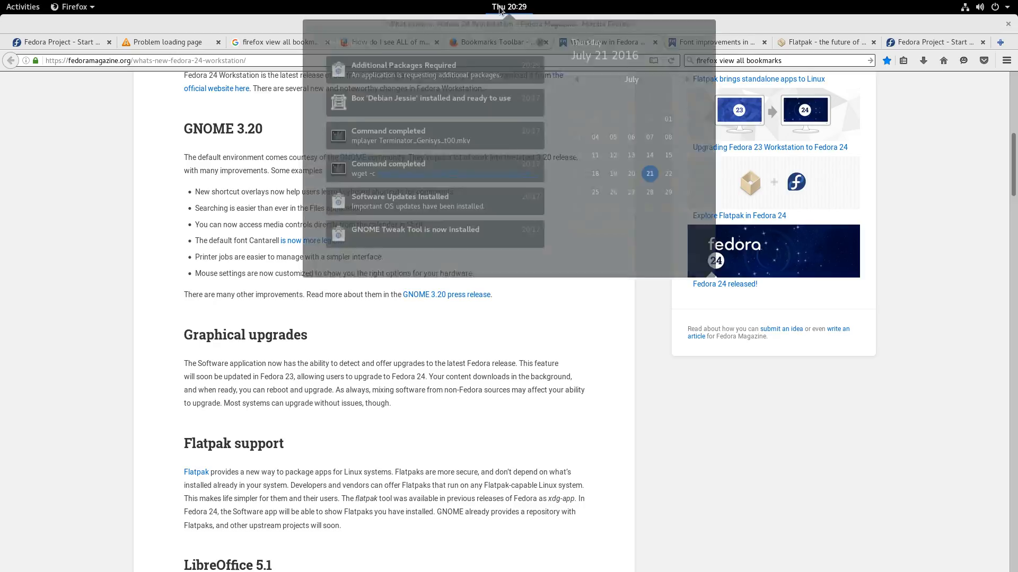
pyautogui.click(509, 7)
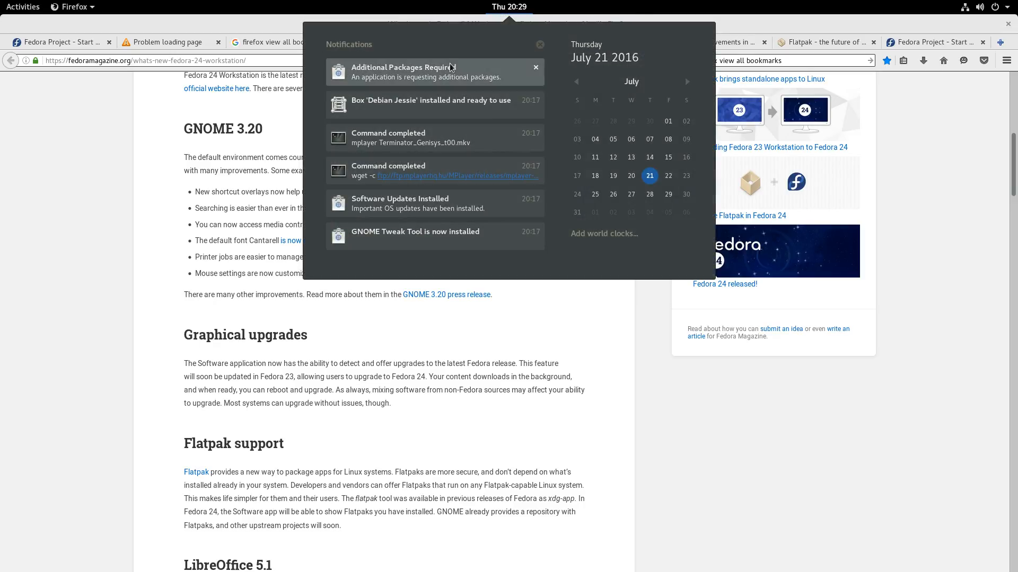
pyautogui.click(233, 167)
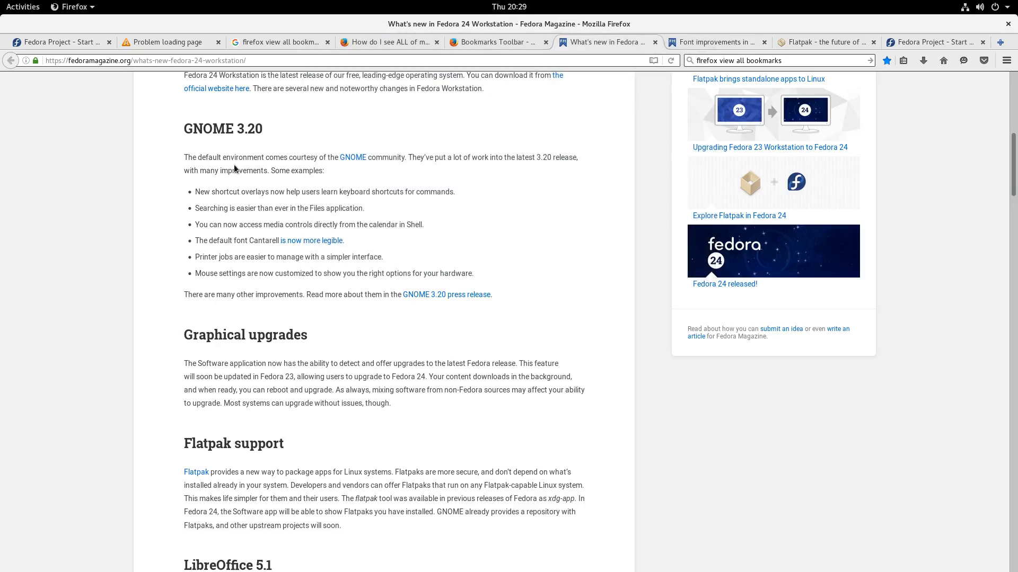
pyautogui.moveTo(260, 244)
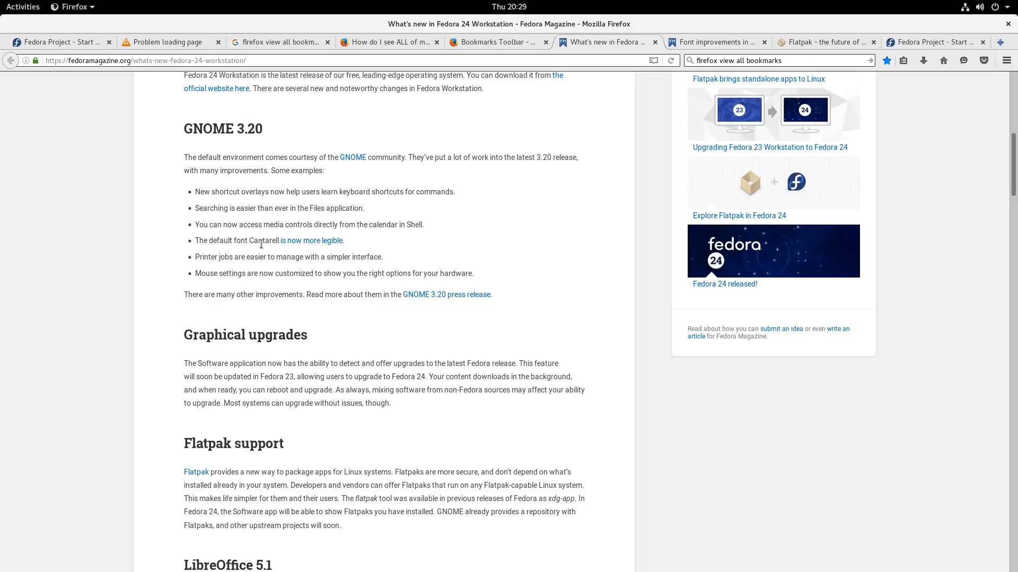
pyautogui.moveTo(253, 276)
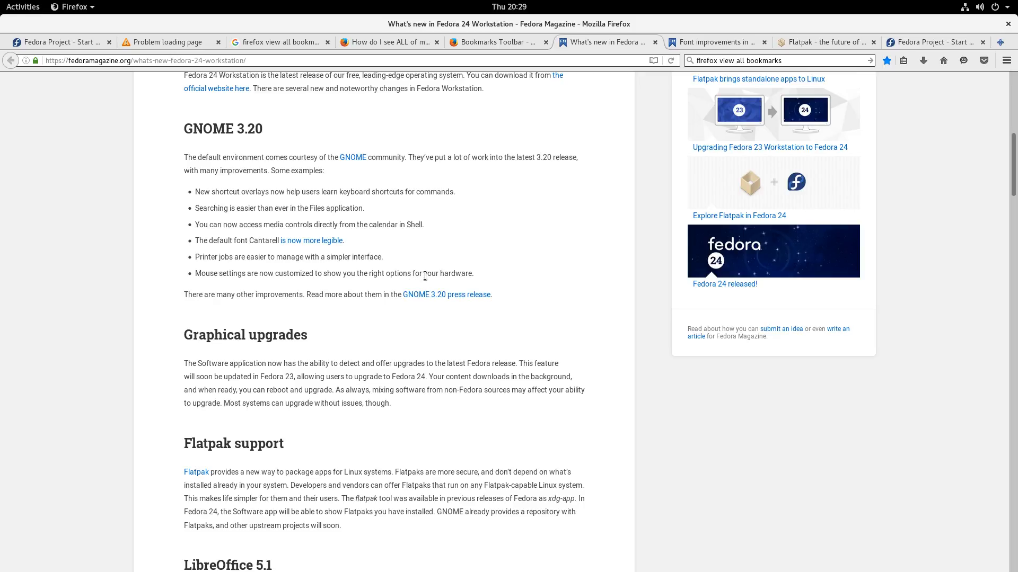
pyautogui.moveTo(259, 315)
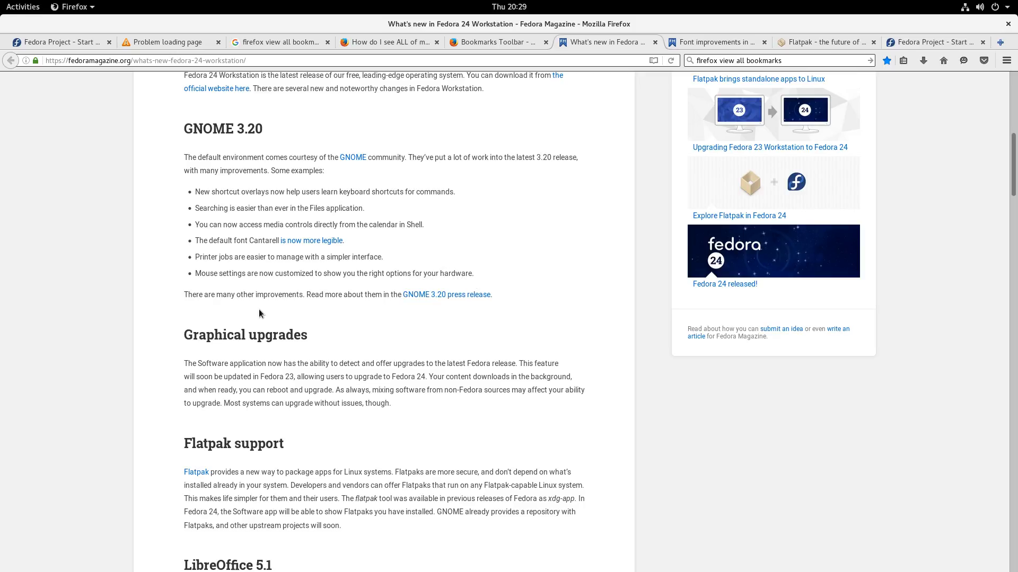
# Read the article past GNOME 3.20 and Graphical upgrades to the Flatpak support section
pyautogui.scroll(-3)
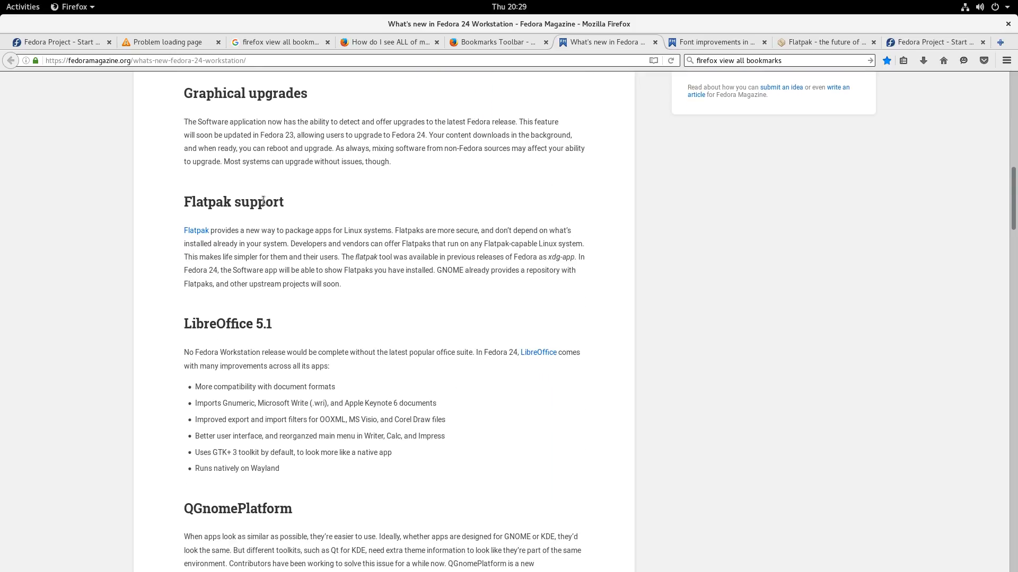
pyautogui.scroll(3)
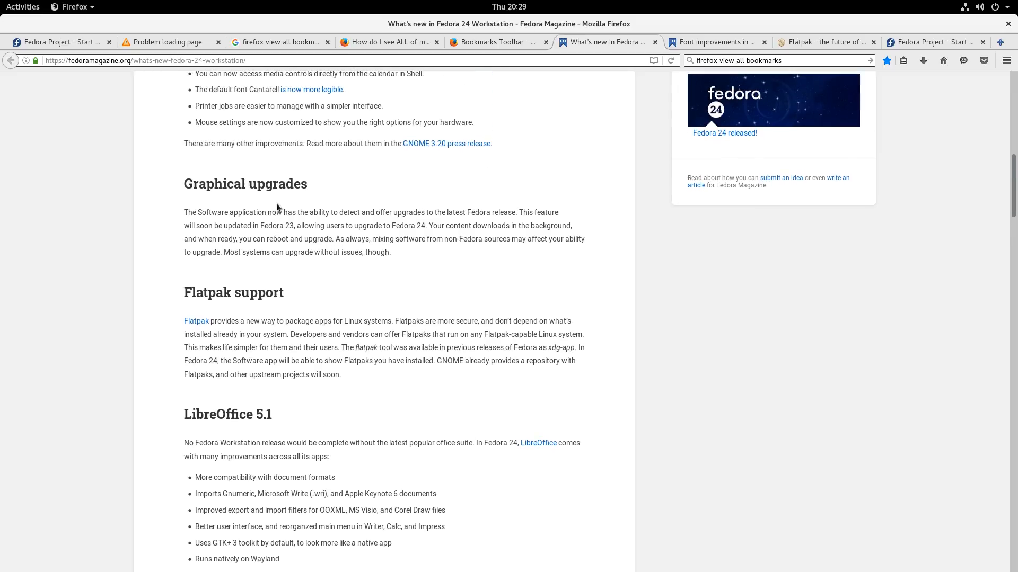
pyautogui.moveTo(216, 212)
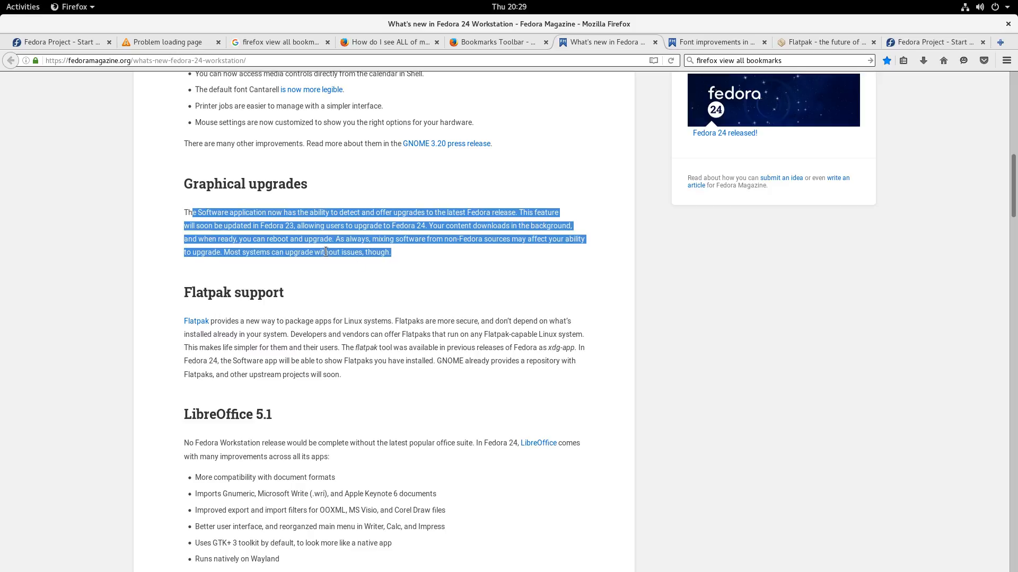
pyautogui.scroll(-3)
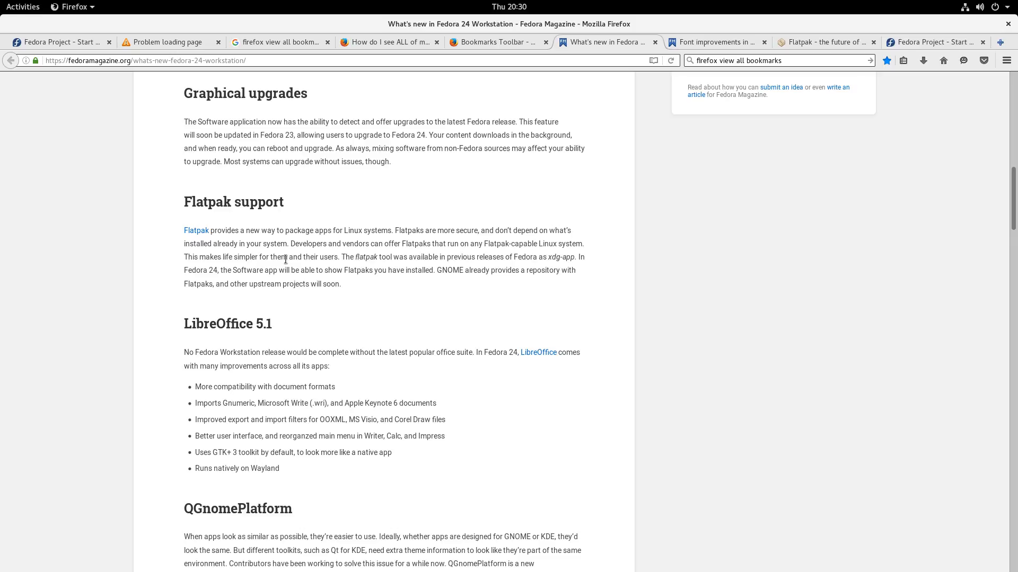
pyautogui.moveTo(262, 248)
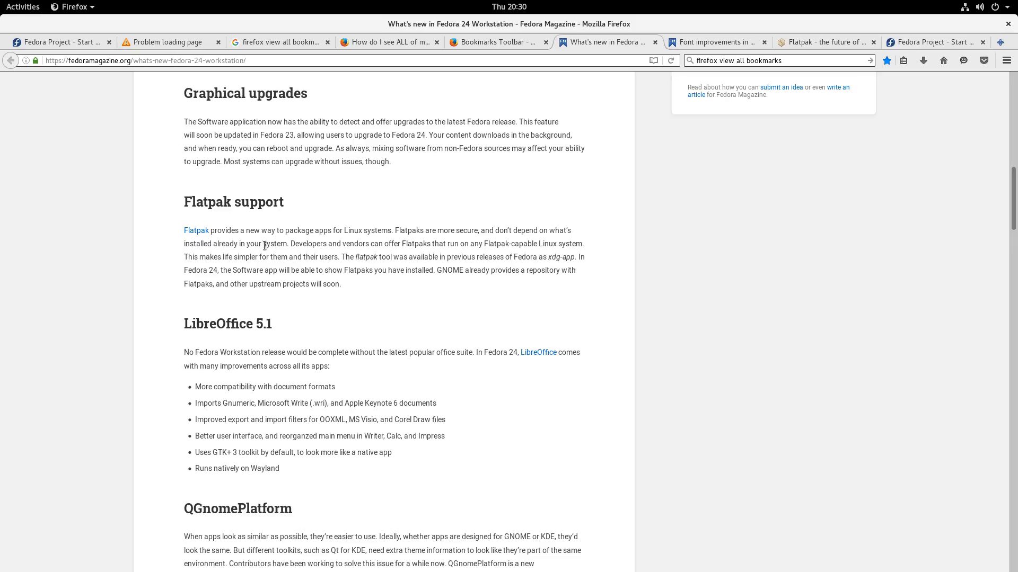
pyautogui.scroll(-3)
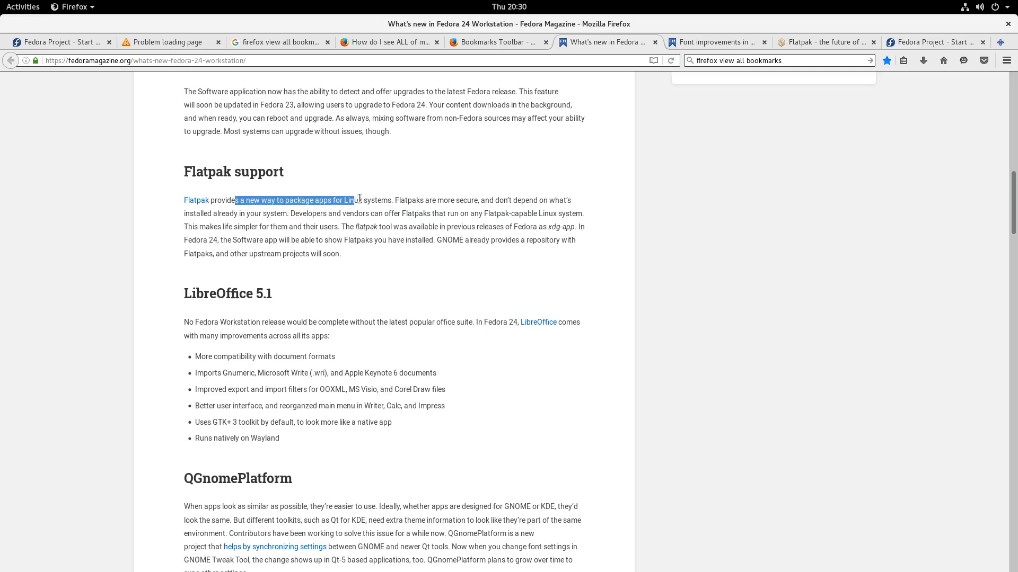
# Follow the Flatpak link to flatpak.org and scroll through its Install and Run guide
pyautogui.click(180, 371)
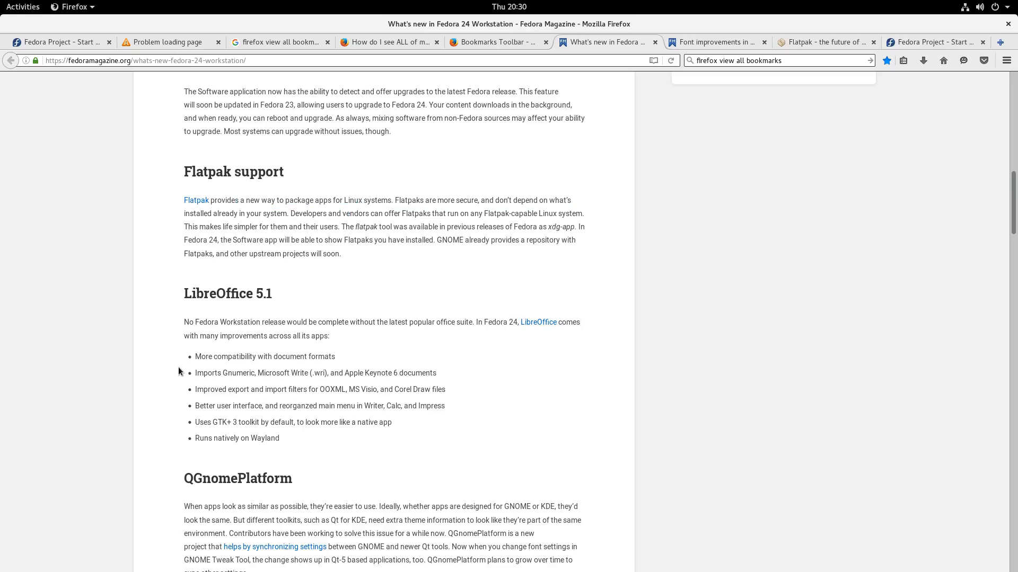
pyautogui.moveTo(196, 200)
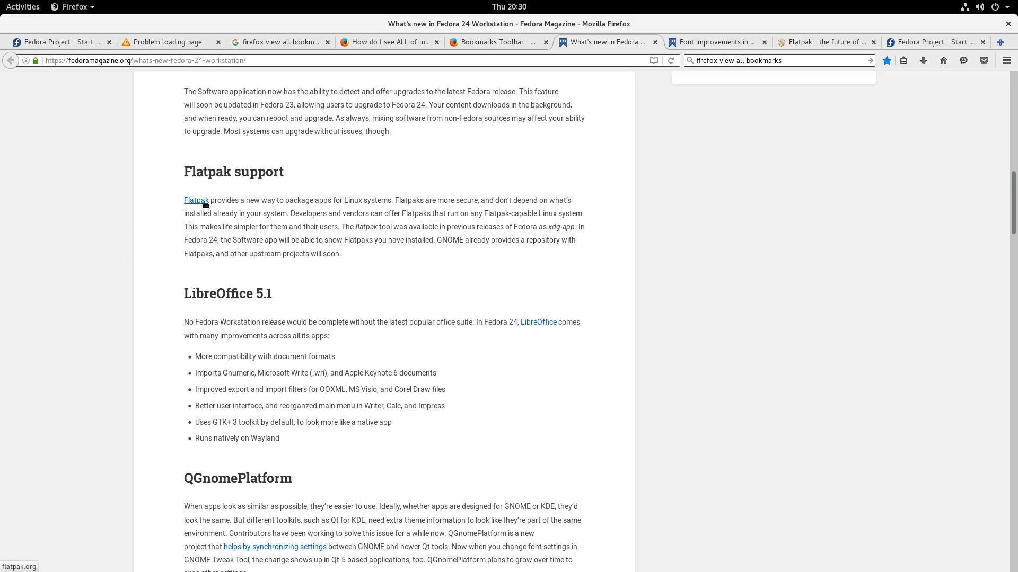
pyautogui.click(195, 199)
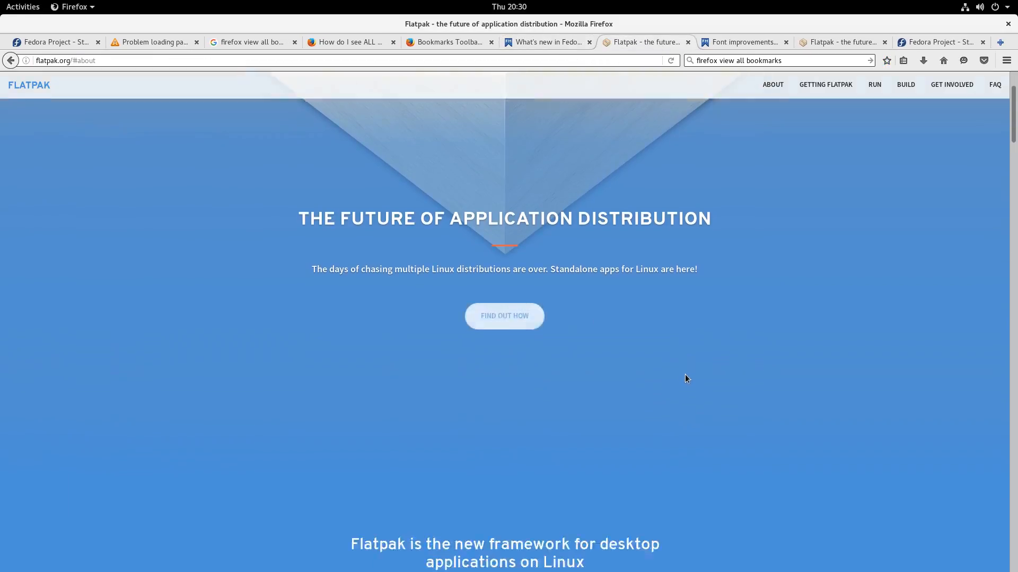
pyautogui.scroll(-3)
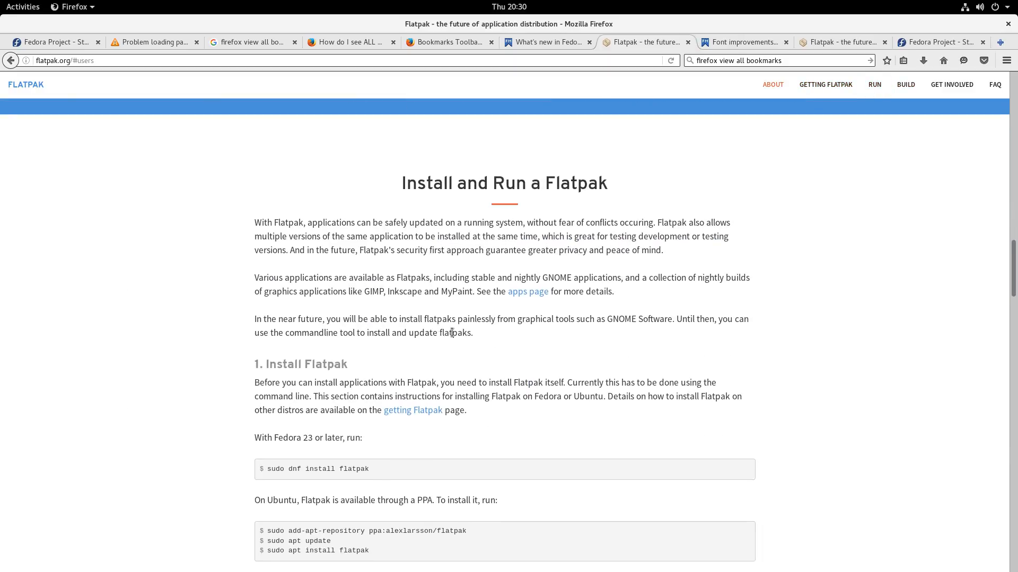
pyautogui.scroll(-3)
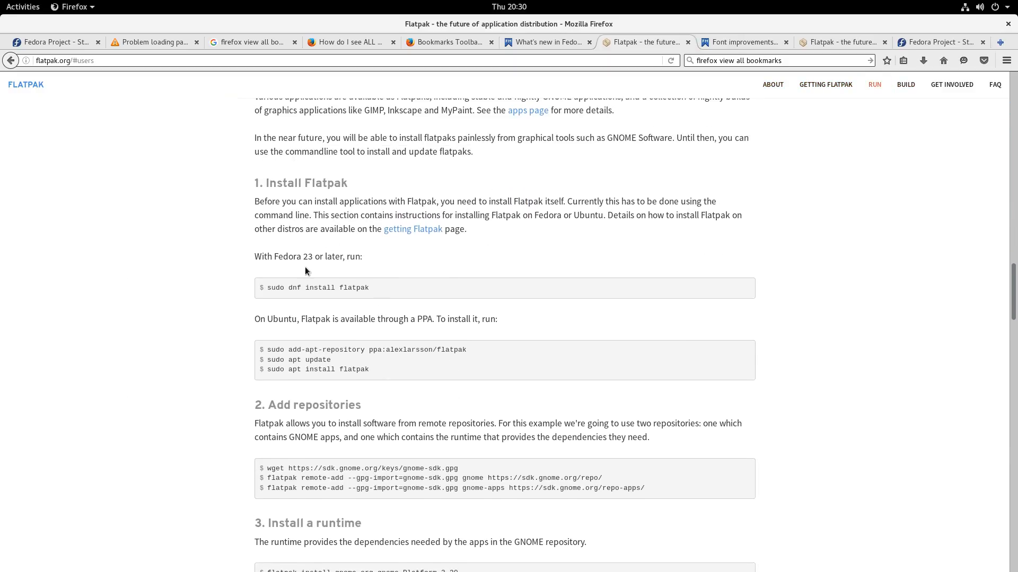
pyautogui.scroll(3)
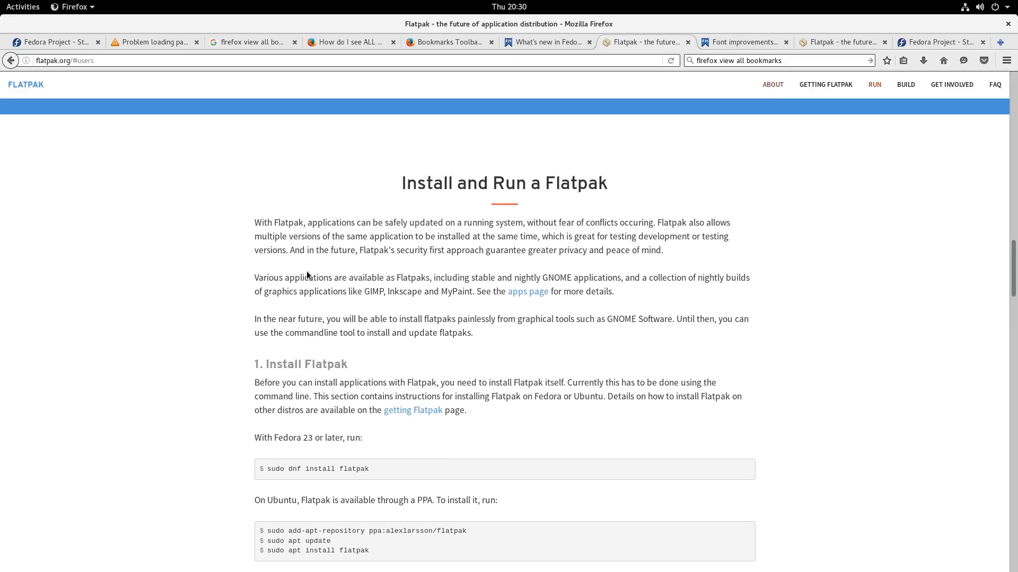
# Briefly open Activities, then read the guide down through running gedit
pyautogui.click(22, 6)
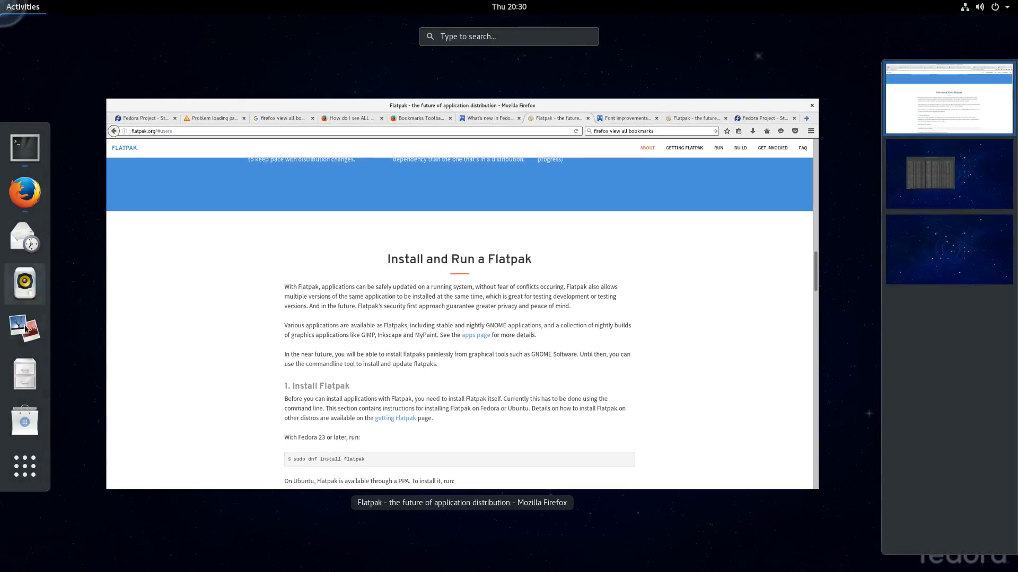
pyautogui.moveTo(24, 146)
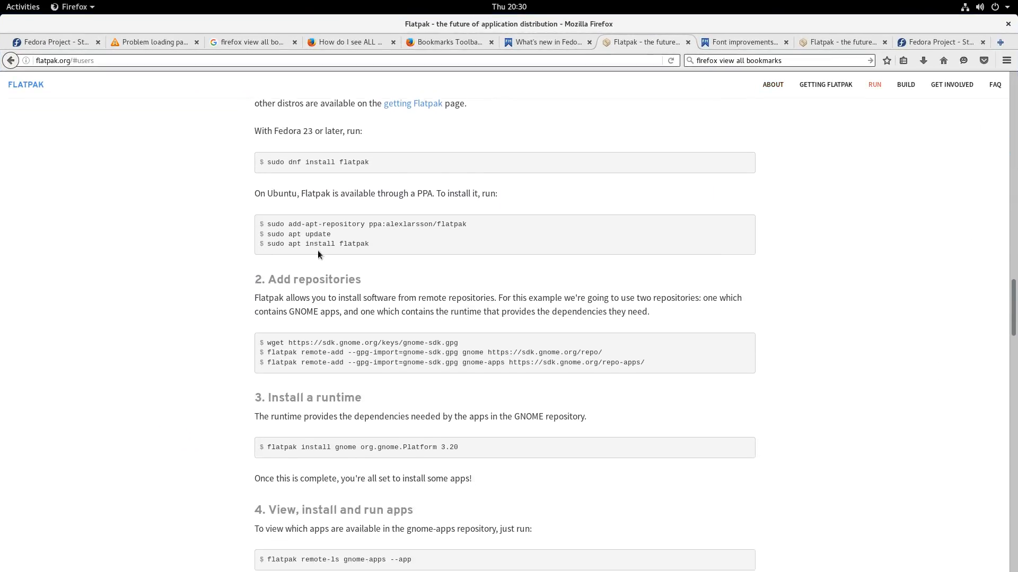
pyautogui.scroll(-3)
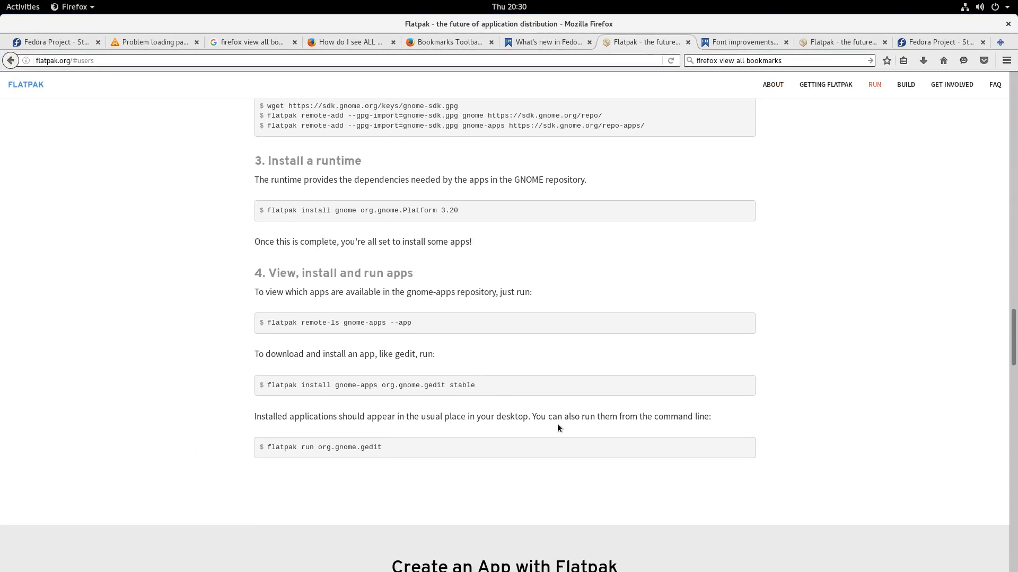
pyautogui.scroll(-3)
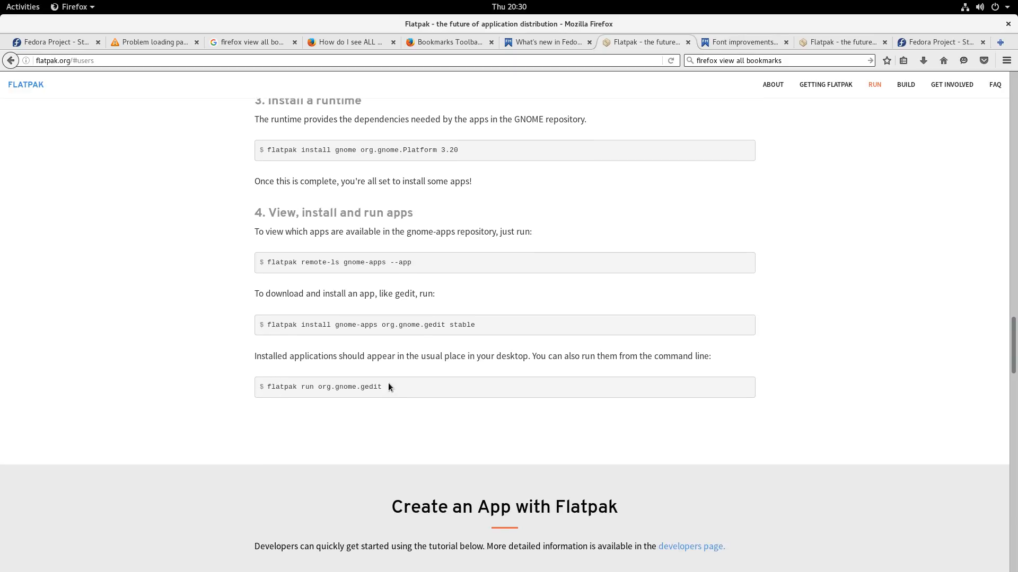
pyautogui.doubleClick(324, 387)
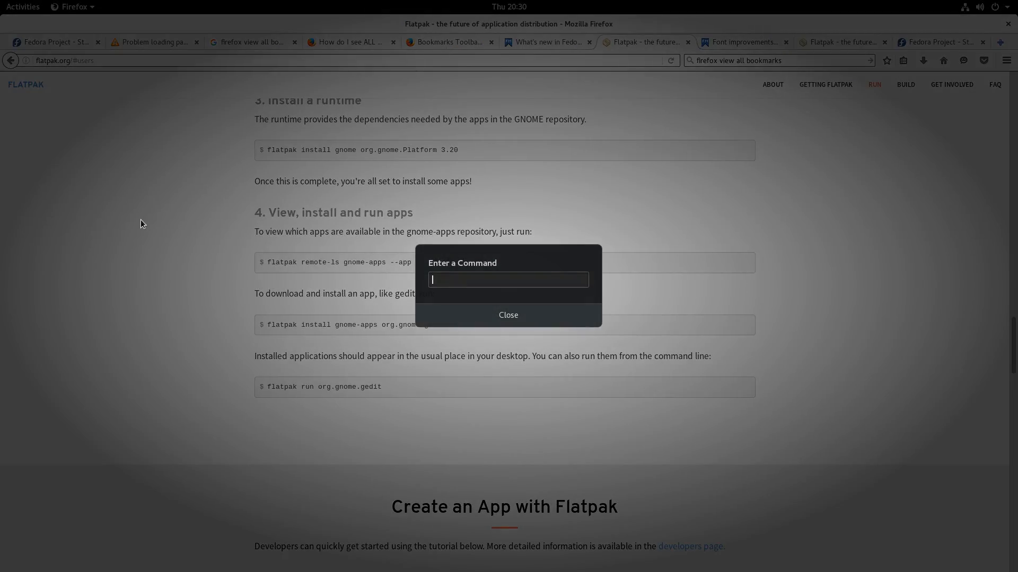
pyautogui.write('gno')
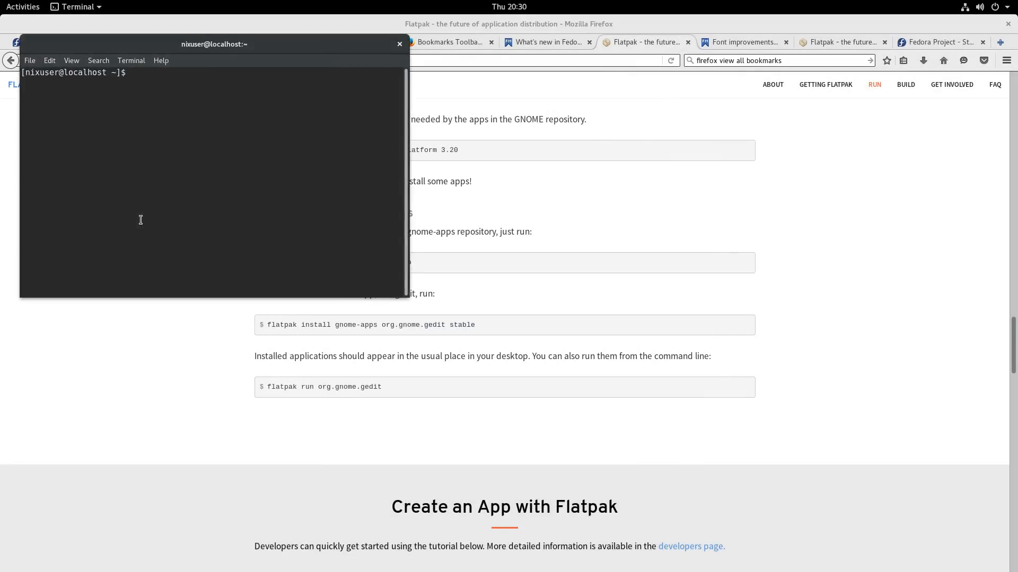
pyautogui.write('flatpak run org.gnome.gedit')
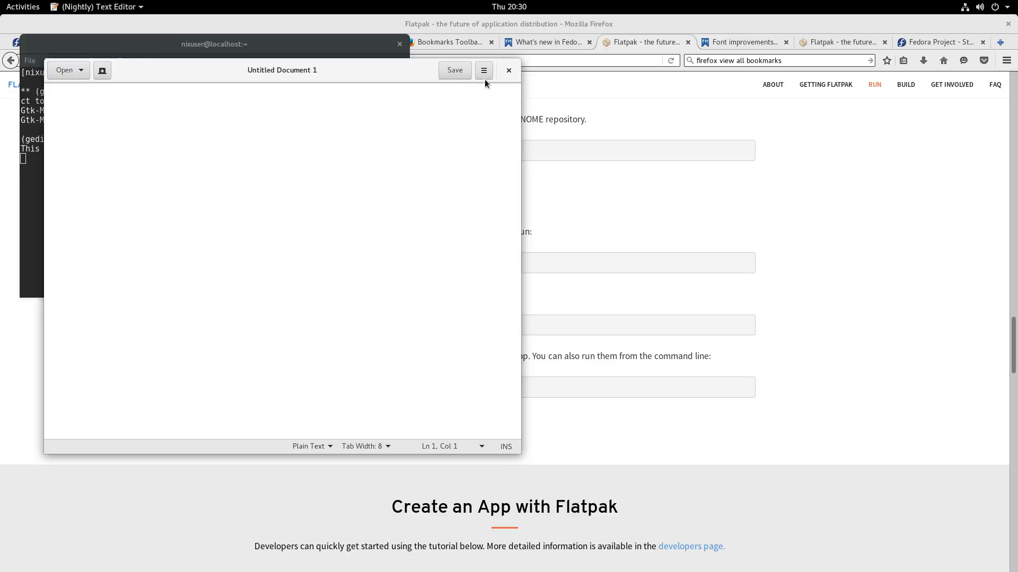
pyautogui.click(97, 6)
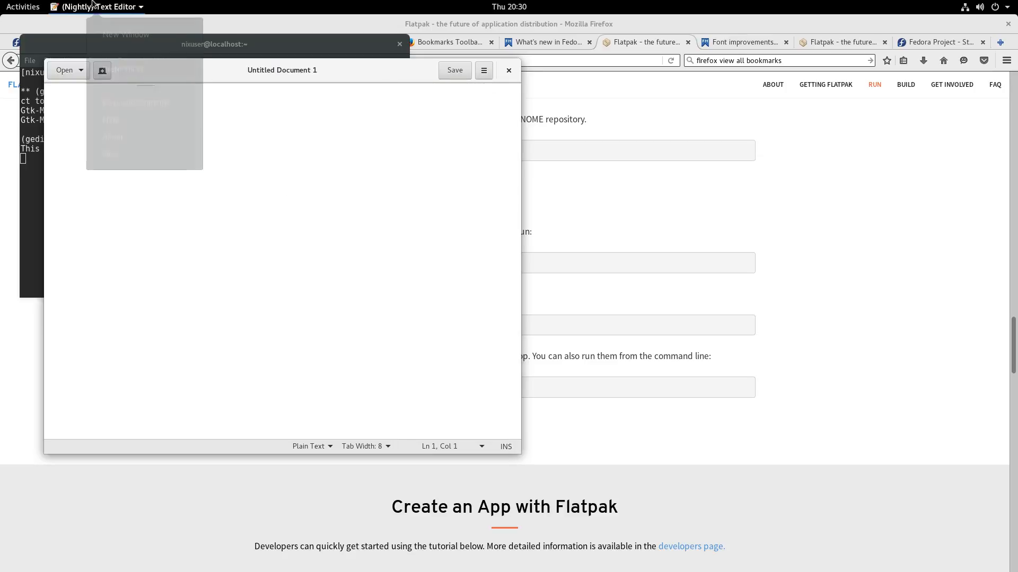
pyautogui.click(110, 154)
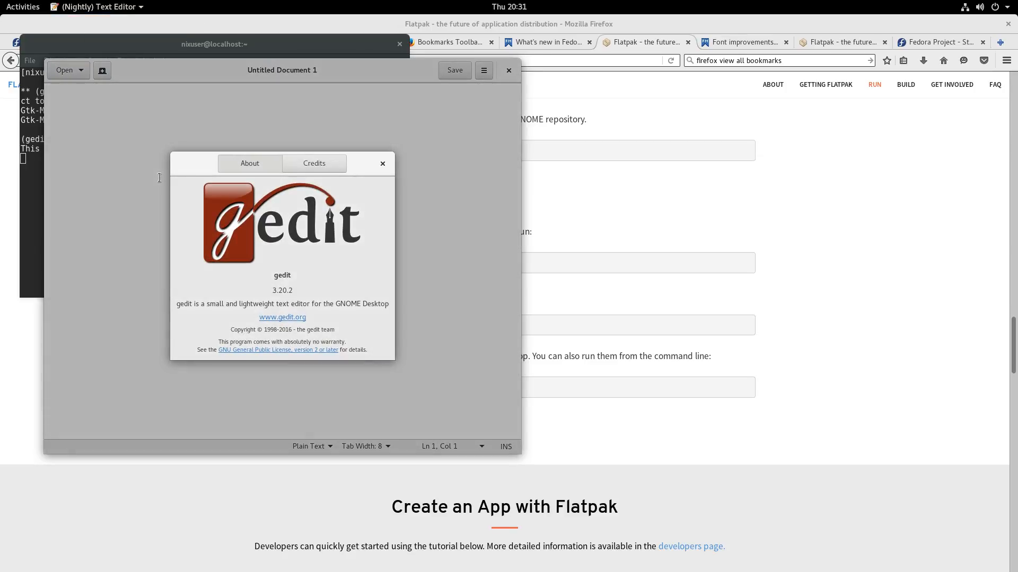
pyautogui.moveTo(283, 300)
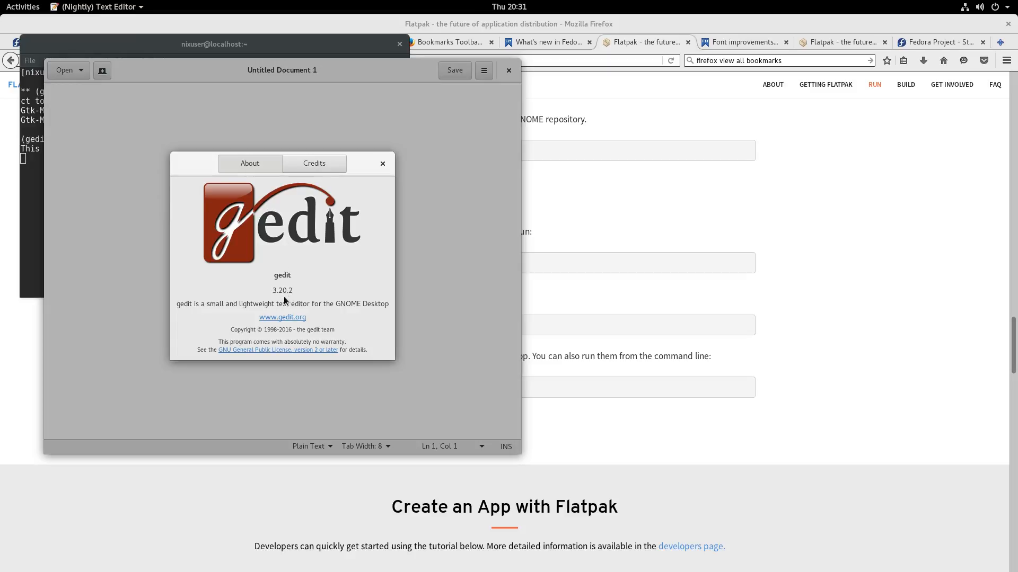
pyautogui.doubleClick(281, 290)
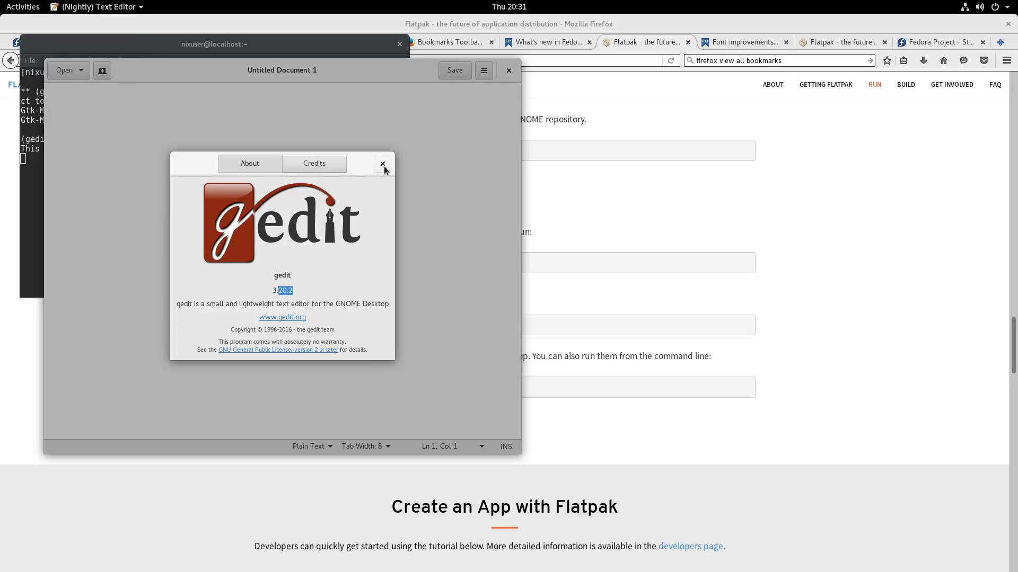
pyautogui.click(382, 163)
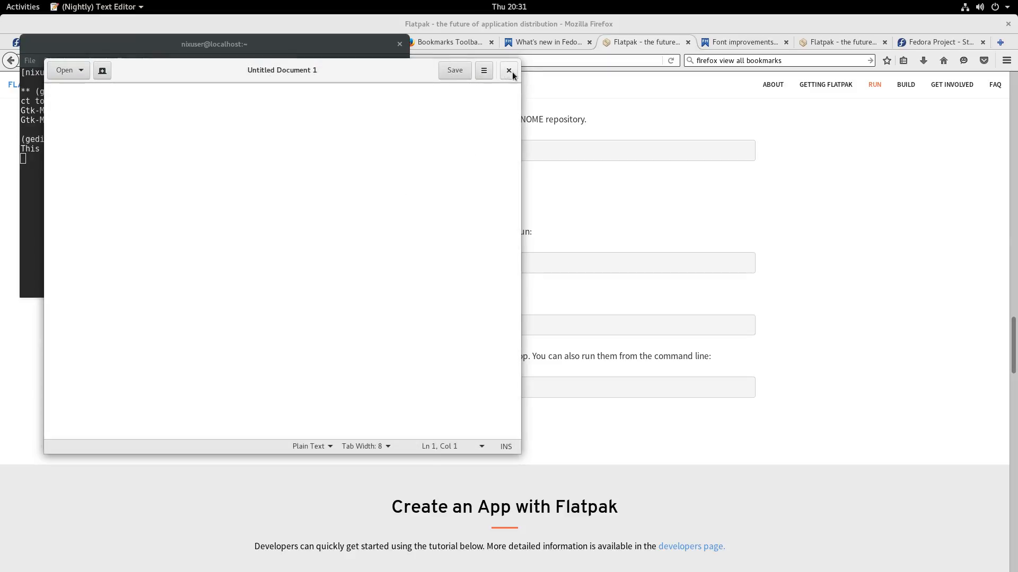
pyautogui.click(509, 70)
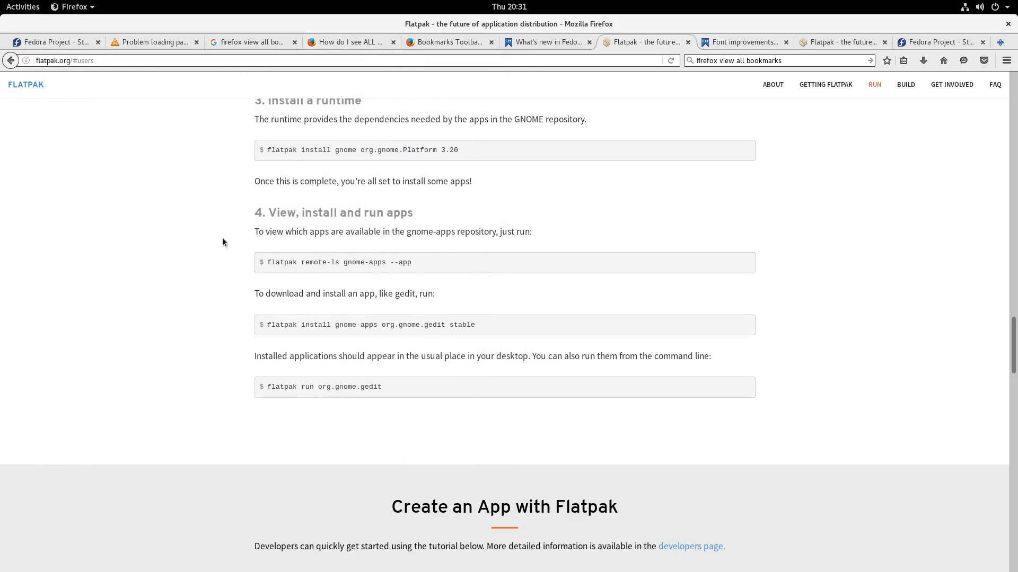
# Return to the Fedora 24 article and scroll to the LibreOffice 5.1 heading
pyautogui.click(547, 42)
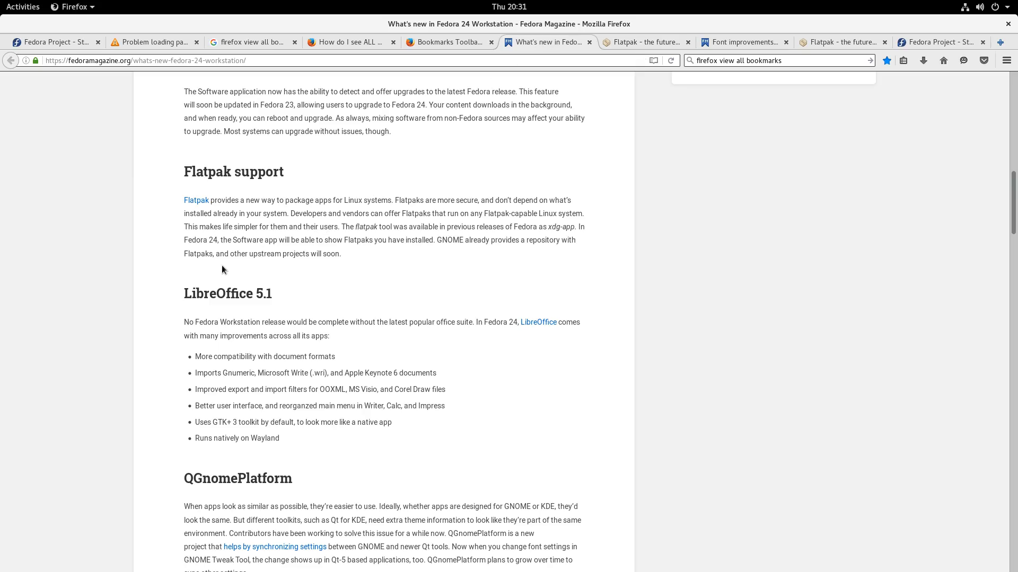
pyautogui.scroll(-3)
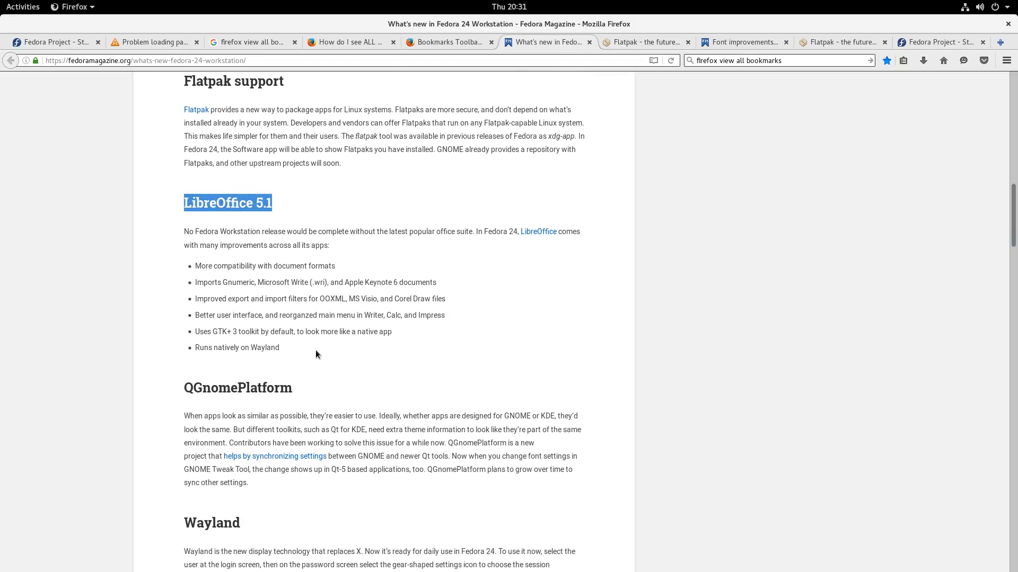
pyautogui.moveTo(243, 319)
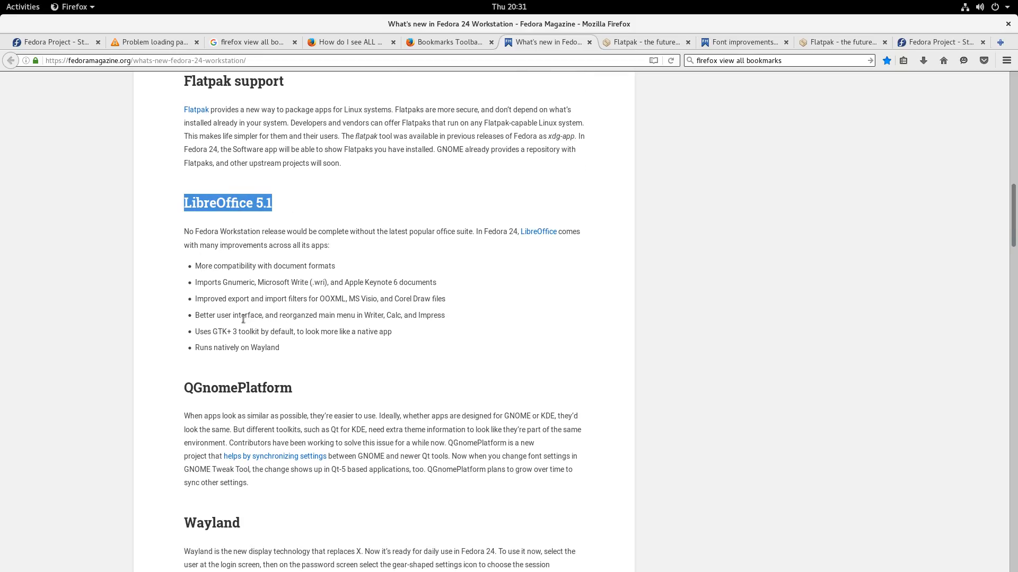
pyautogui.moveTo(224, 327)
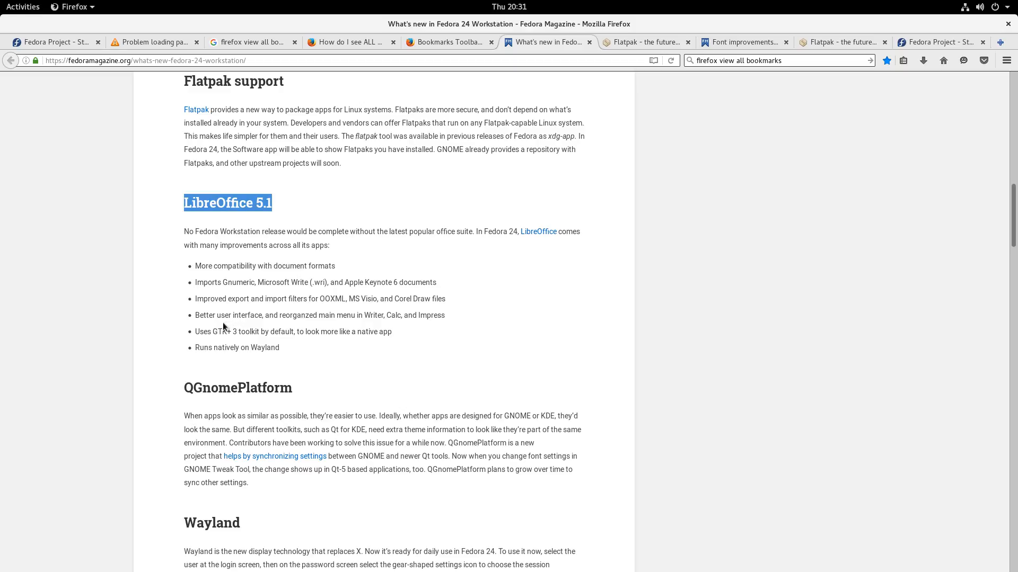
pyautogui.moveTo(142, 298)
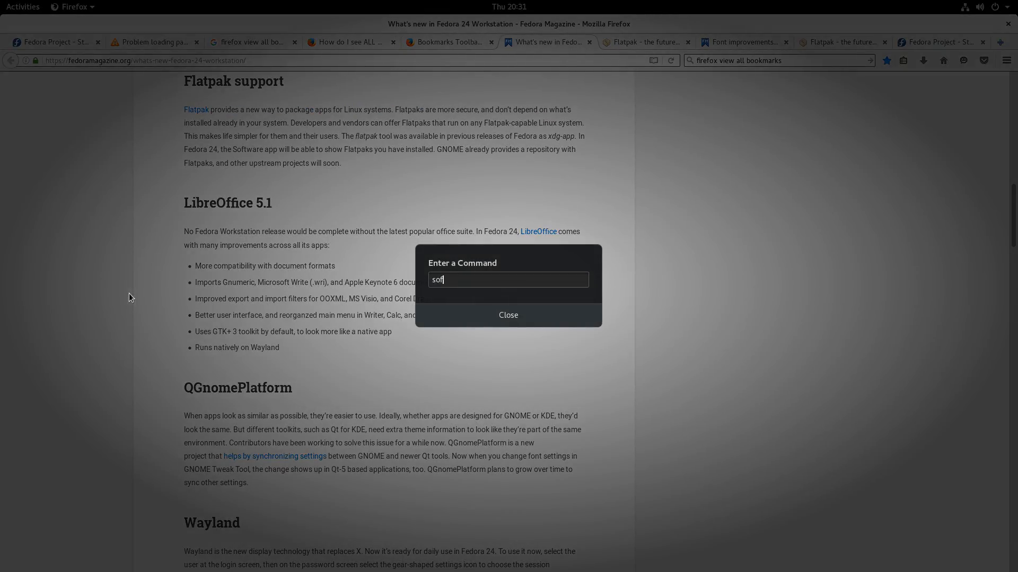
# Launch LibreOffice via soffice, close its Start Center, and show the Activities overview
pyautogui.click(508, 315)
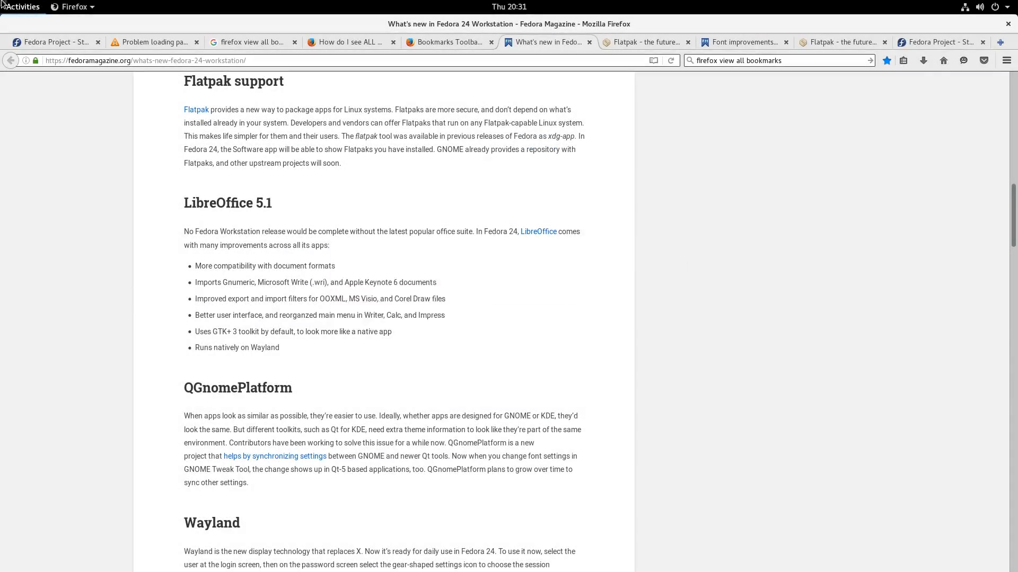
pyautogui.moveTo(225, 314)
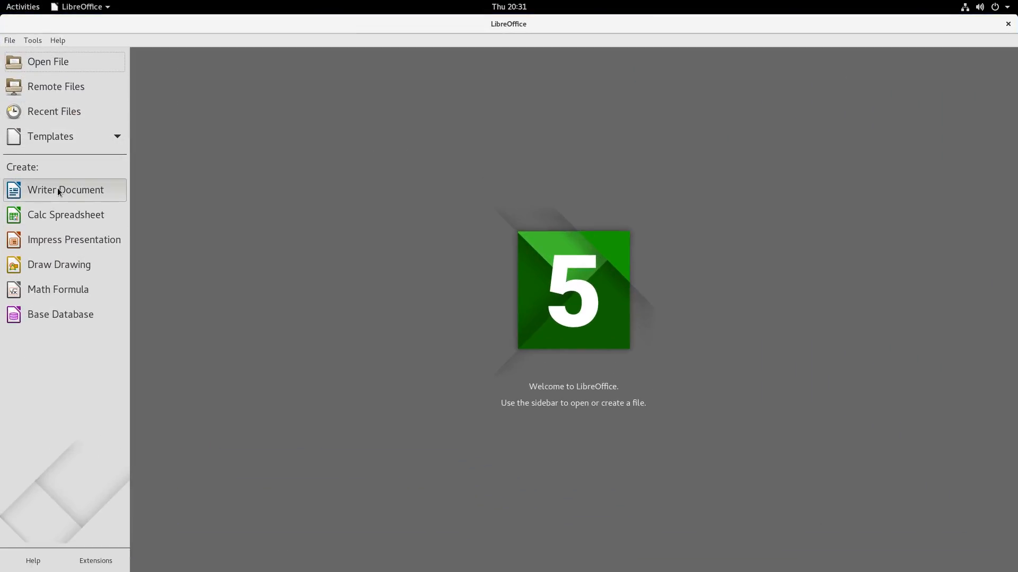
pyautogui.click(64, 189)
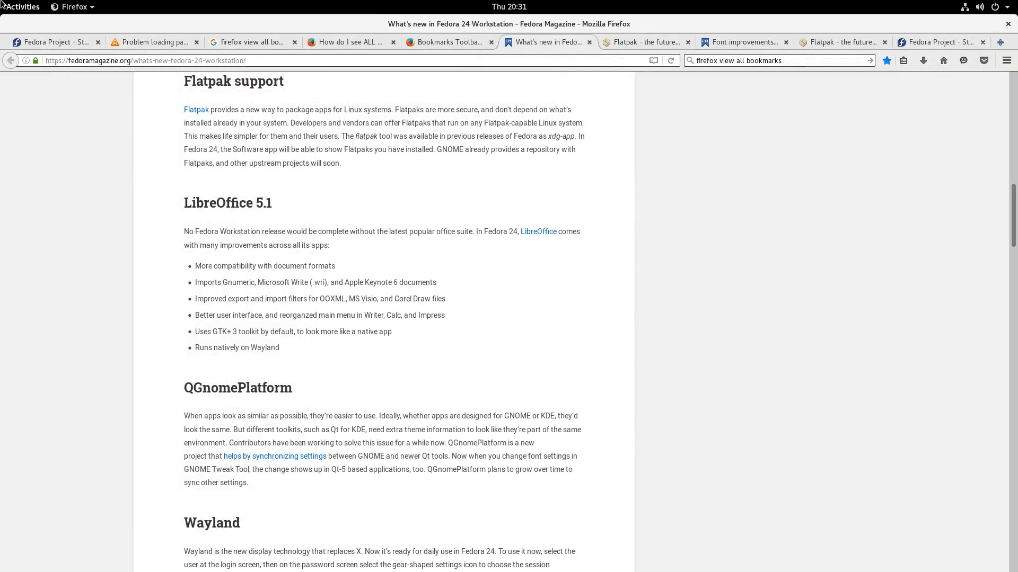
pyautogui.click(21, 7)
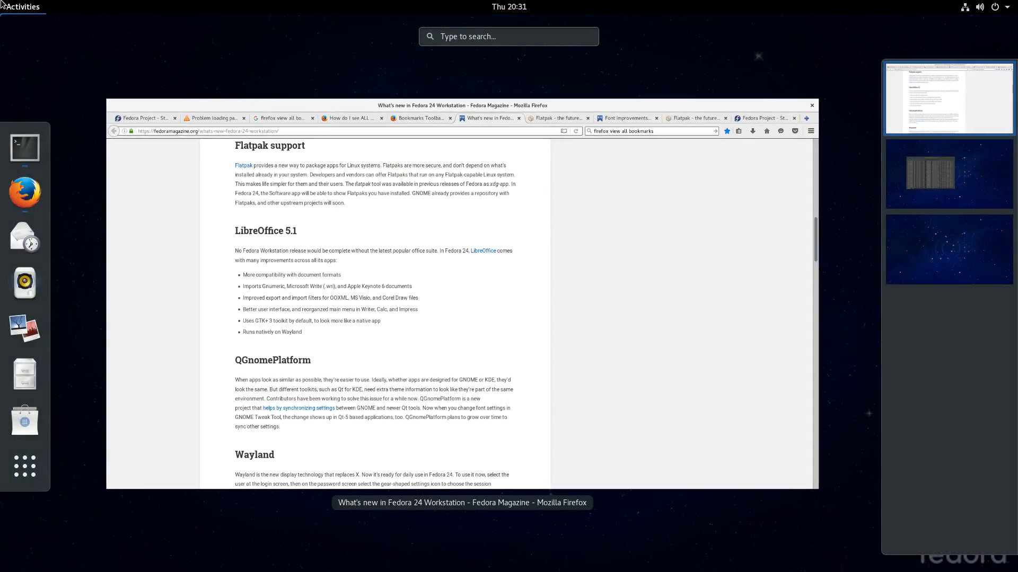
# Open LibreOffice Calc by searching 'calc', select a cell, then close the blank spreadsheet
pyautogui.write('calc')
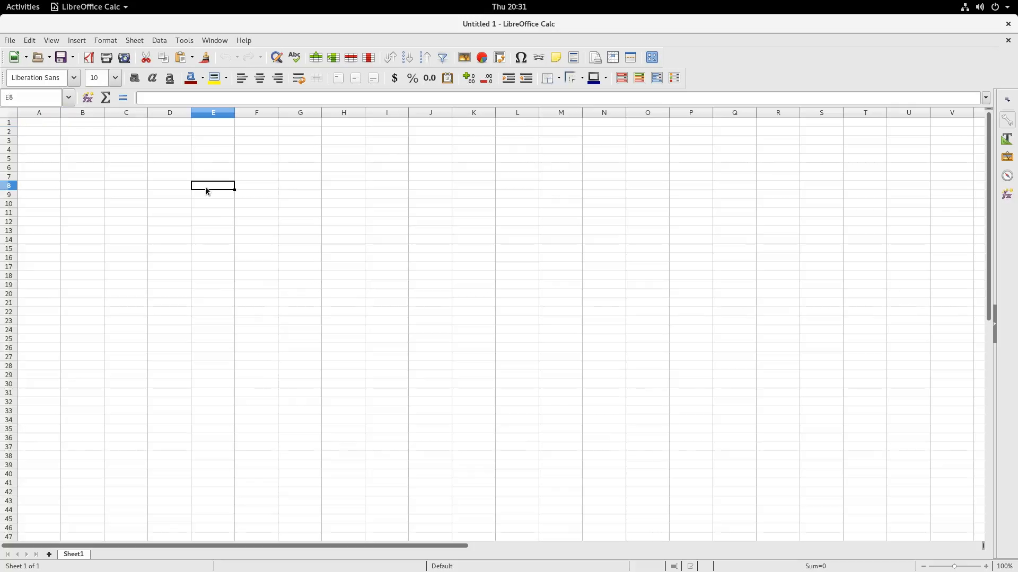
pyautogui.click(559, 150)
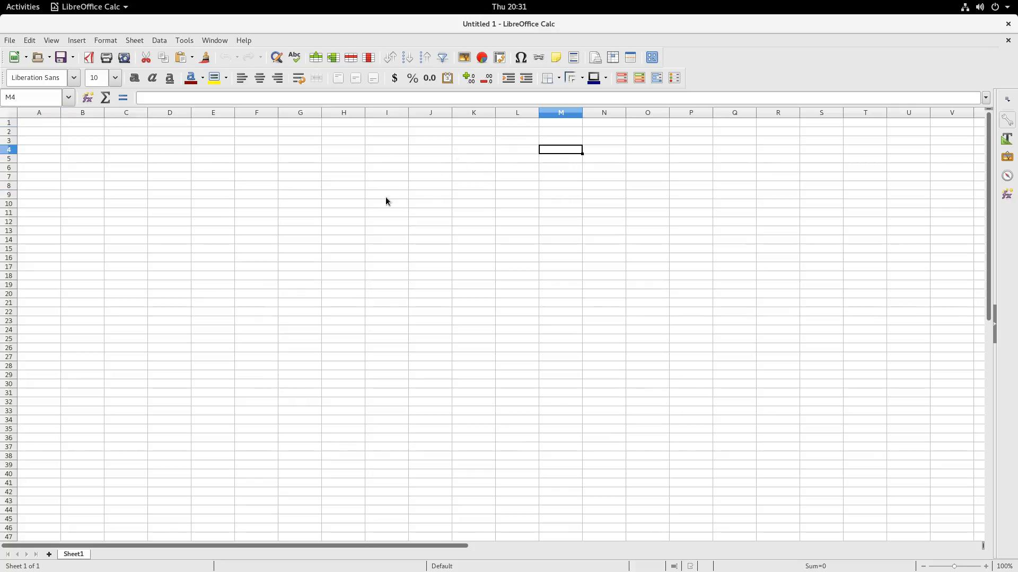
pyautogui.moveTo(107, 172)
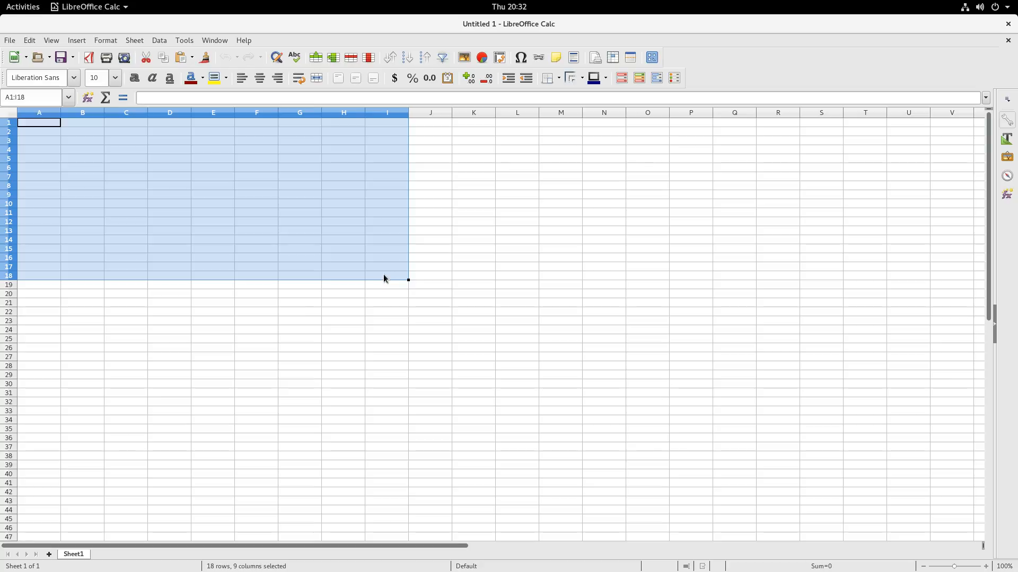
pyautogui.moveTo(463, 373)
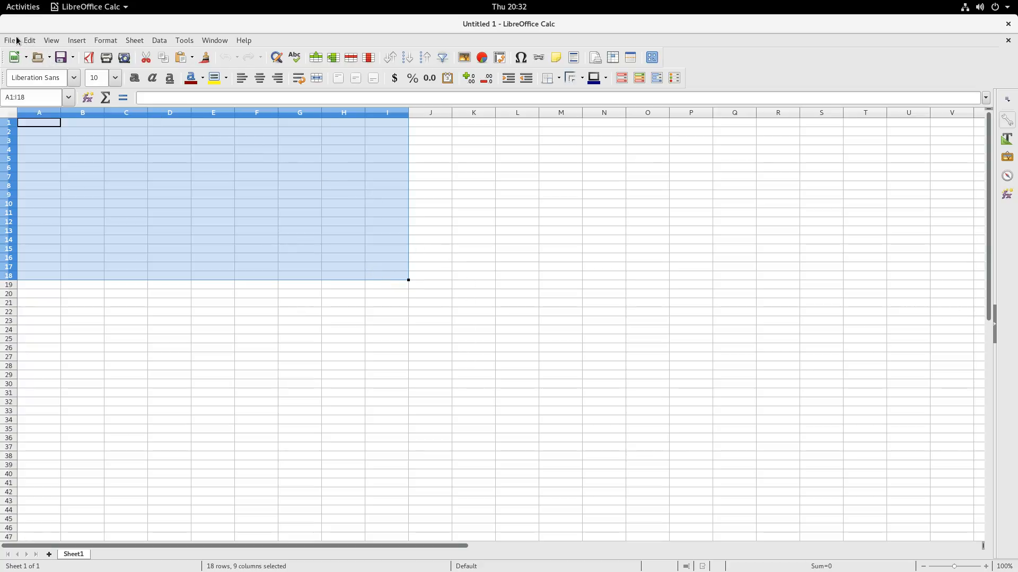
pyautogui.click(10, 40)
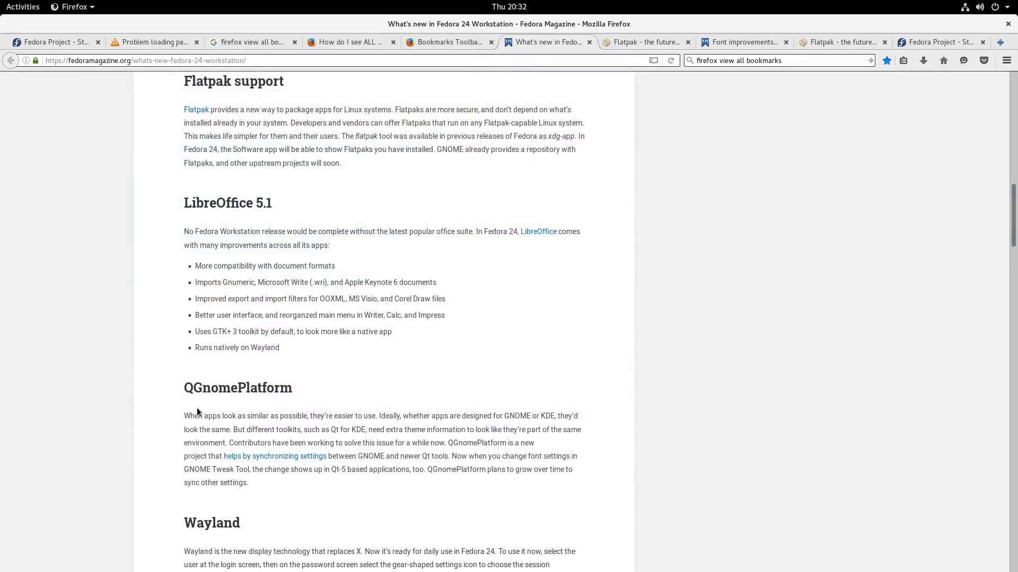
# Scroll to the QGnomePlatform section and double-click its heading to highlight it
pyautogui.scroll(-3)
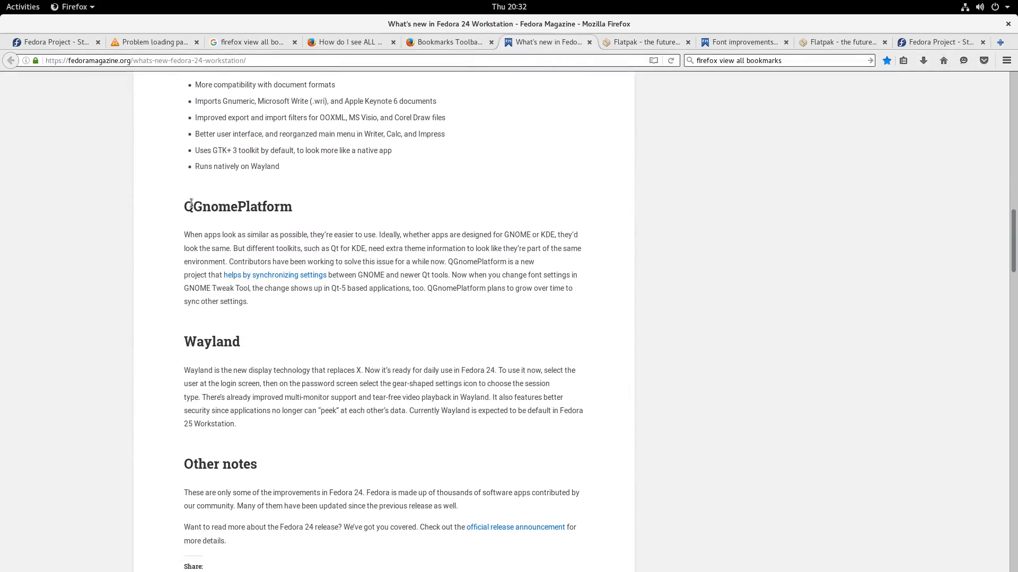
pyautogui.doubleClick(238, 206)
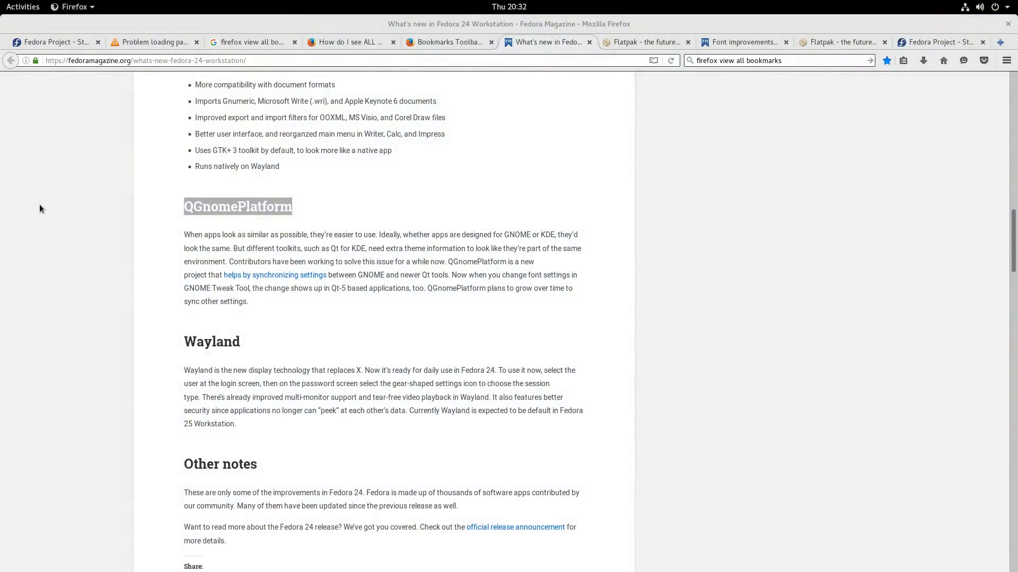
pyautogui.moveTo(81, 185)
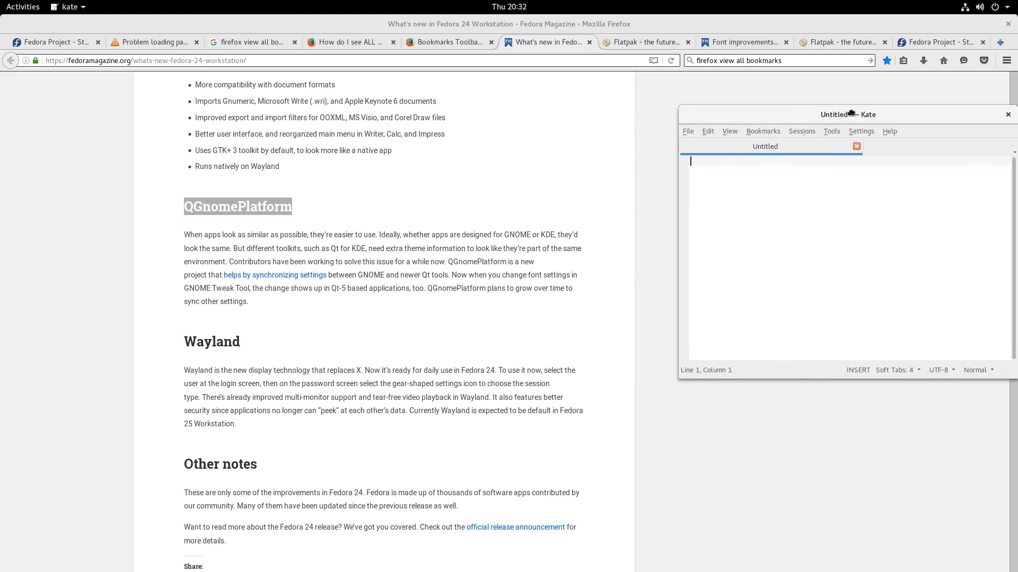
# Launch GNOME Tweak Tool by typing 'tw' in the Activities overview
pyautogui.click(23, 6)
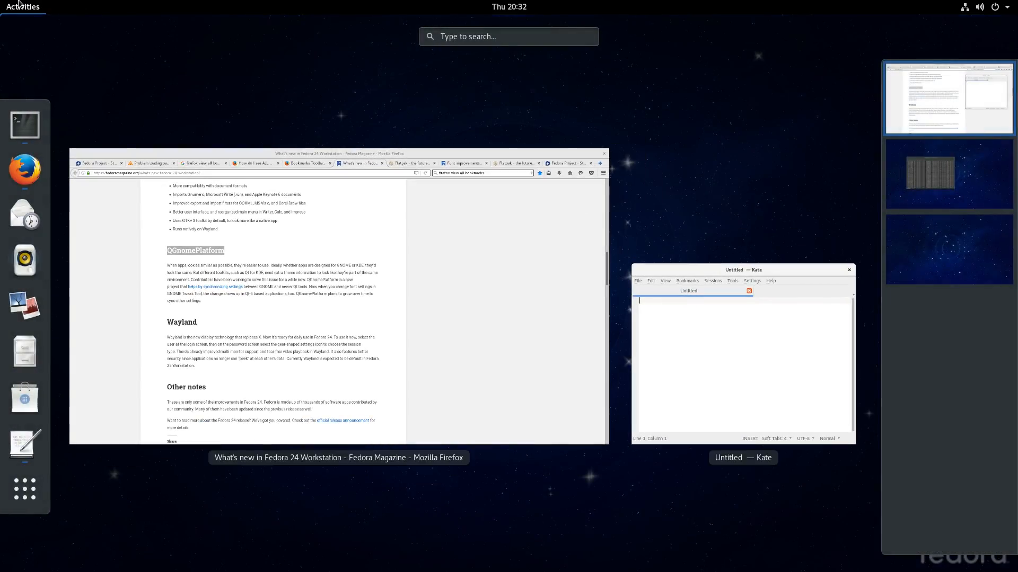
pyautogui.write('tw')
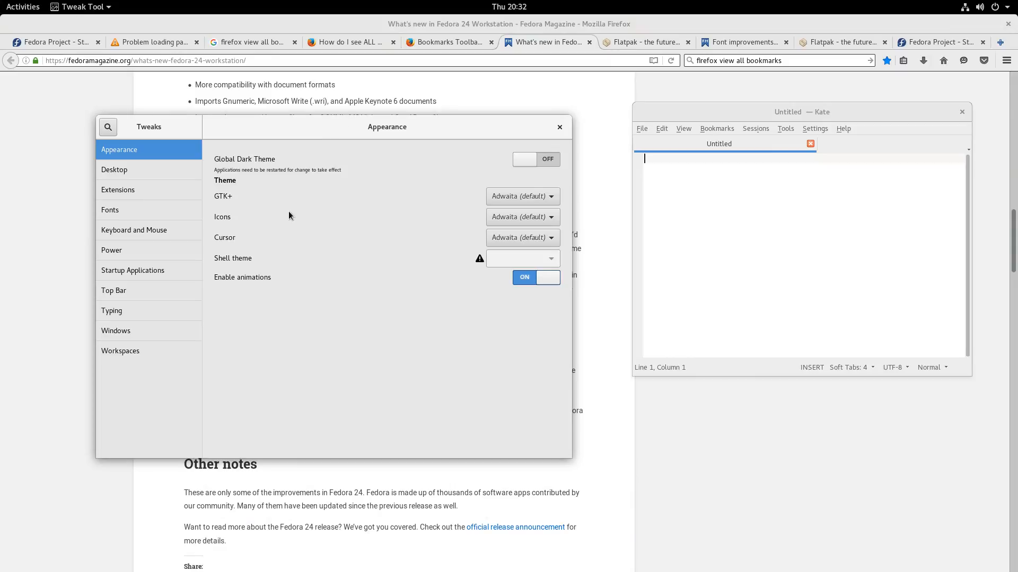
# Set the Window Titles font to Carlito Bold Italic at size 20
pyautogui.click(109, 210)
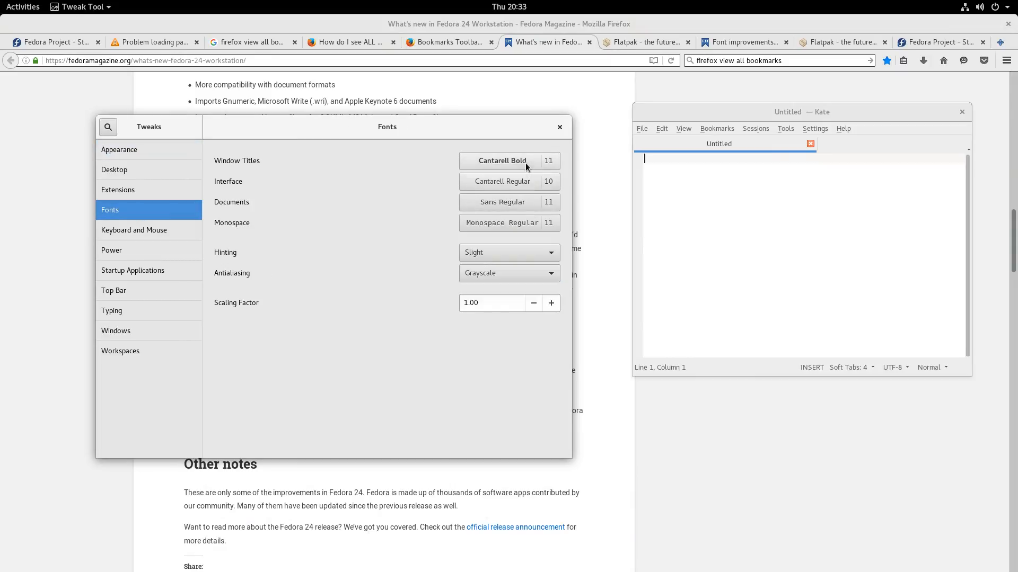
pyautogui.click(501, 160)
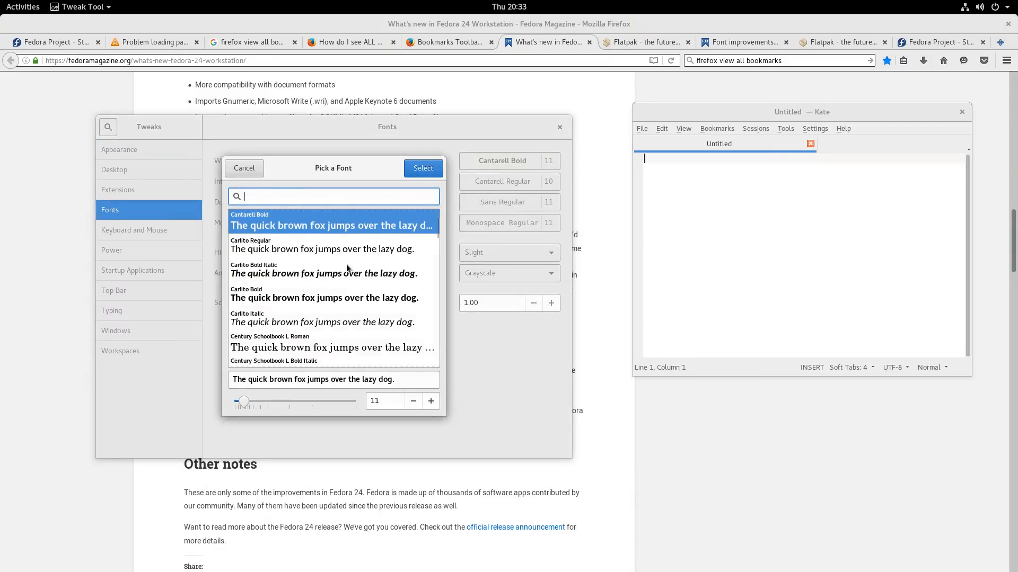
pyautogui.click(323, 269)
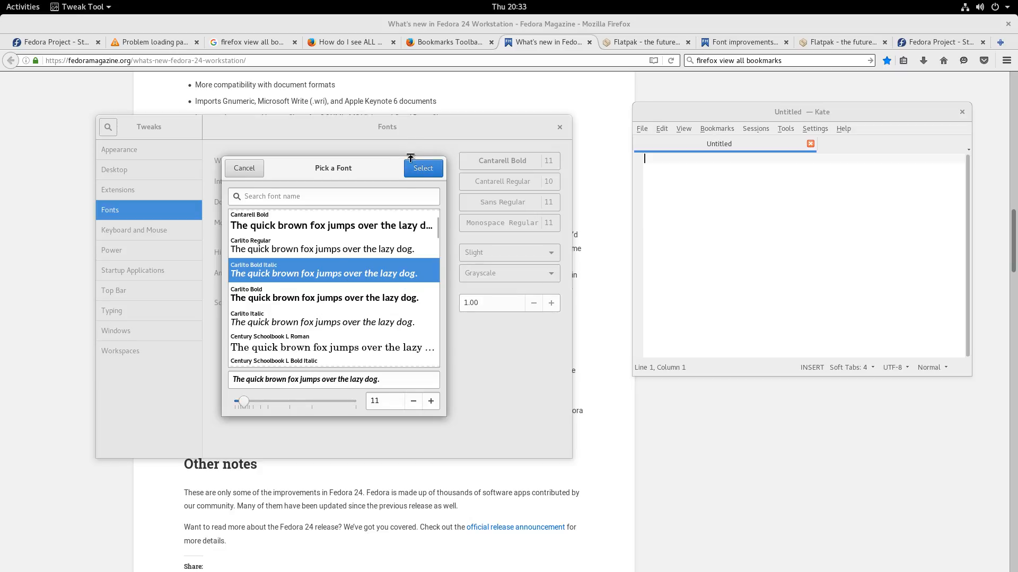
pyautogui.click(423, 168)
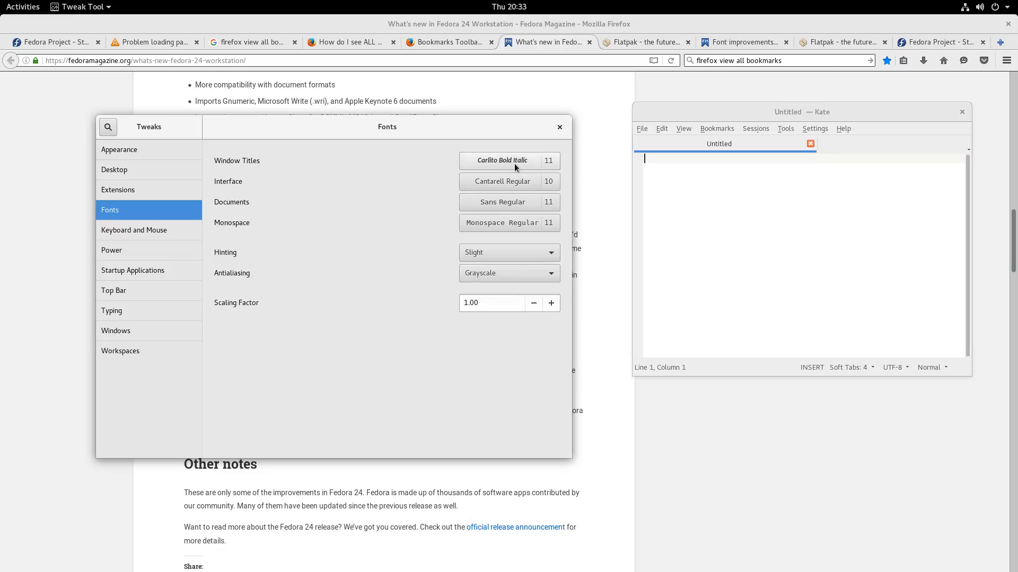
pyautogui.click(502, 160)
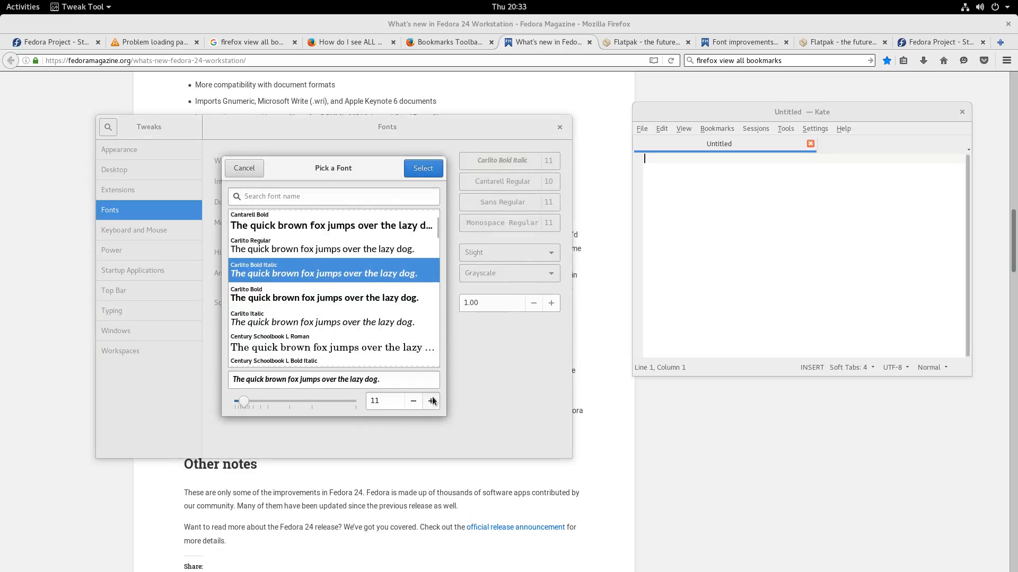
pyautogui.click(431, 401)
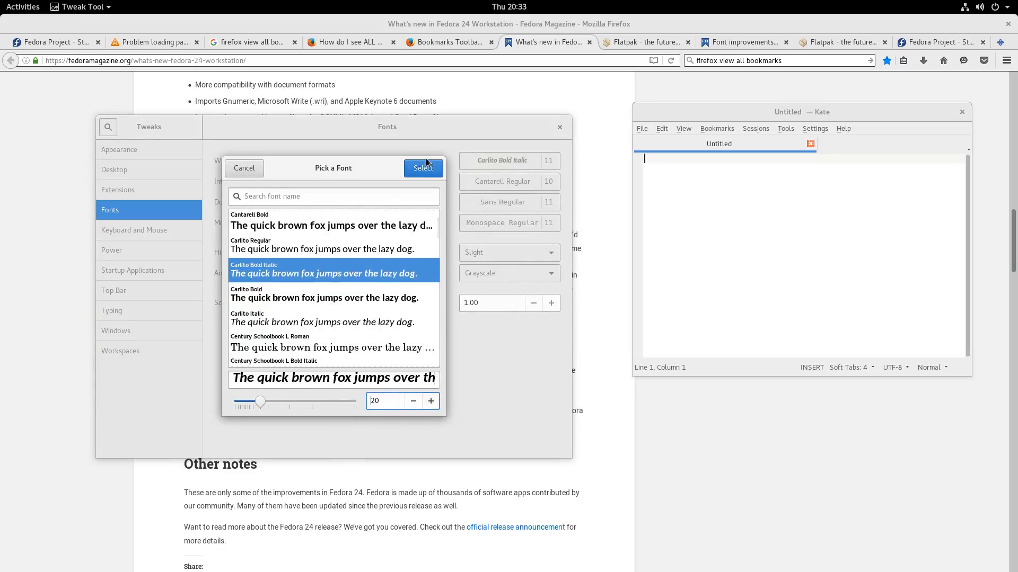
pyautogui.click(421, 168)
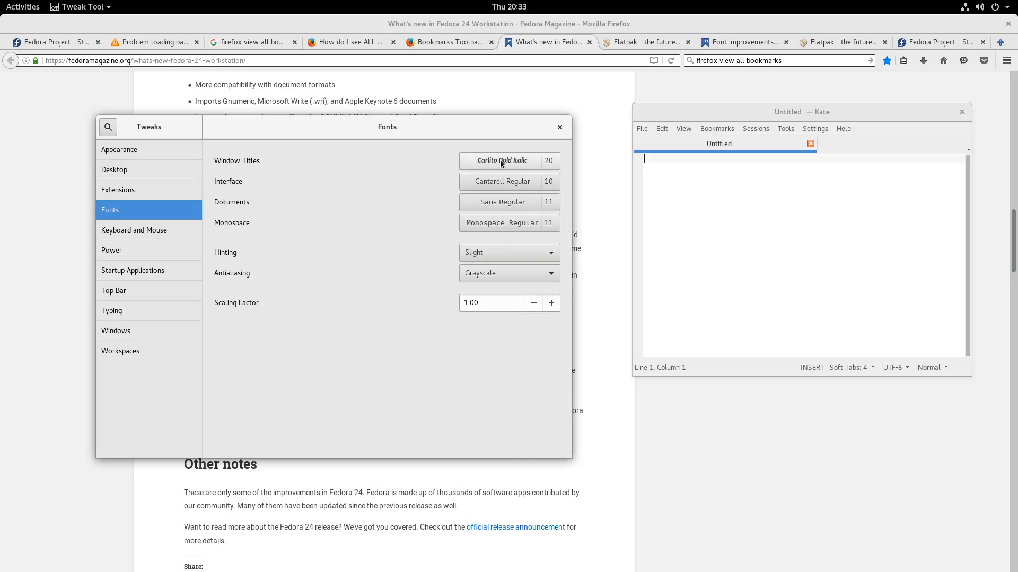
pyautogui.moveTo(503, 188)
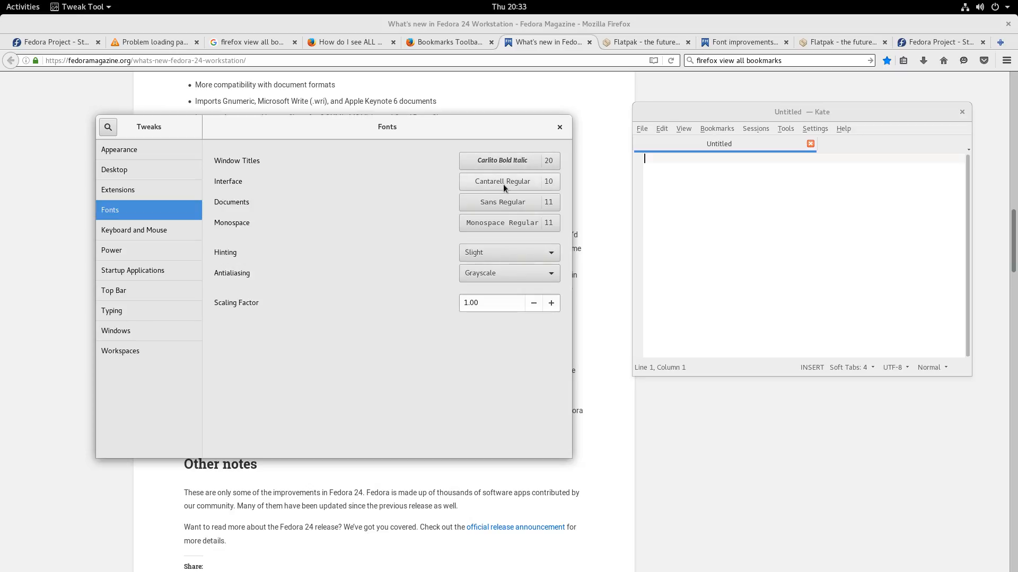
# Try the interface font at size 17, then return it to Cantarell Regular 10
pyautogui.click(502, 181)
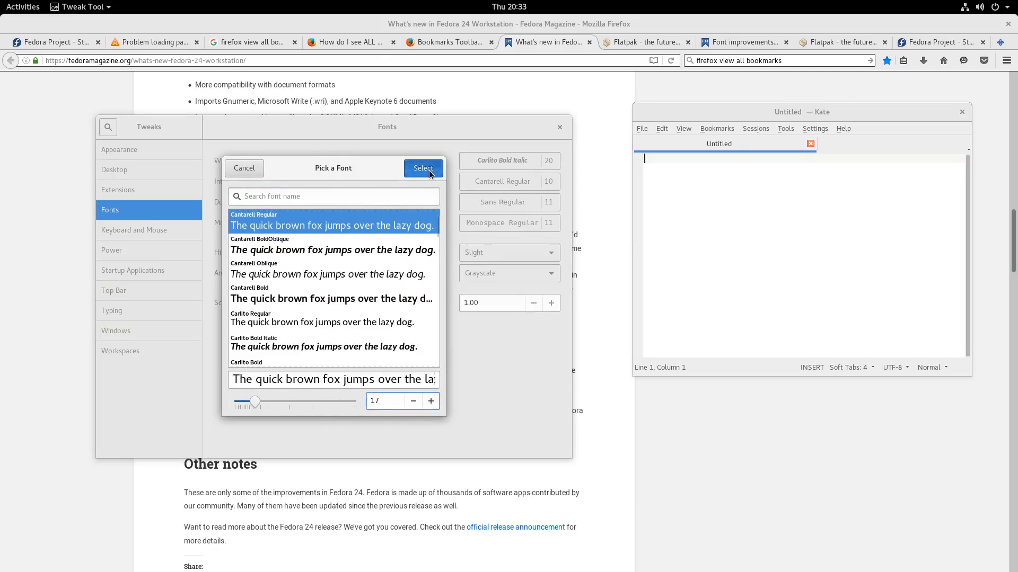
pyautogui.click(422, 168)
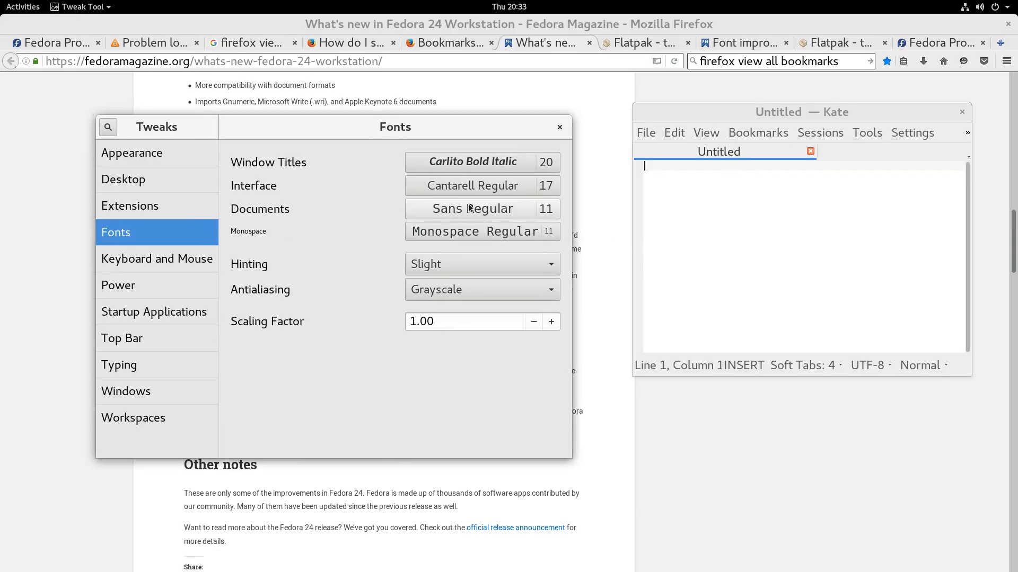
pyautogui.click(471, 186)
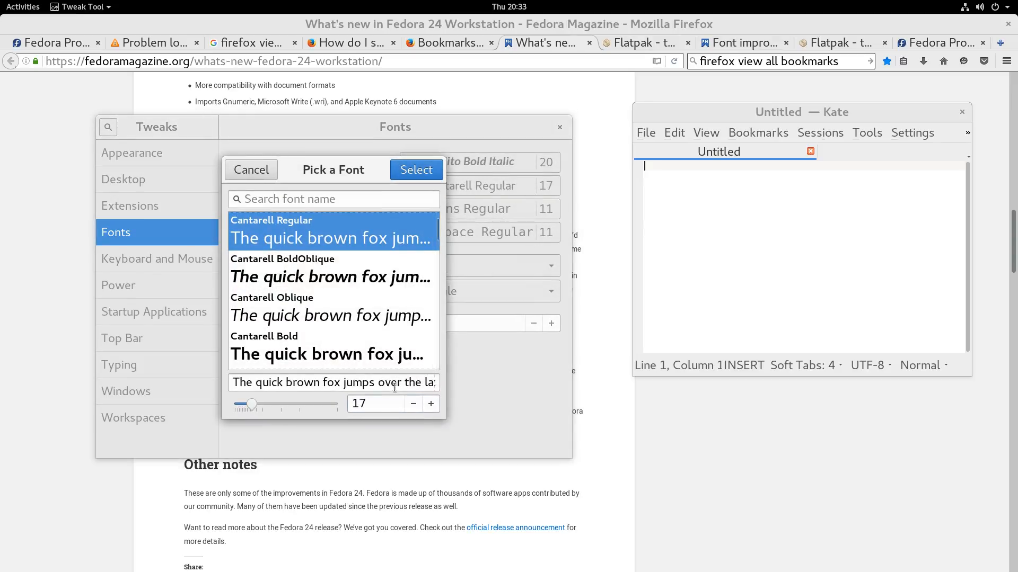
pyautogui.click(412, 404)
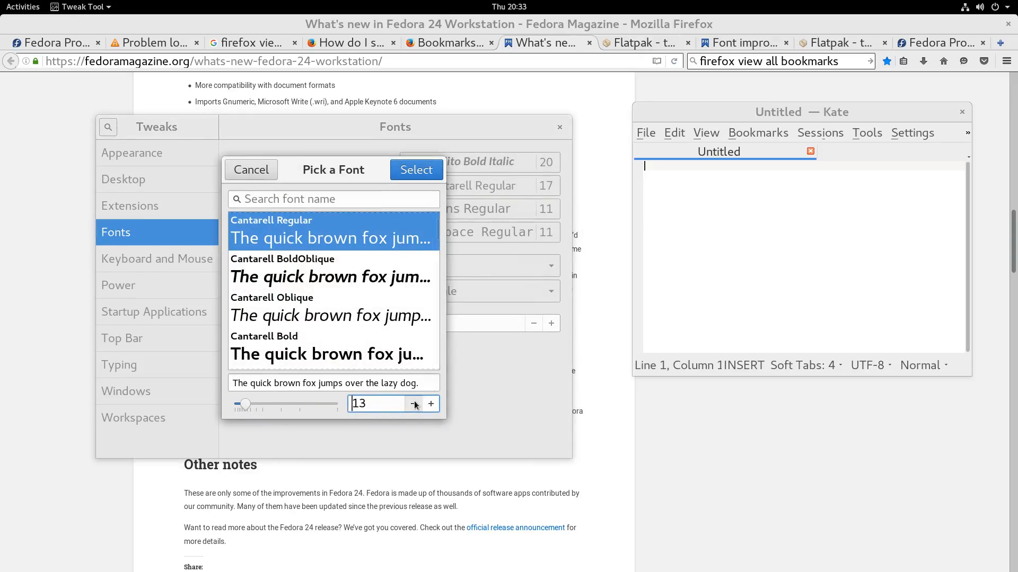
pyautogui.click(413, 404)
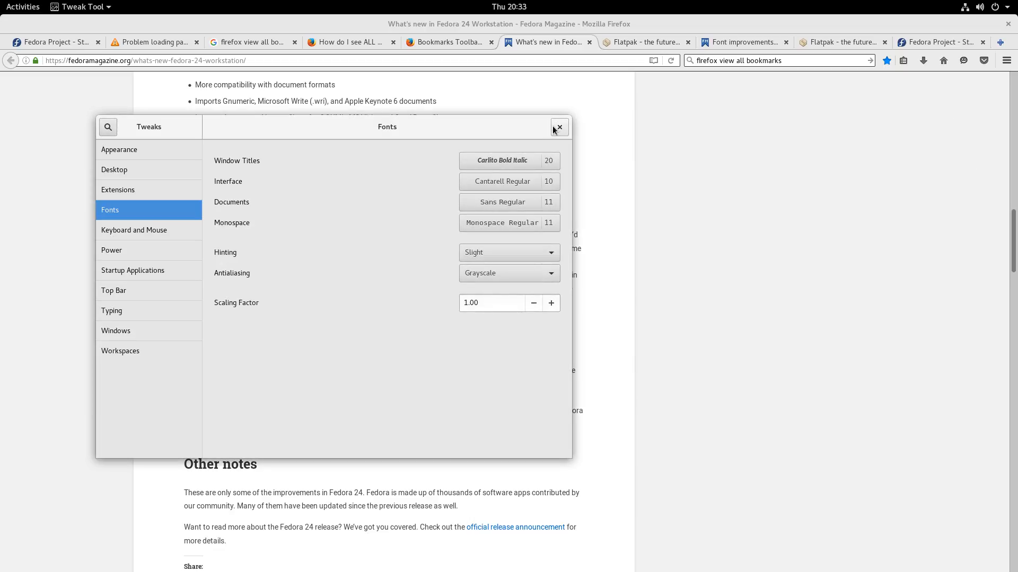
pyautogui.click(558, 127)
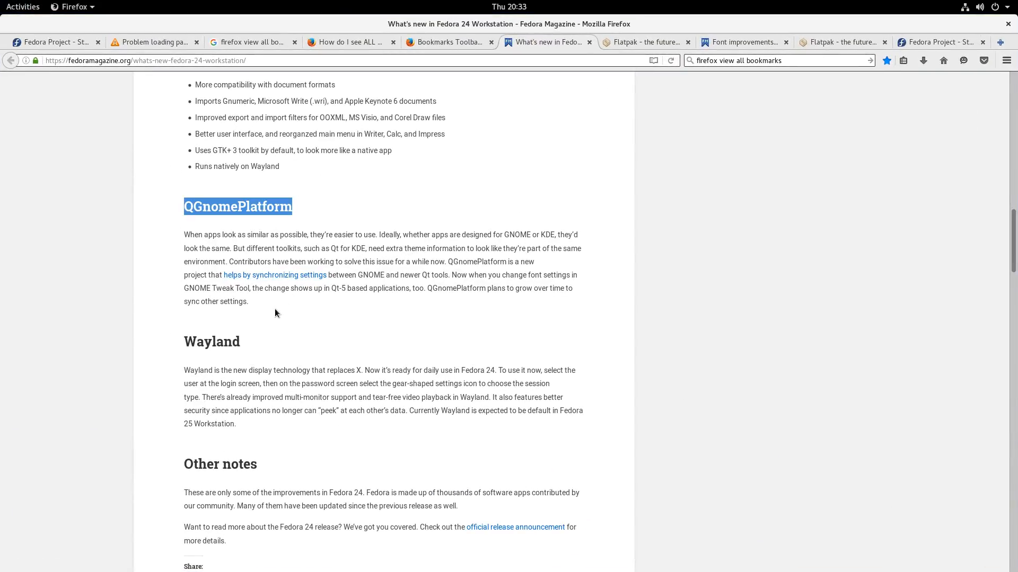
pyautogui.doubleClick(212, 342)
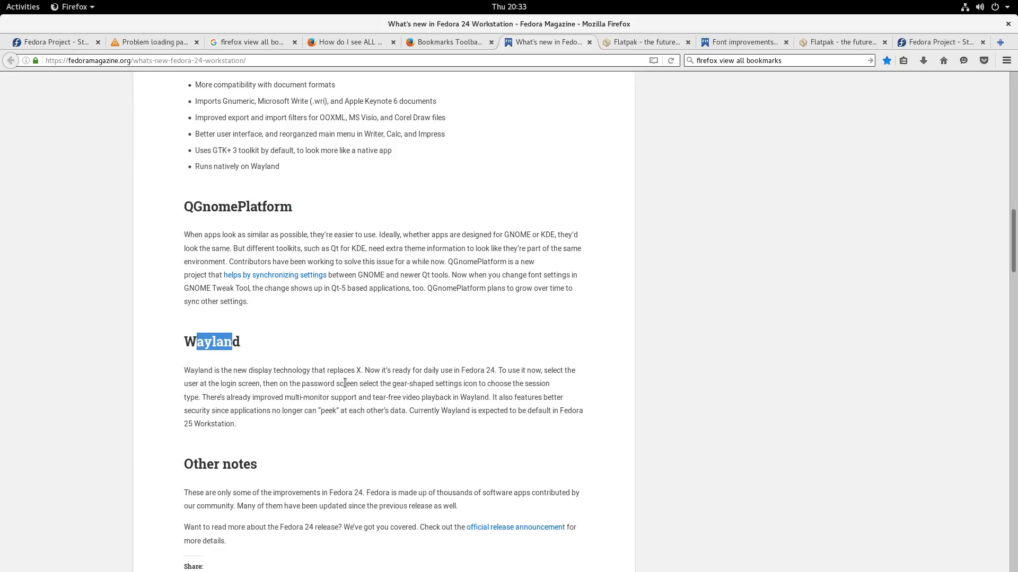
pyautogui.moveTo(353, 354)
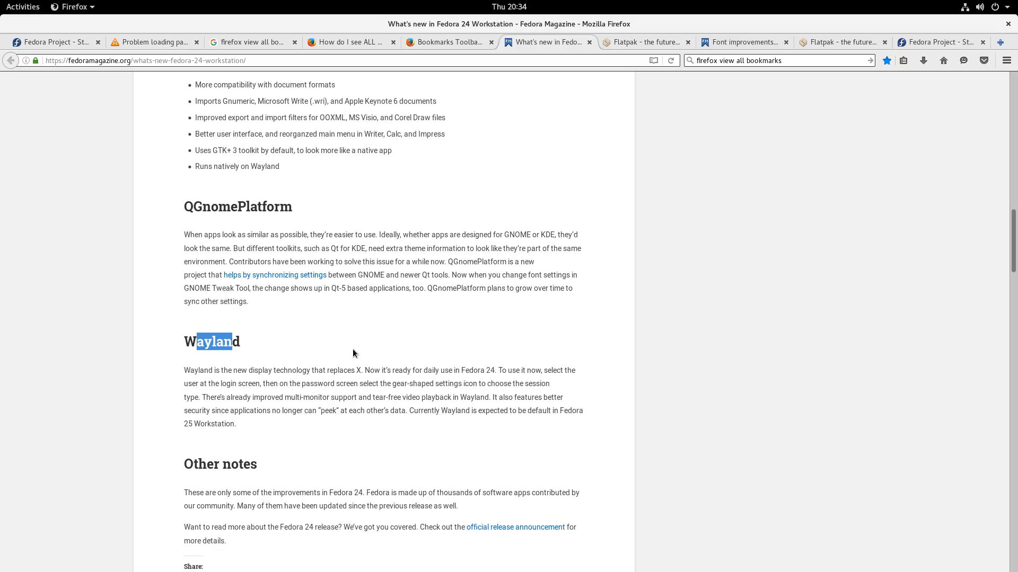
pyautogui.moveTo(360, 365)
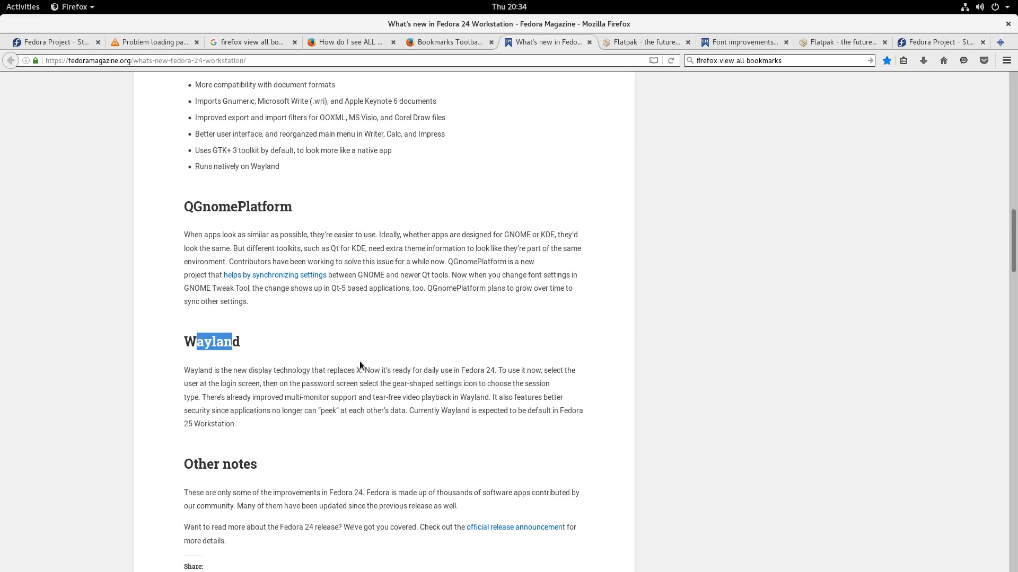
# Scroll back up the Fedora 24 article, highlighting the sentence about upgrading without issues
pyautogui.scroll(-3)
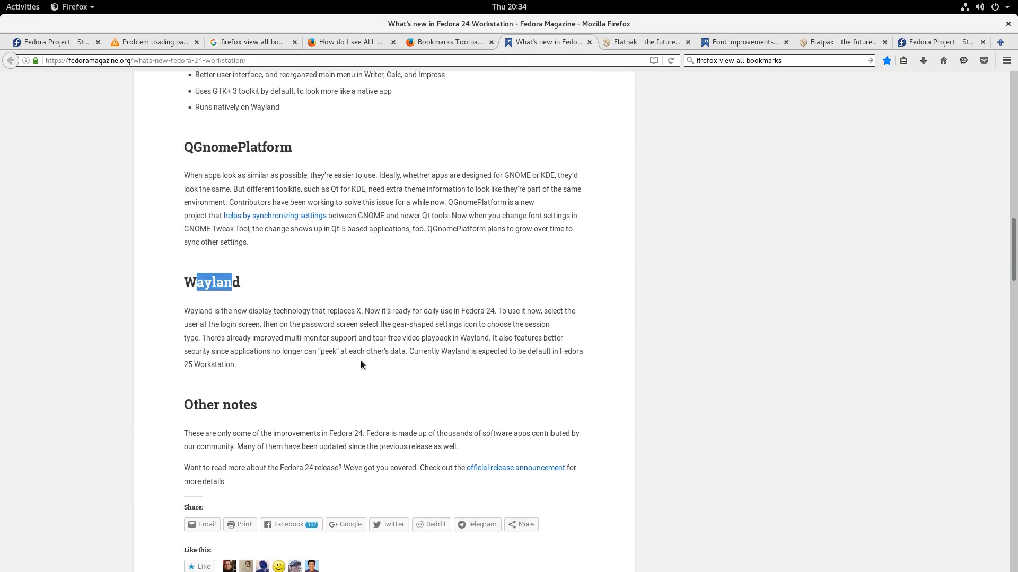
pyautogui.scroll(3)
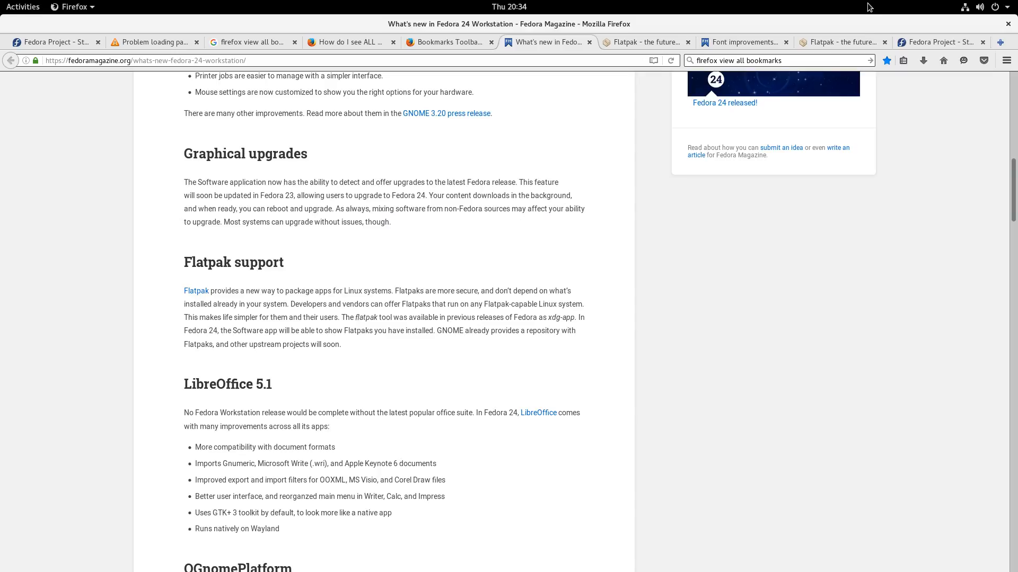
pyautogui.moveTo(220, 223)
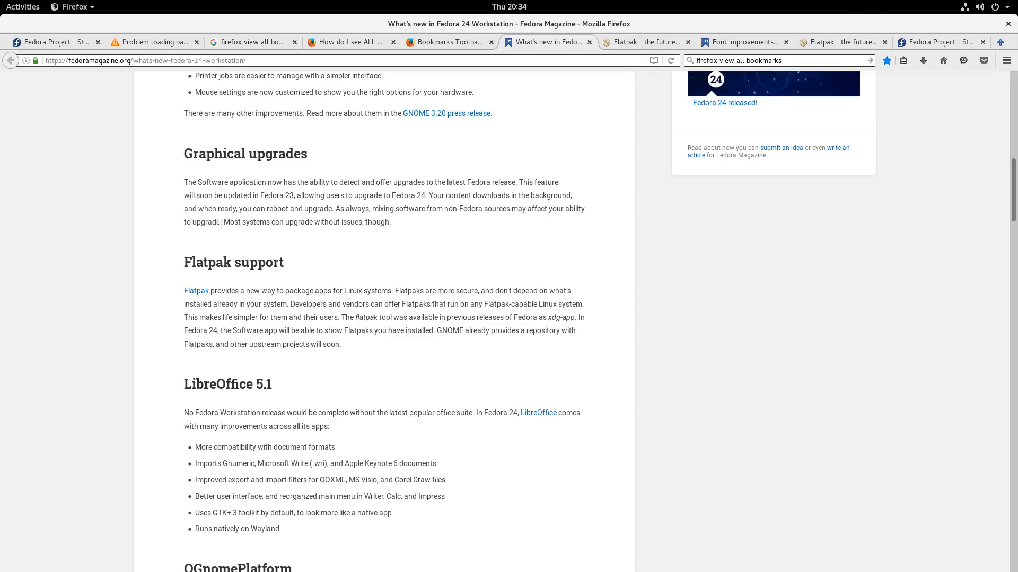
pyautogui.moveTo(229, 222); pyautogui.dragTo(391, 222)
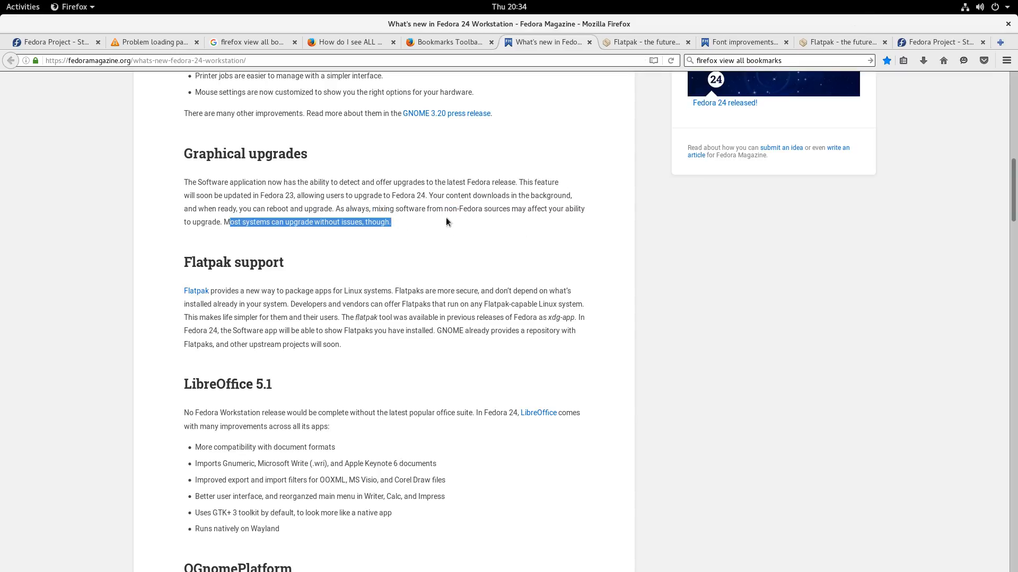
pyautogui.scroll(3)
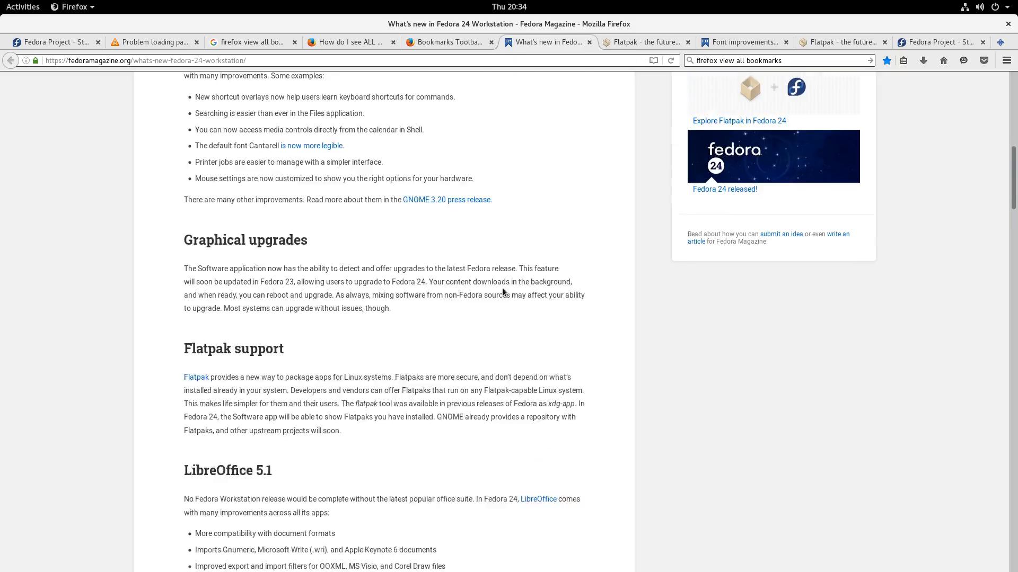
pyautogui.scroll(3)
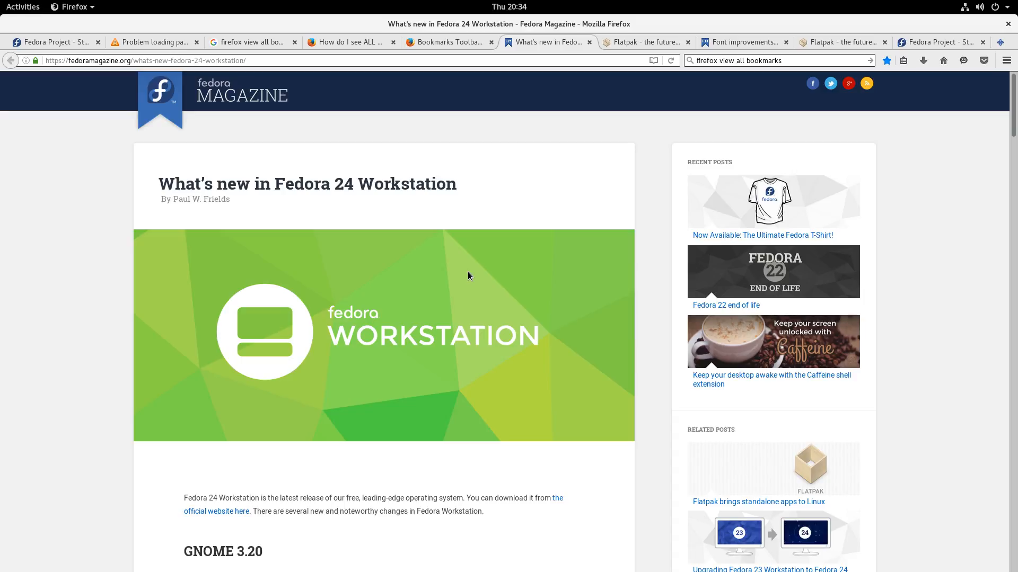
# Launch GNOME Boxes from the 'Debian Jessie installed' notification
pyautogui.click(22, 6)
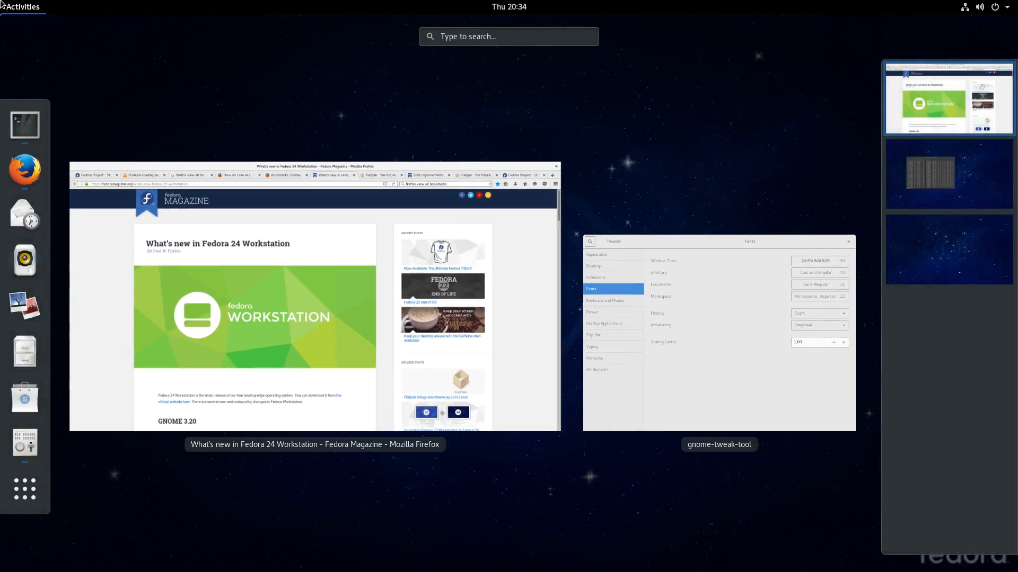
pyautogui.click(509, 6)
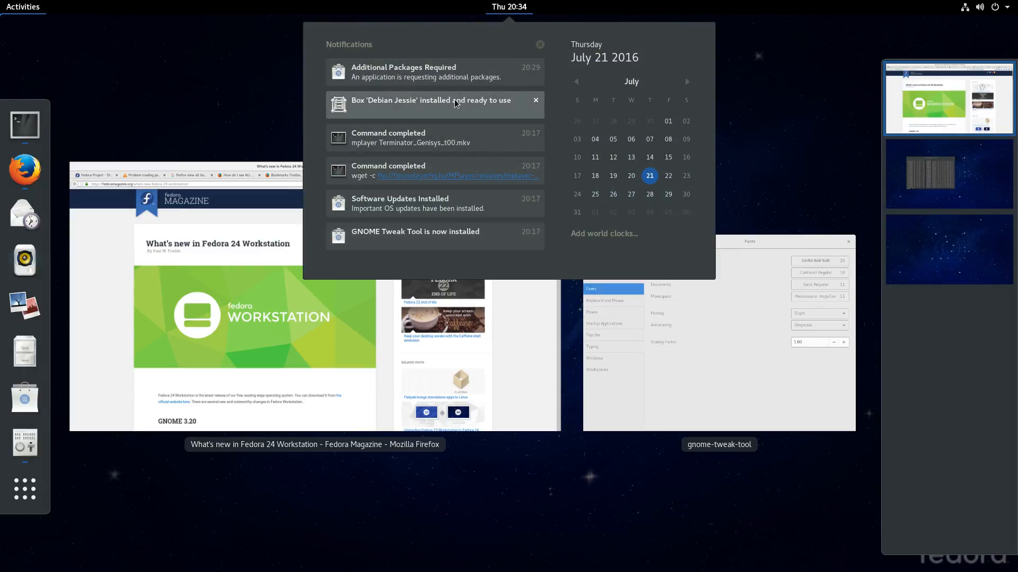
pyautogui.click(429, 105)
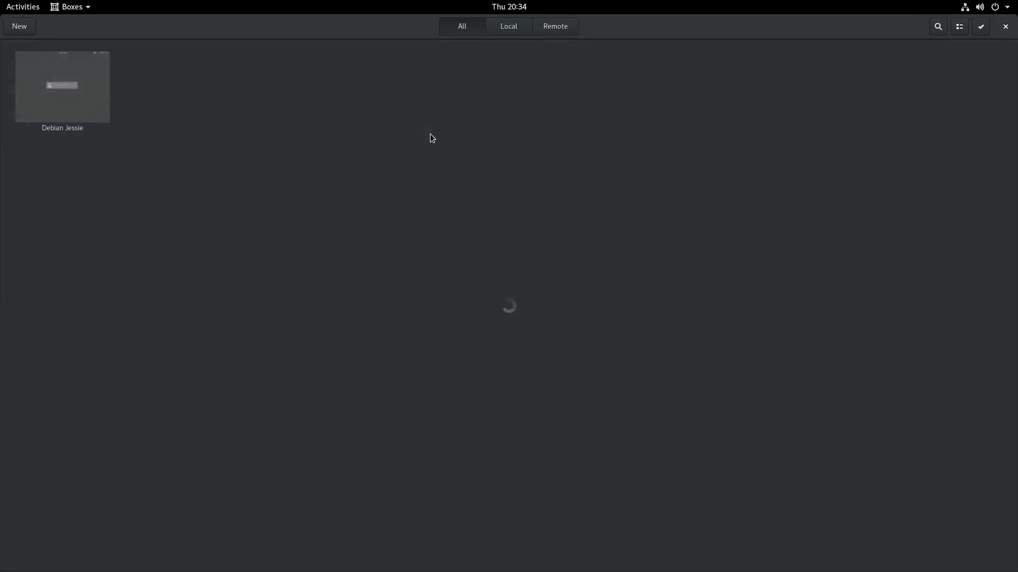
# Start the Debian Jessie box, back out after the failed restore, and reopen it
pyautogui.click(62, 87)
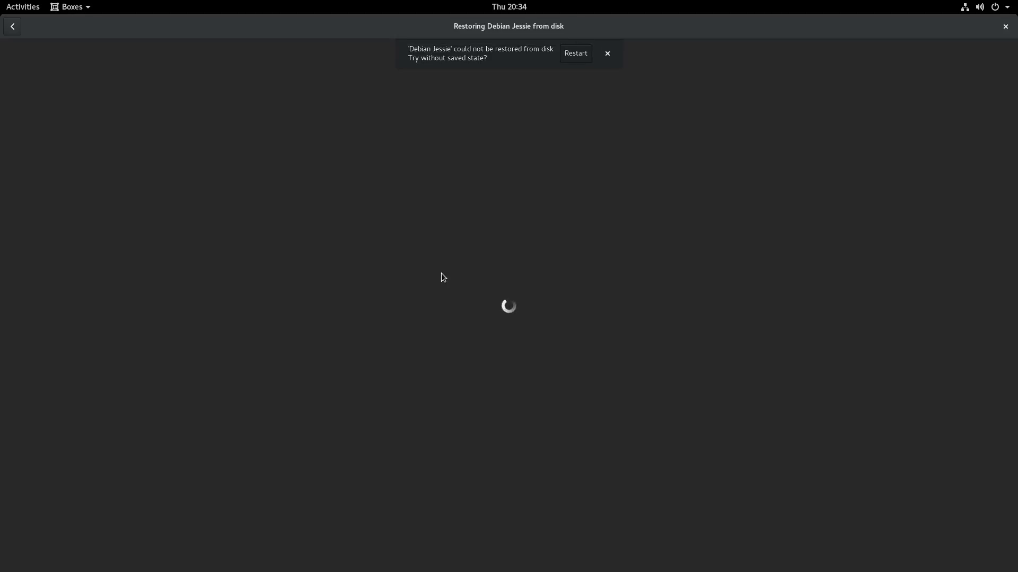
pyautogui.click(573, 53)
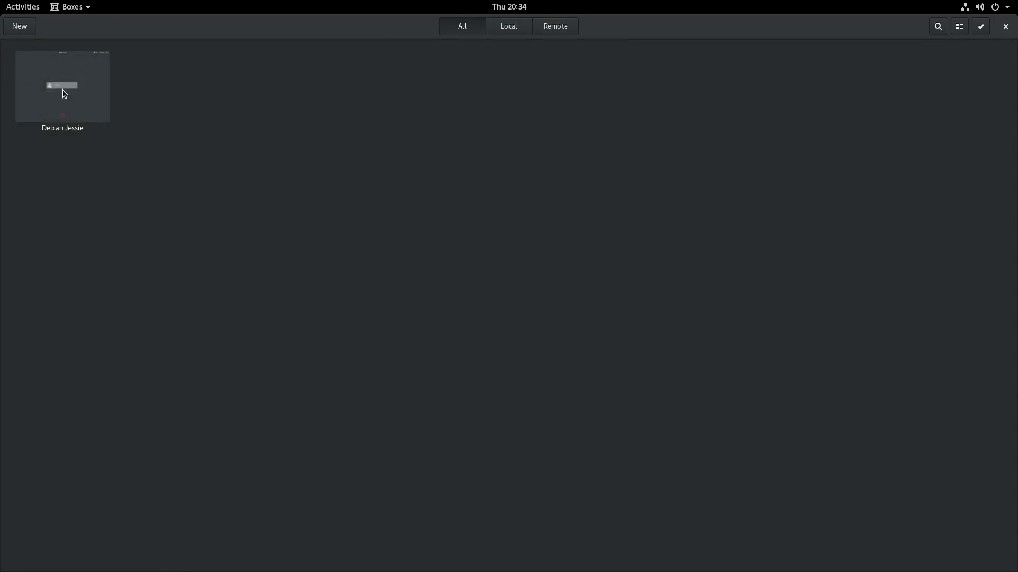
pyautogui.rightClick(63, 86)
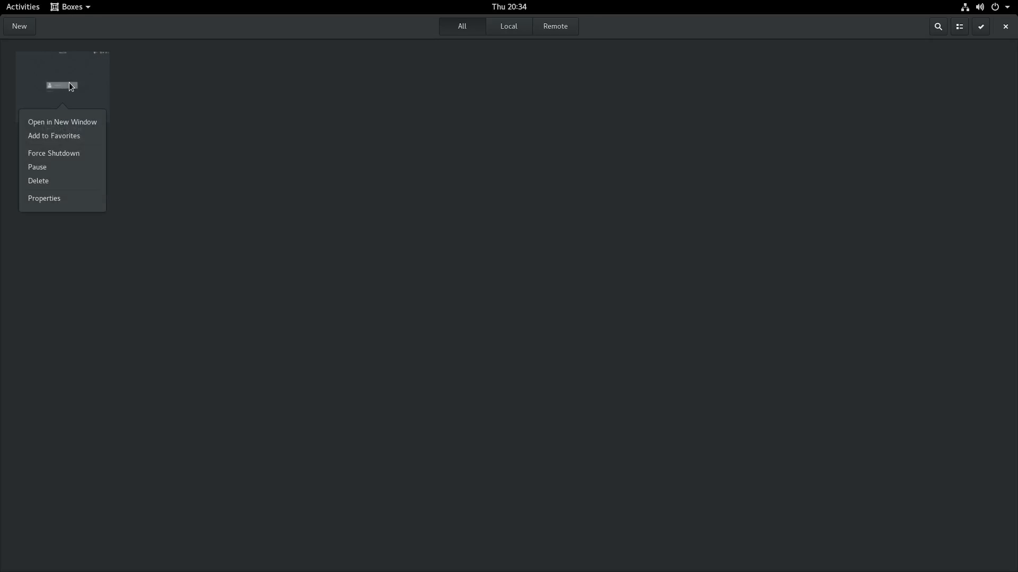
pyautogui.click(62, 122)
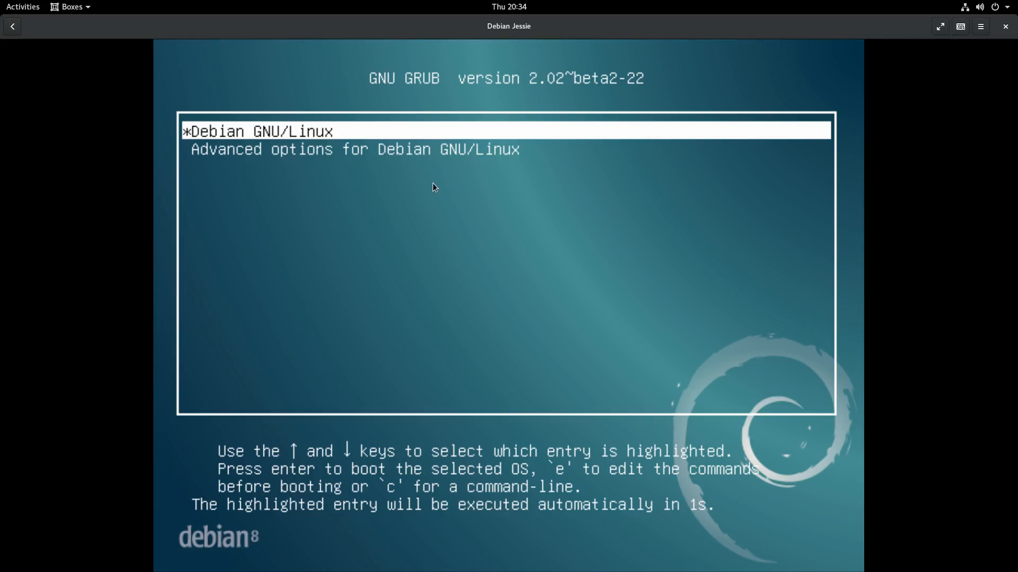
# Boot the default Debian GNU/Linux GRUB entry and wait for the login screen
pyautogui.press('Return')
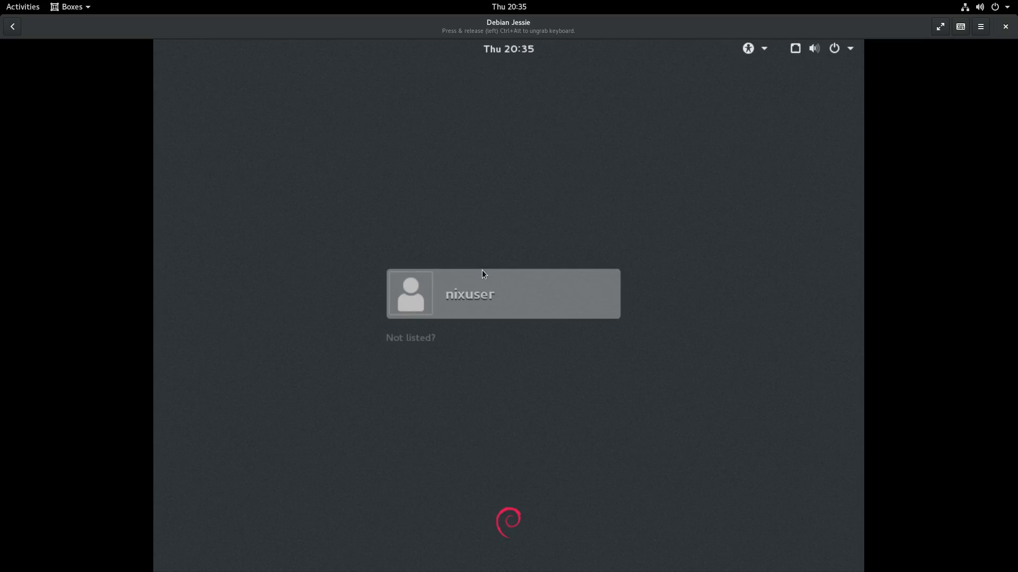
# Try signing in as the Debian guest's only user, then close Boxes after rejection
pyautogui.click(502, 293)
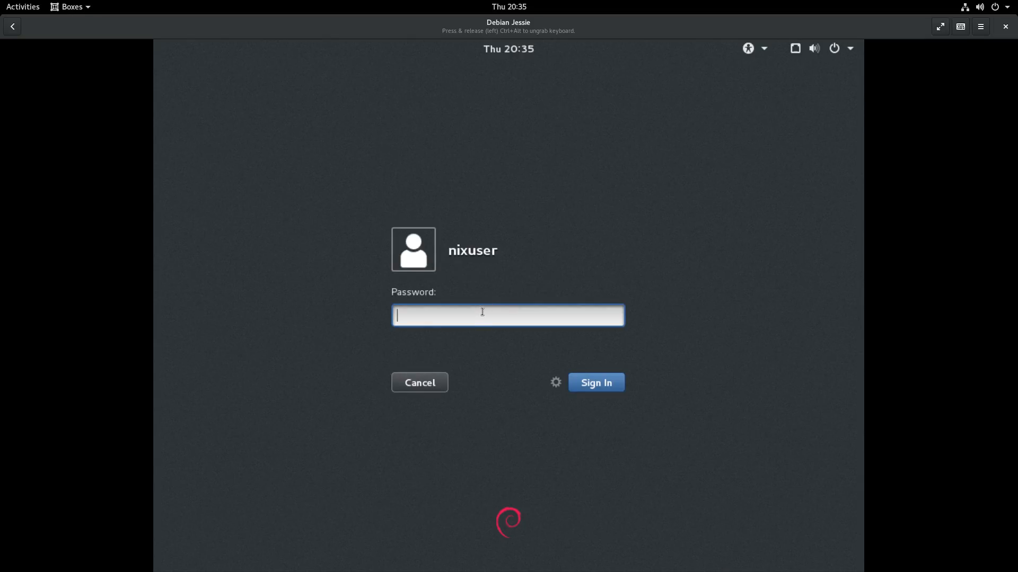
pyautogui.moveTo(587, 124)
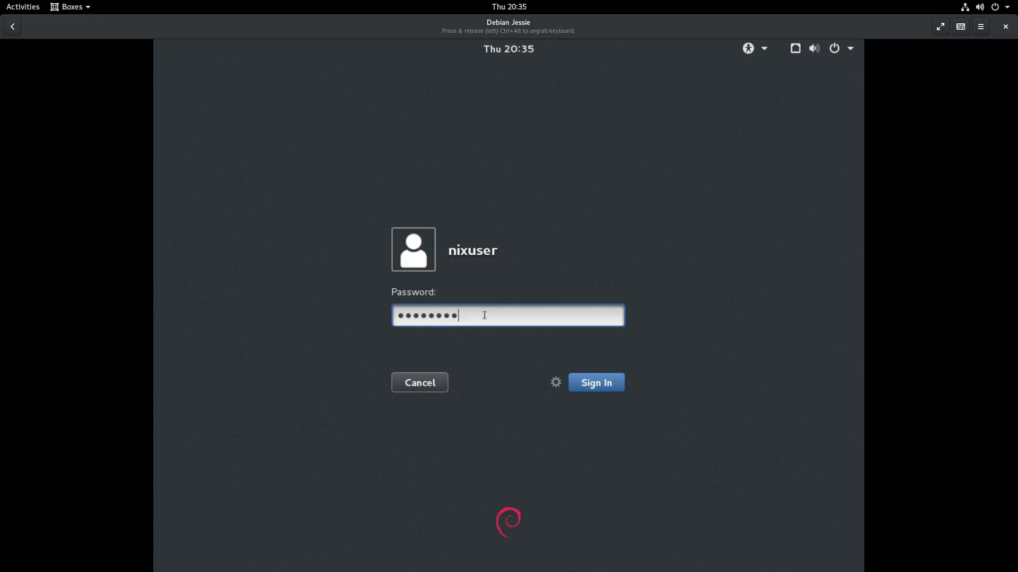
pyautogui.click(595, 382)
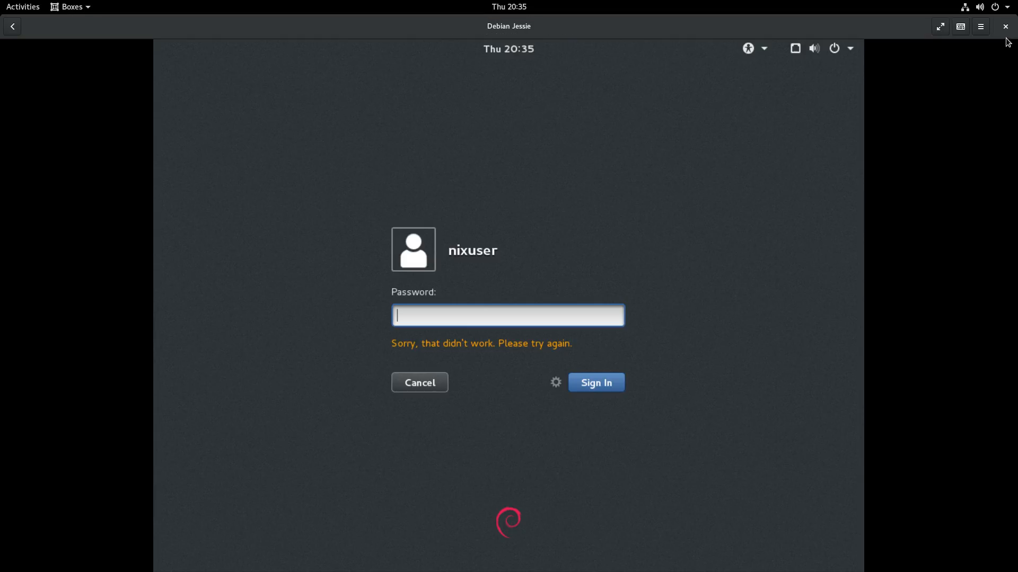
pyautogui.moveTo(1005, 27)
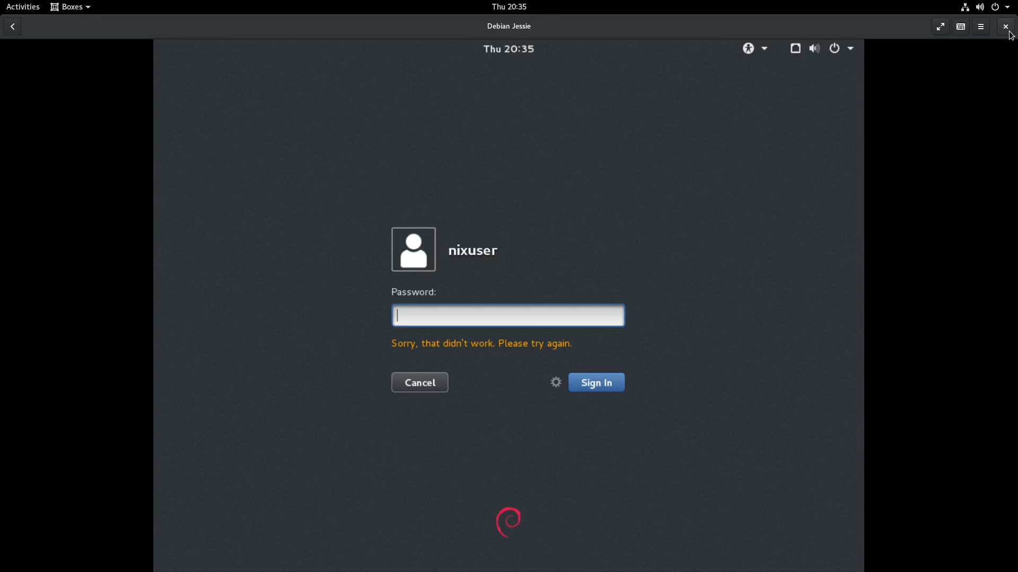
pyautogui.click(1005, 26)
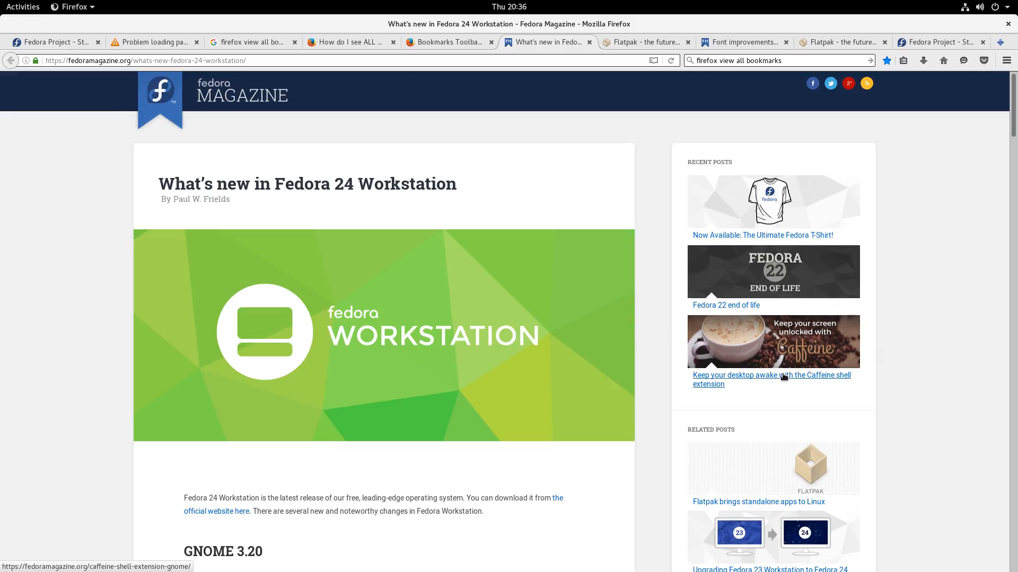
# Open the Caffeine article and its 'handy GNOME Shell extension' link in a new tab
pyautogui.click(771, 379)
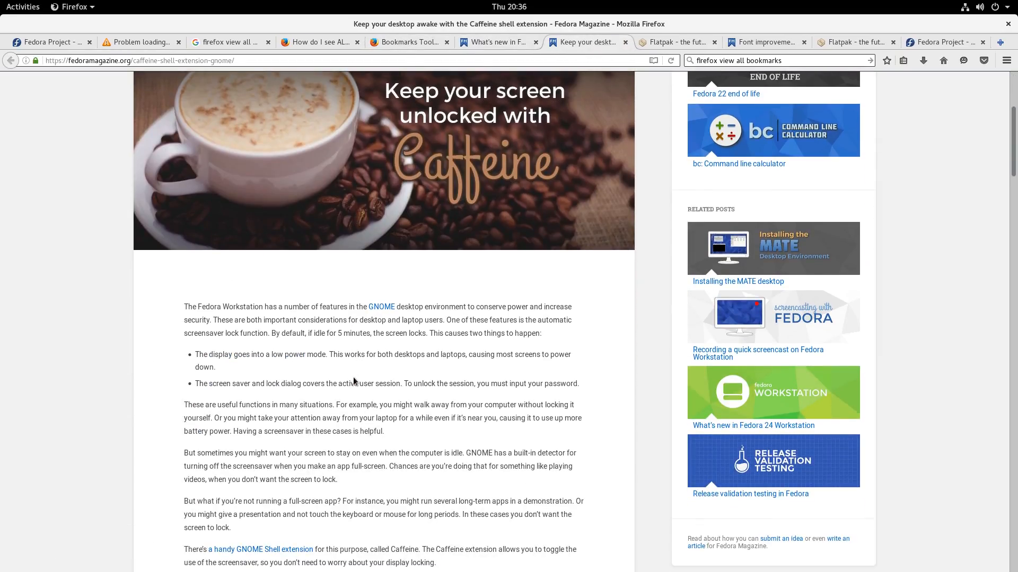
pyautogui.scroll(-3)
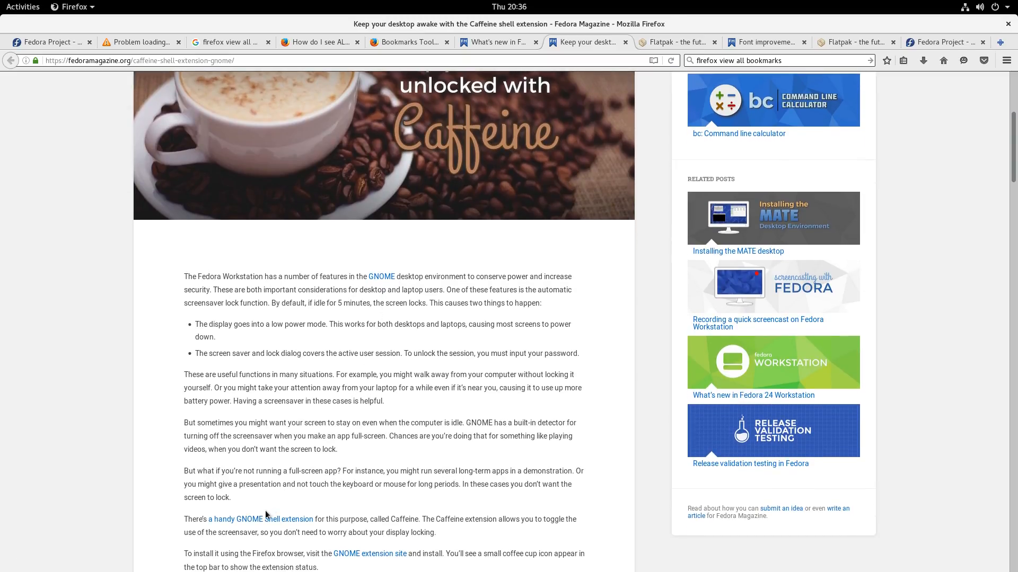
pyautogui.rightClick(263, 519)
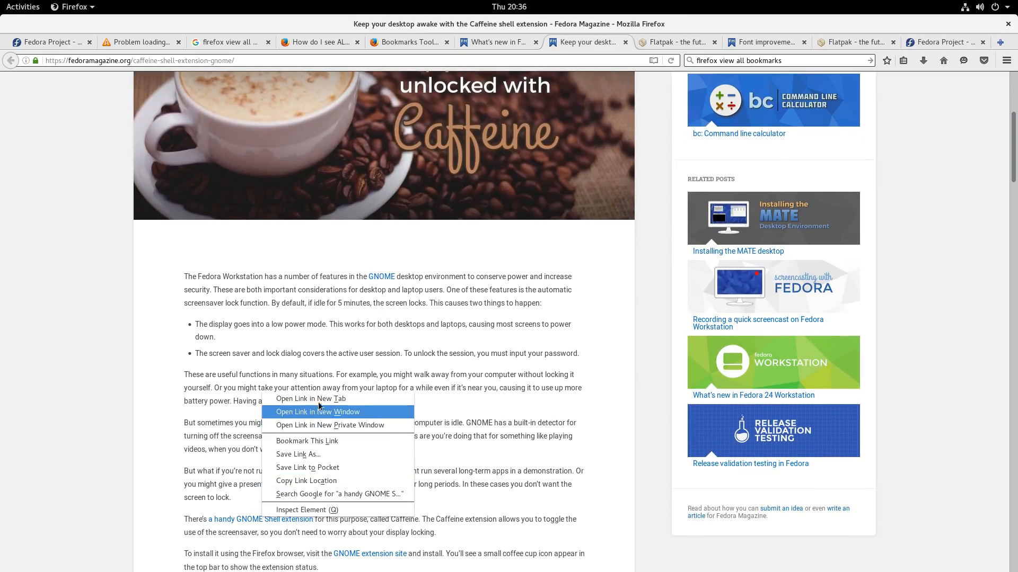
pyautogui.click(318, 411)
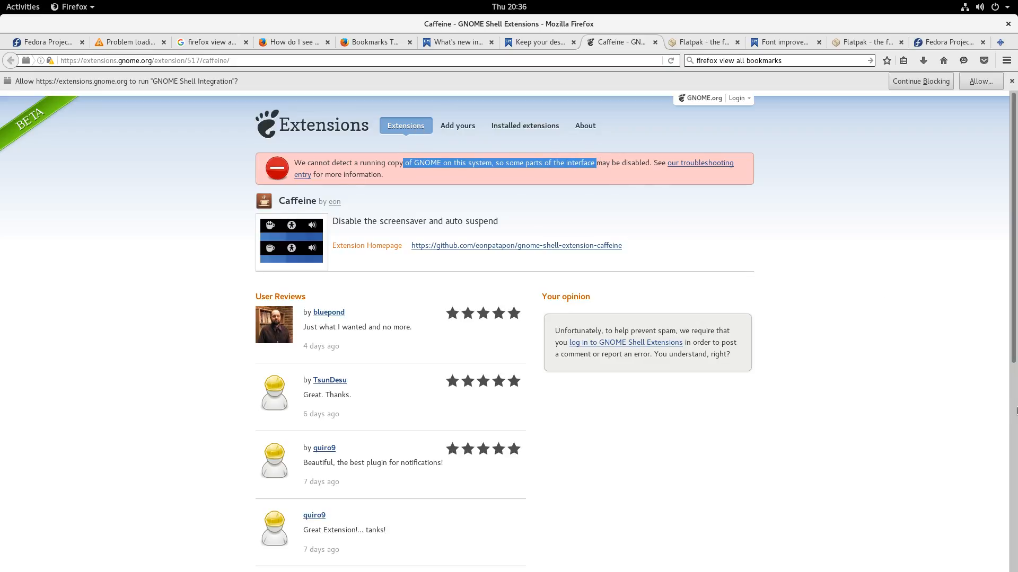
pyautogui.moveTo(672, 304)
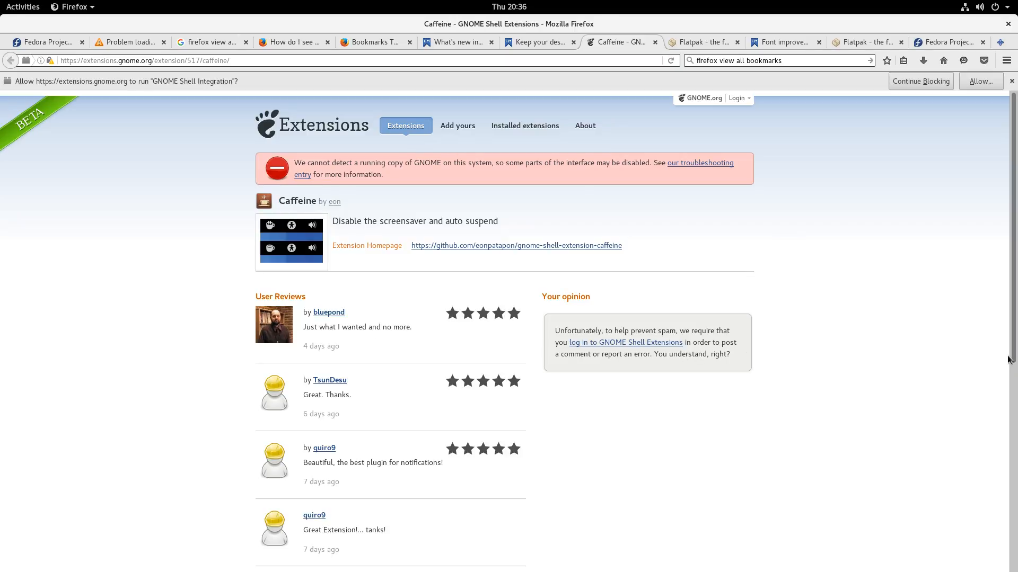
pyautogui.moveTo(963, 276)
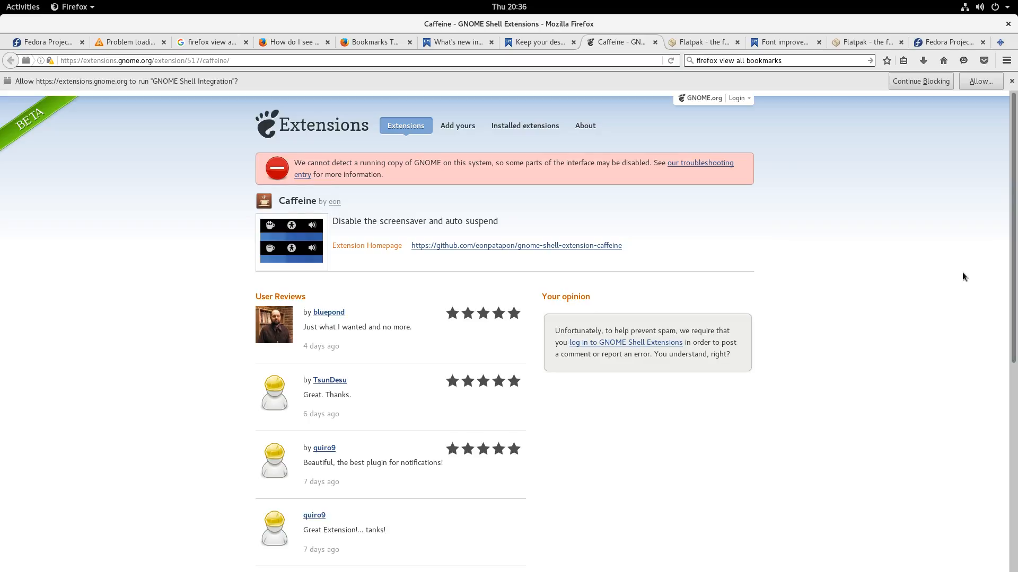
pyautogui.moveTo(744, 229)
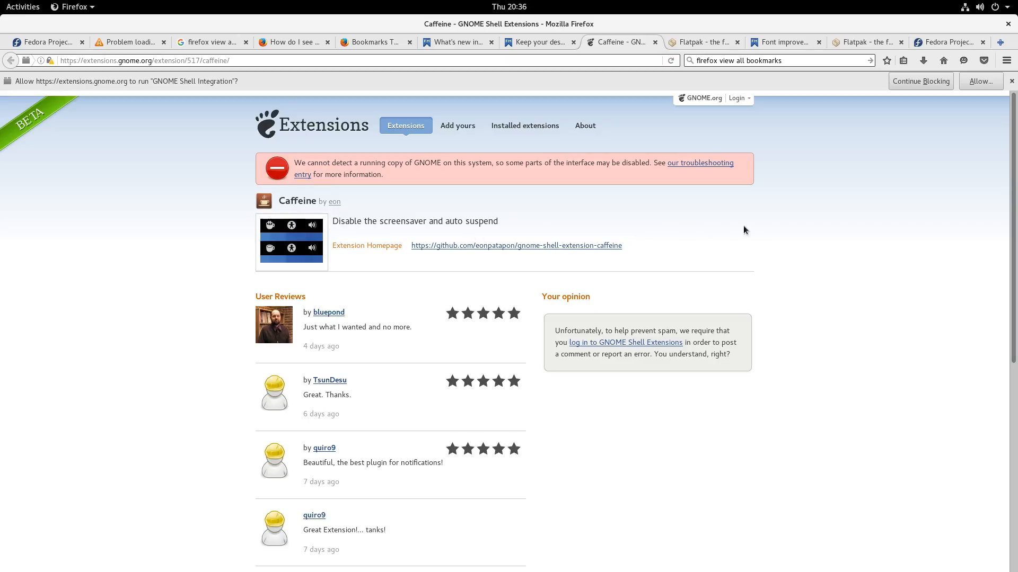
pyautogui.moveTo(1003, 260)
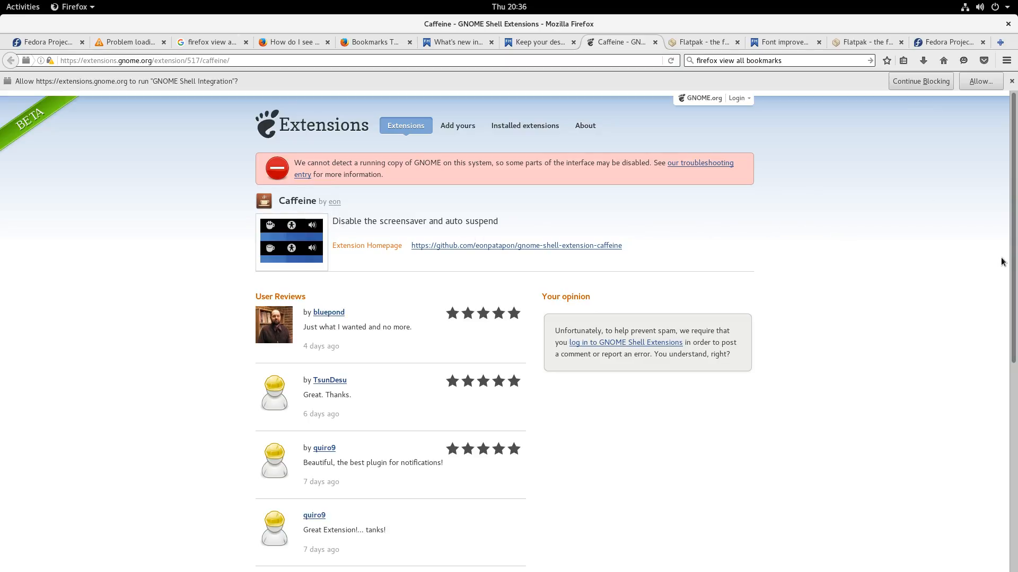